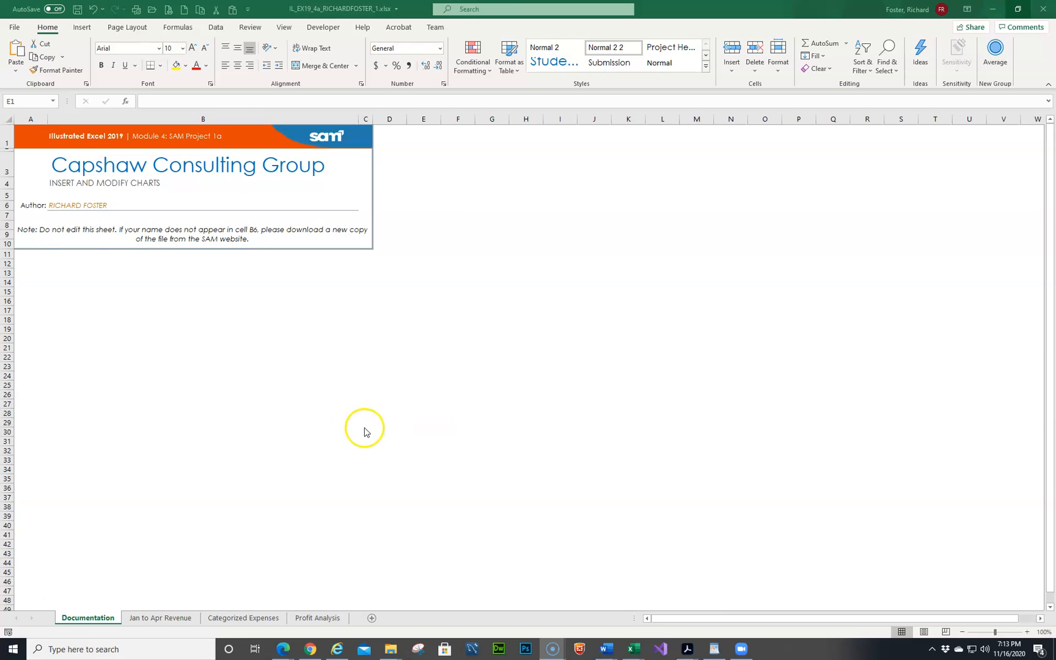
{"action": "mouse_move", "coordinate": [421, 29]}
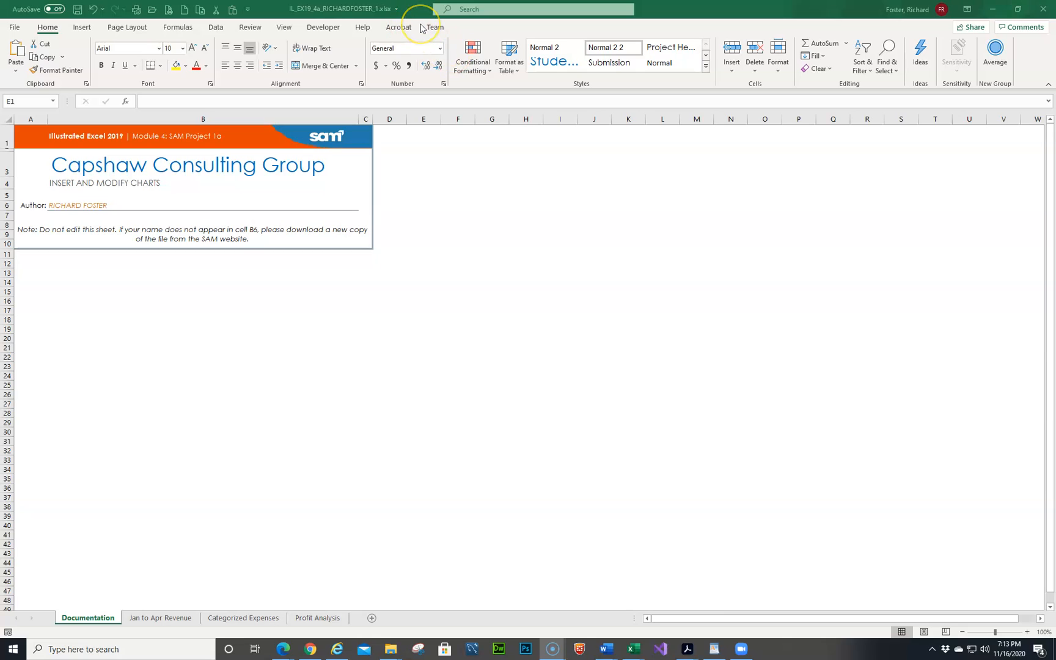
{"action": "mouse_move", "coordinate": [337, 37]}
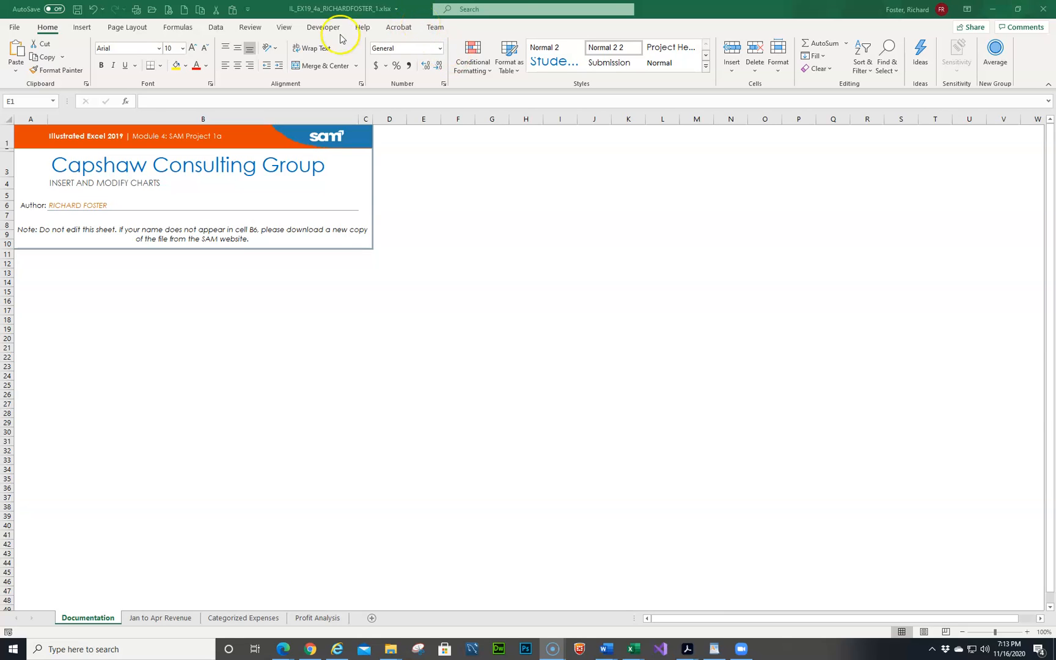
{"action": "mouse_move", "coordinate": [696, 12]}
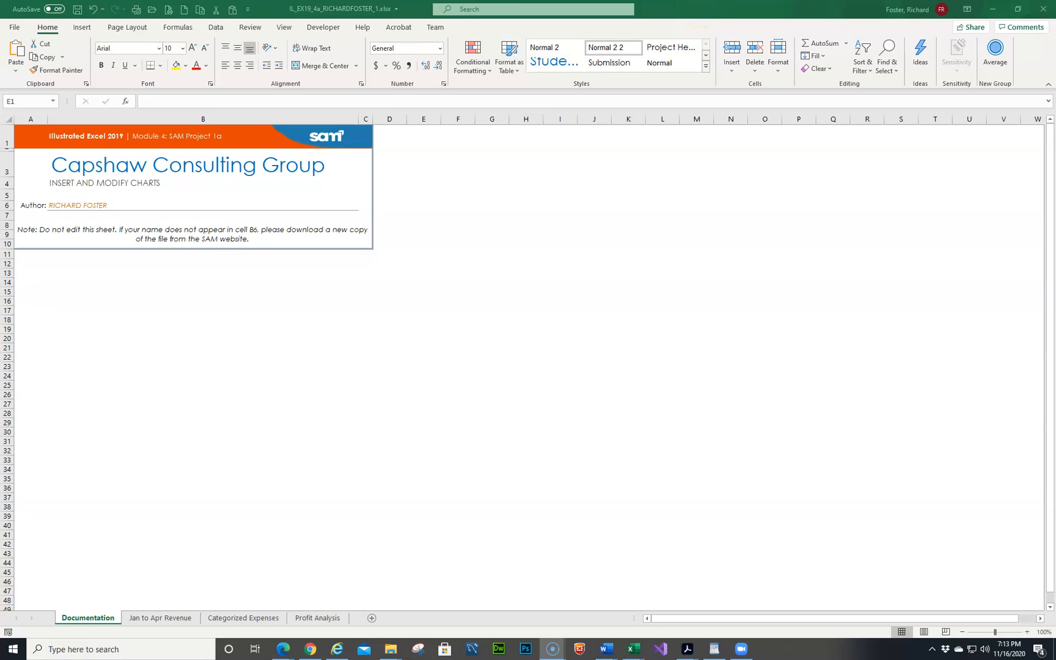
{"action": "mouse_move", "coordinate": [705, 11]}
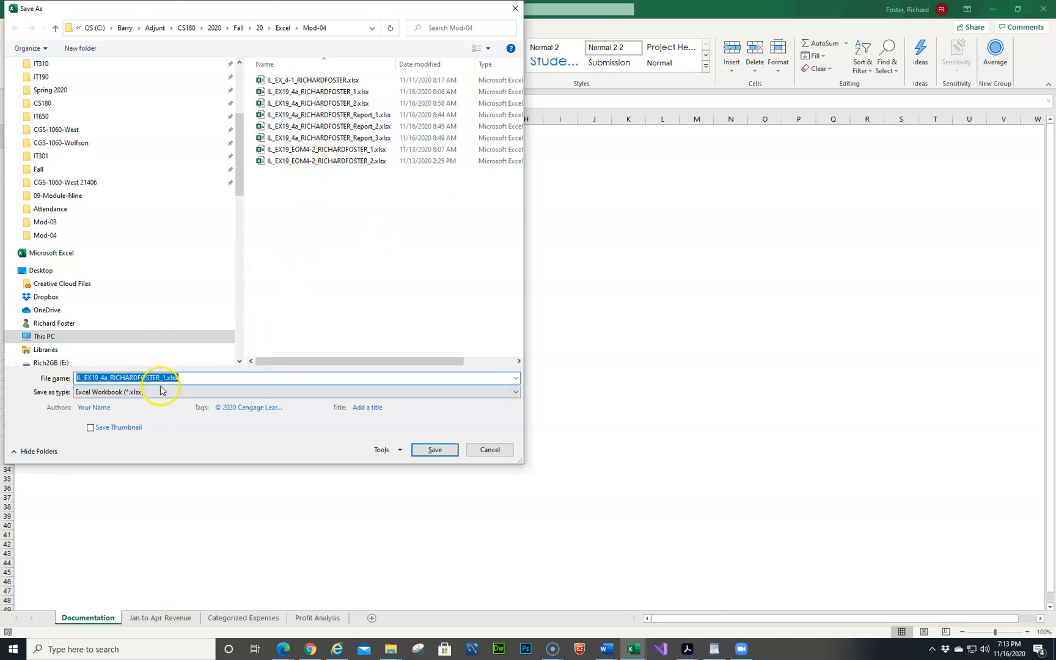
Save the workbook under the file name ending in _2, replacing the existing file.
{"action": "left_click", "coordinate": [327, 102]}
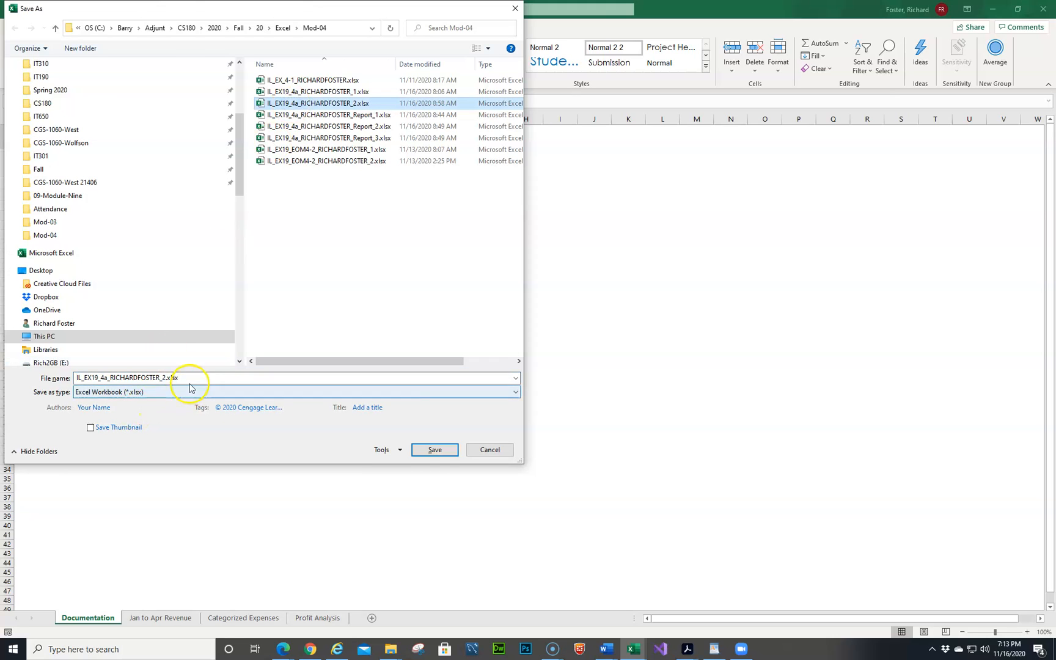
{"action": "left_click", "coordinate": [435, 450]}
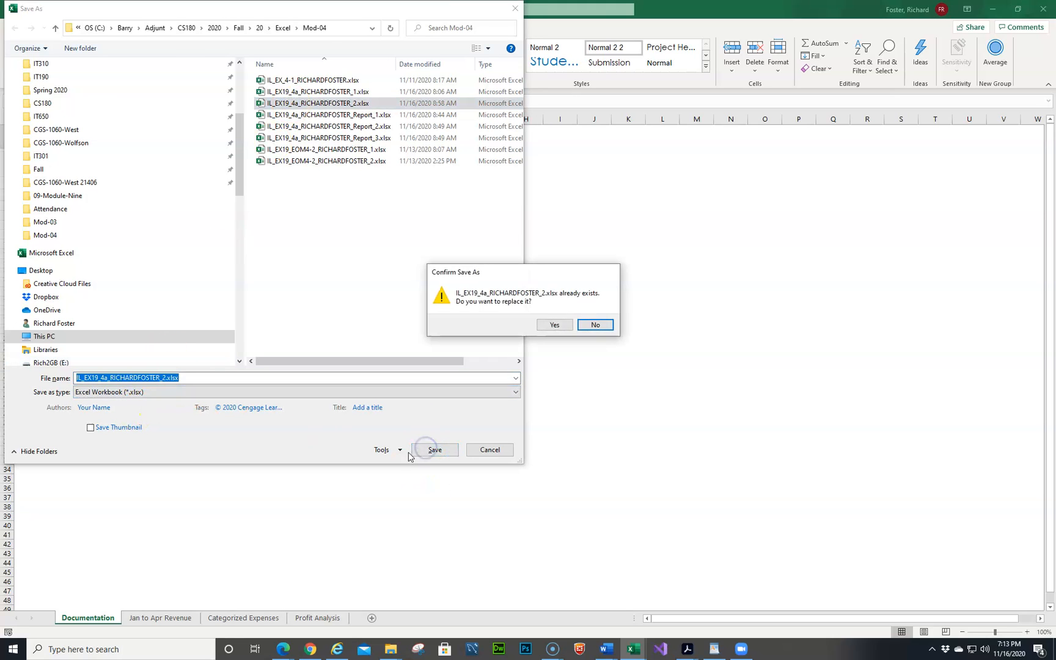
{"action": "left_click", "coordinate": [555, 326]}
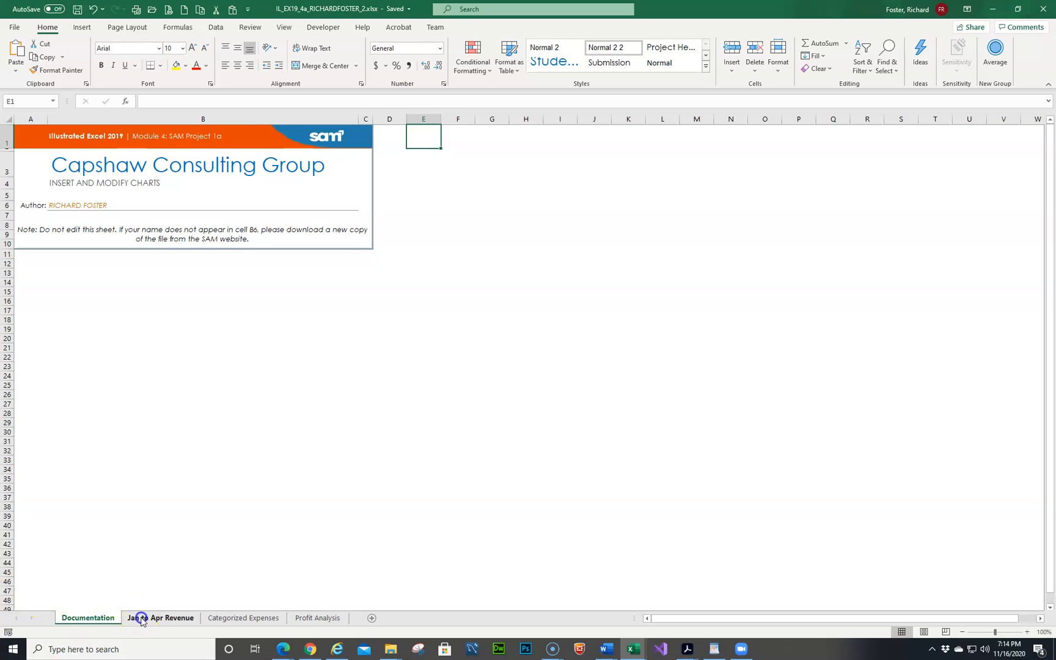
Show the chart elements list for the January to April Revenue chart's title.
{"action": "left_click", "coordinate": [161, 617]}
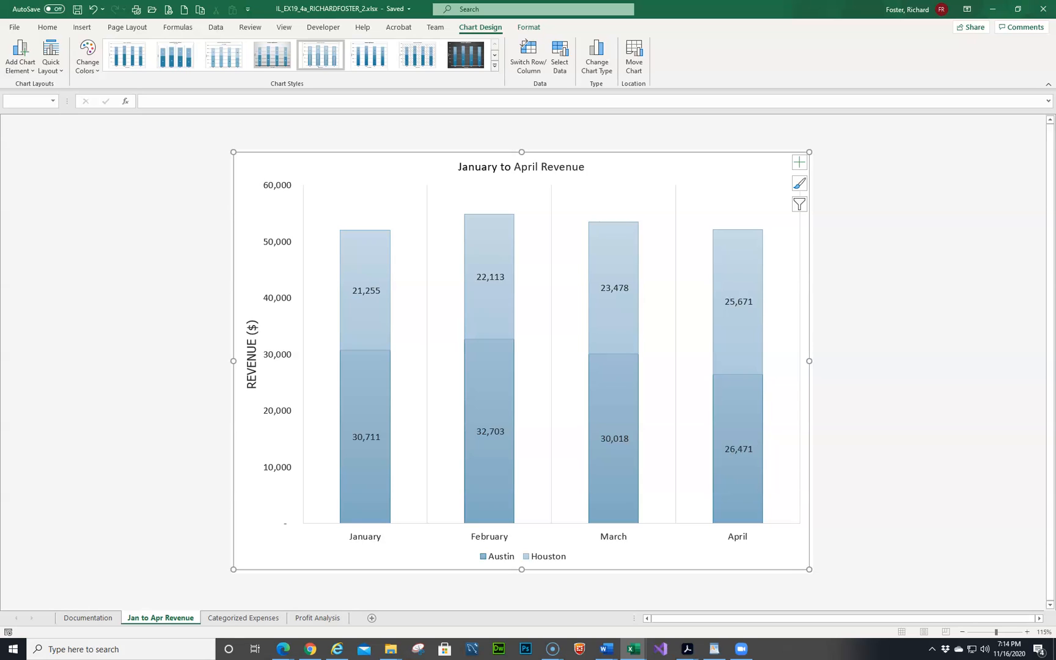
{"action": "mouse_move", "coordinate": [682, 106]}
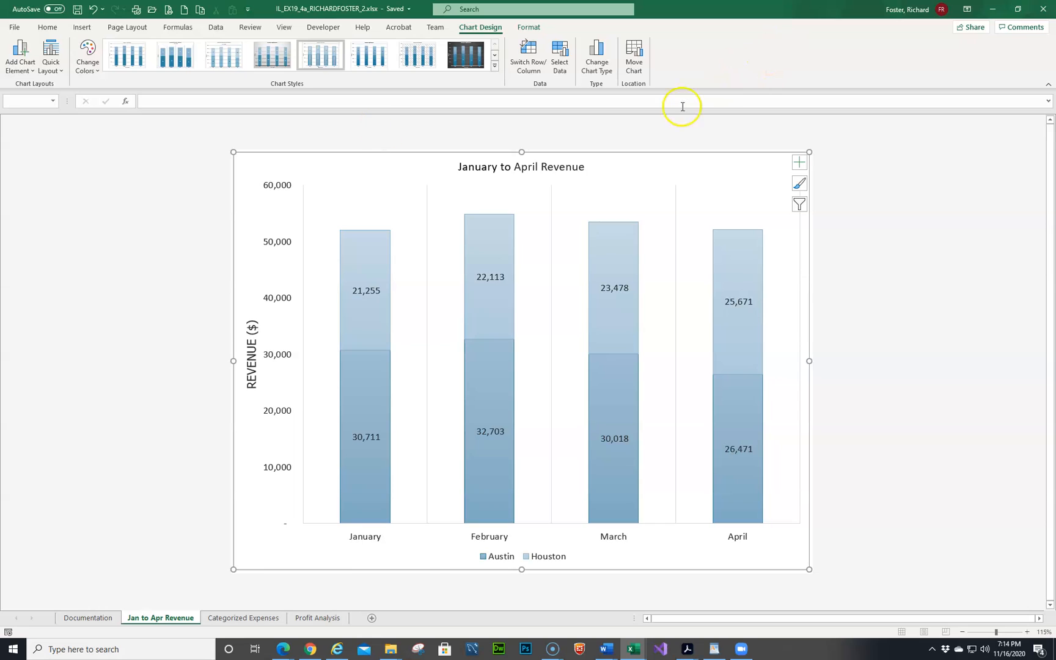
{"action": "left_click", "coordinate": [540, 166]}
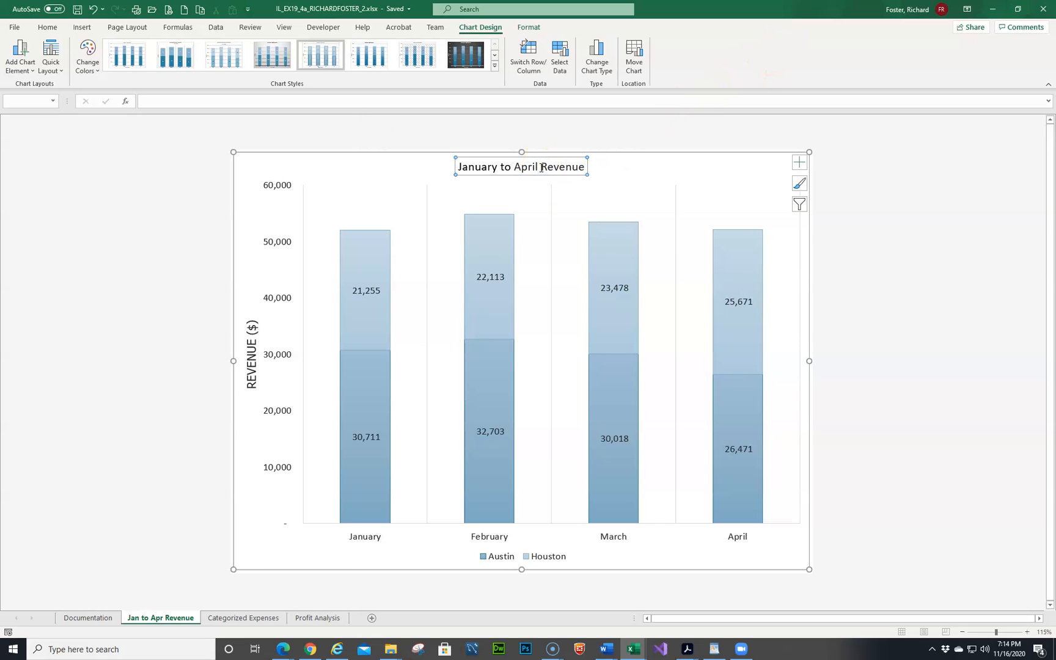
{"action": "mouse_move", "coordinate": [460, 131]}
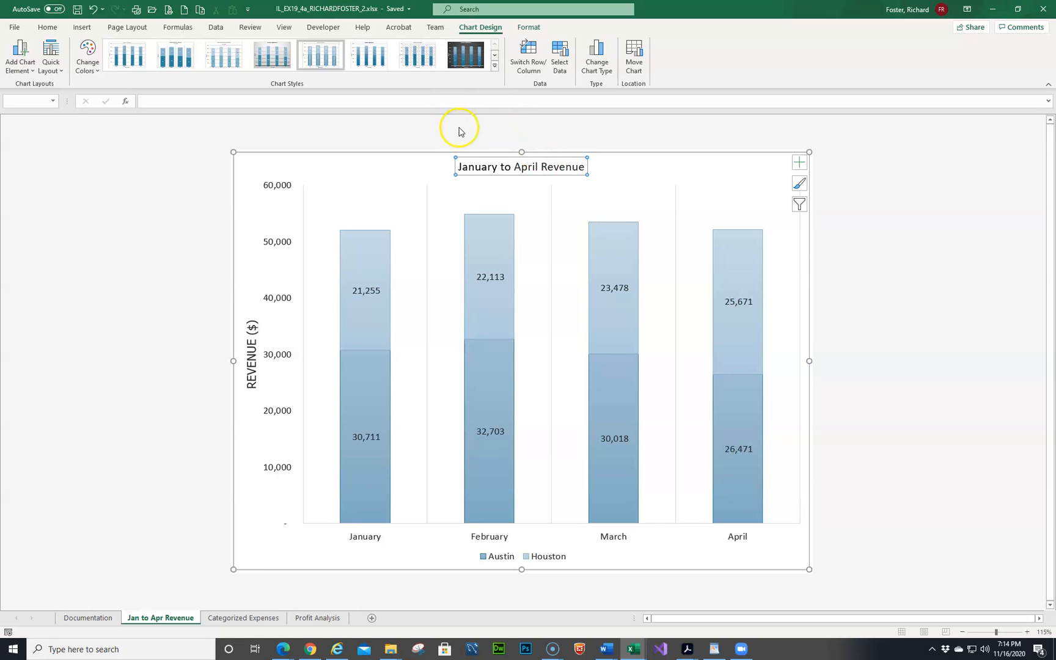
{"action": "mouse_move", "coordinate": [698, 202]}
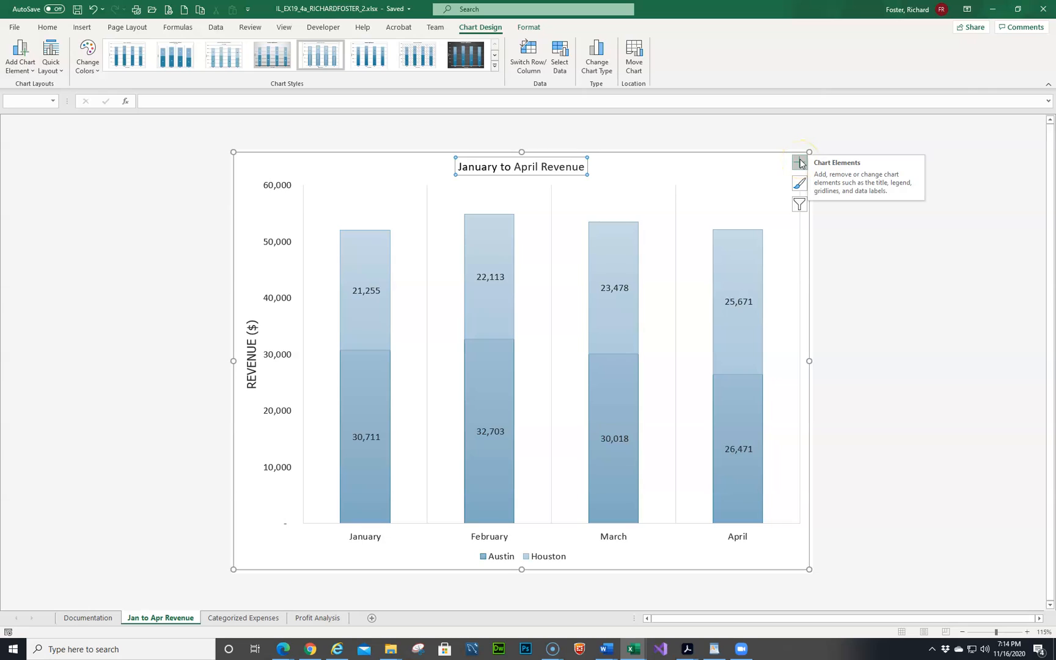
{"action": "left_click", "coordinate": [799, 162]}
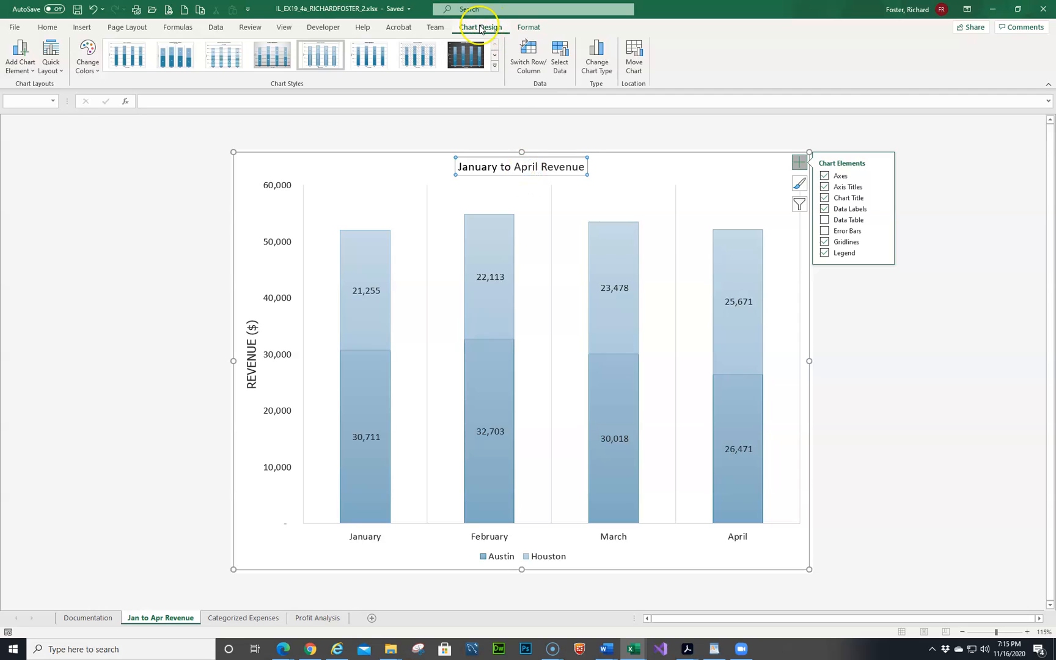
{"action": "mouse_move", "coordinate": [528, 27]}
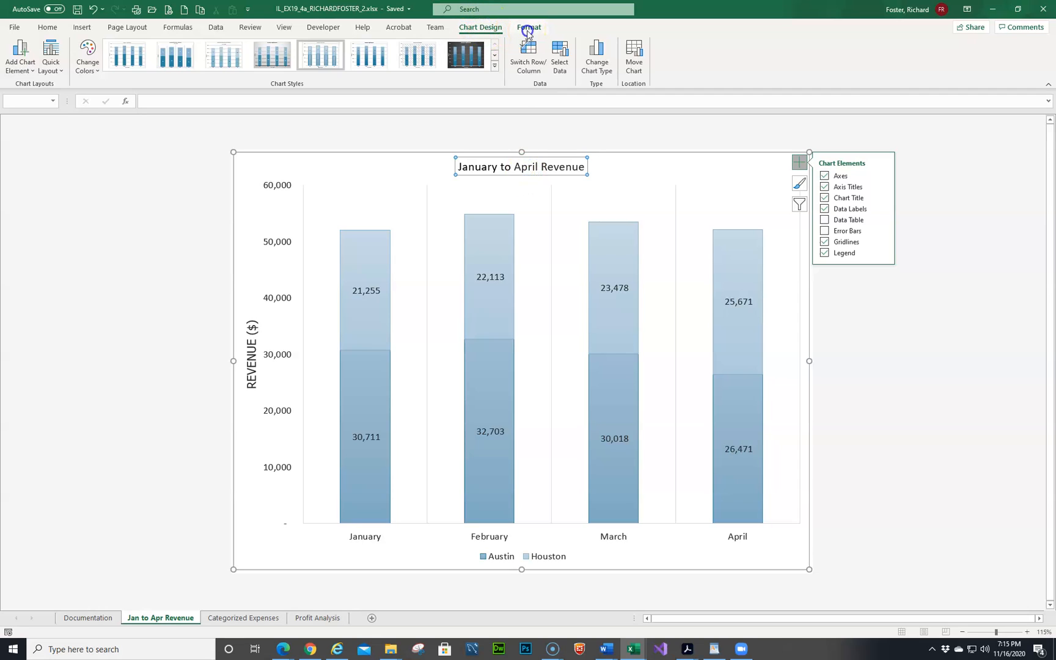
{"action": "left_click", "coordinate": [528, 27]}
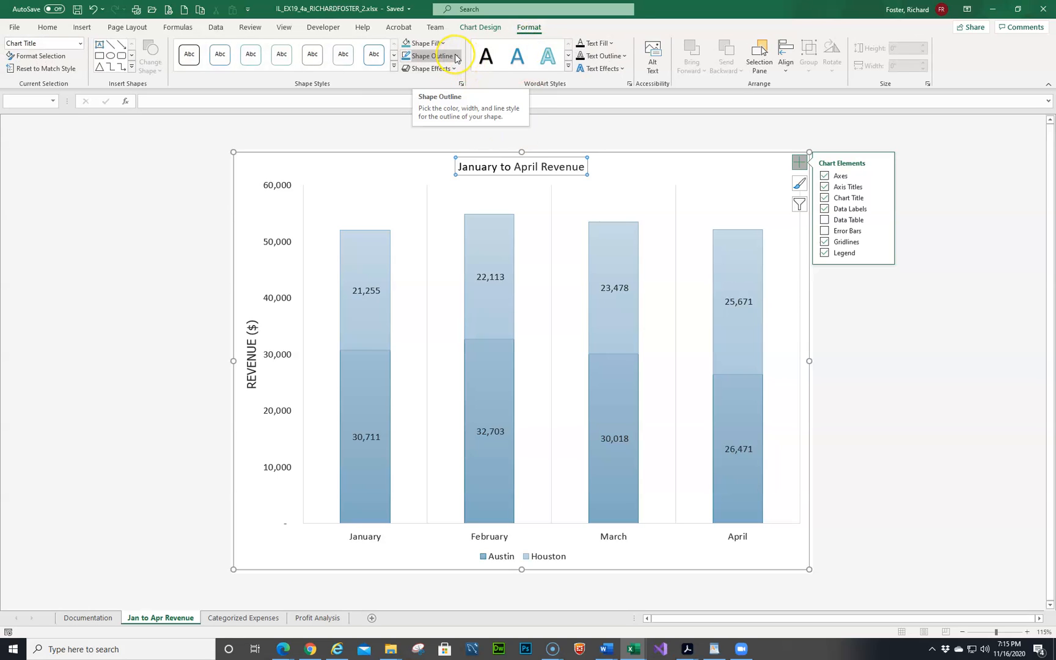
{"action": "left_click", "coordinate": [452, 56]}
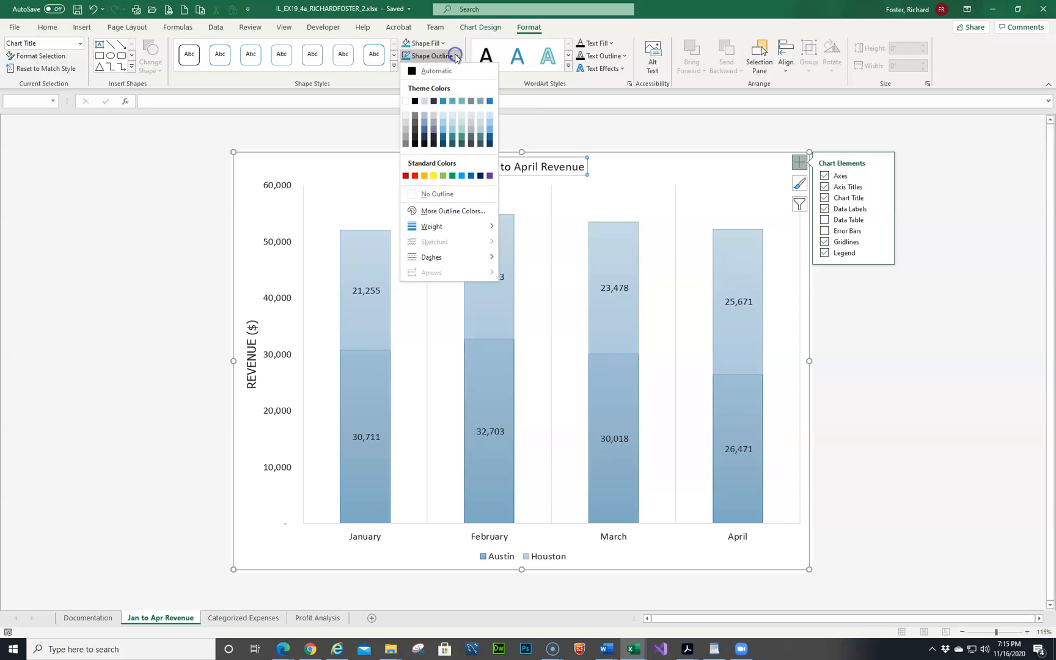
{"action": "mouse_move", "coordinate": [462, 56]}
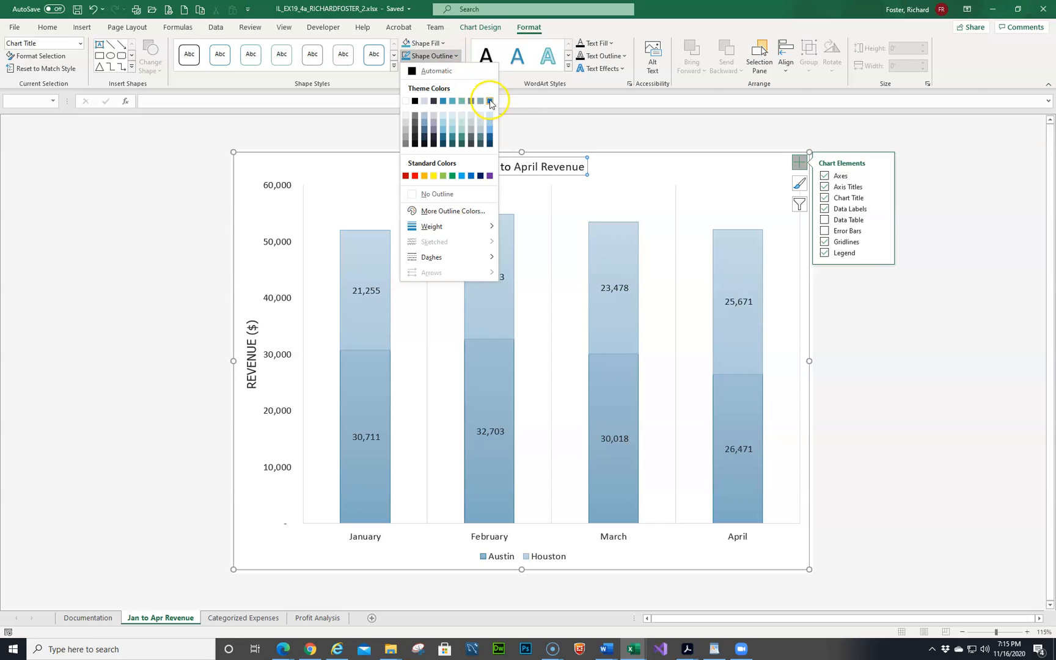
{"action": "mouse_move", "coordinate": [488, 100]}
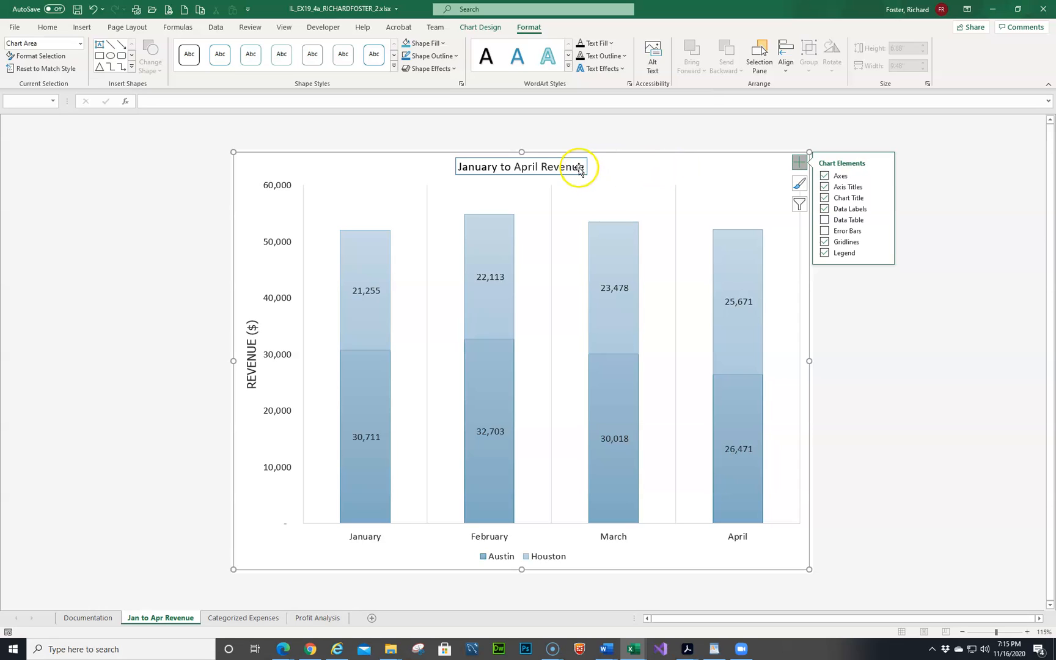
Show the Format Chart Title pane with the border section expanded.
{"action": "right_click", "coordinate": [574, 168]}
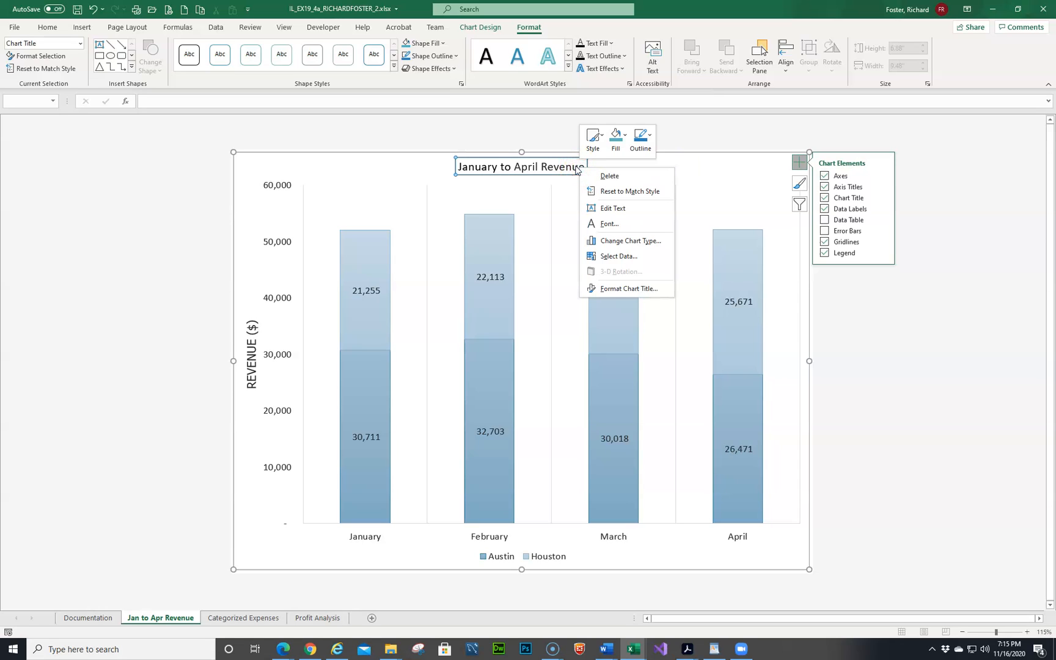
{"action": "mouse_move", "coordinate": [628, 288]}
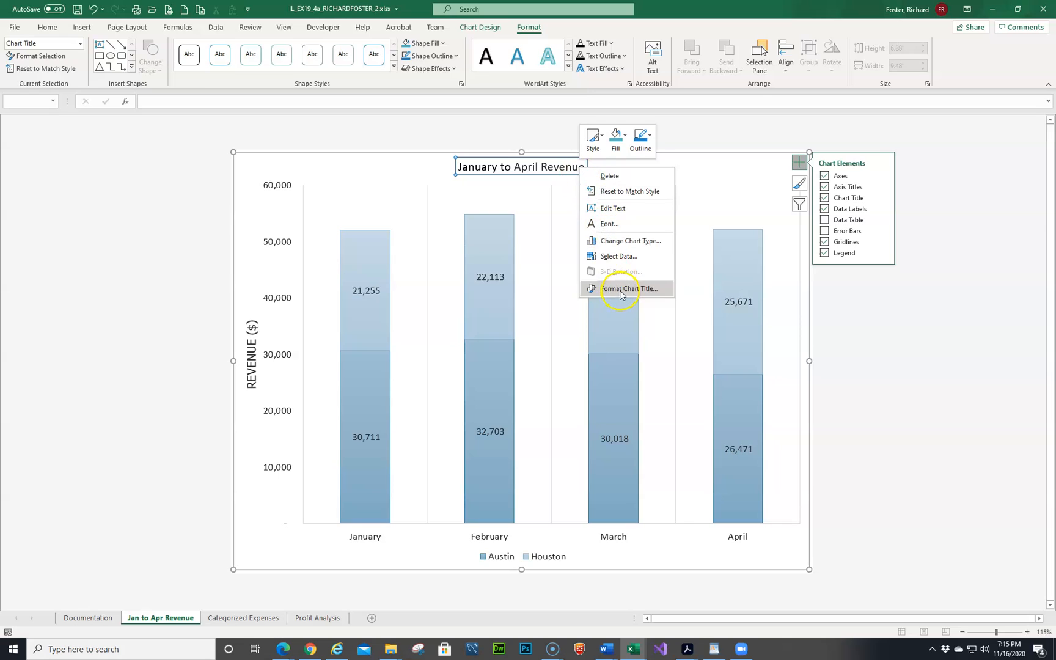
{"action": "left_click", "coordinate": [629, 288]}
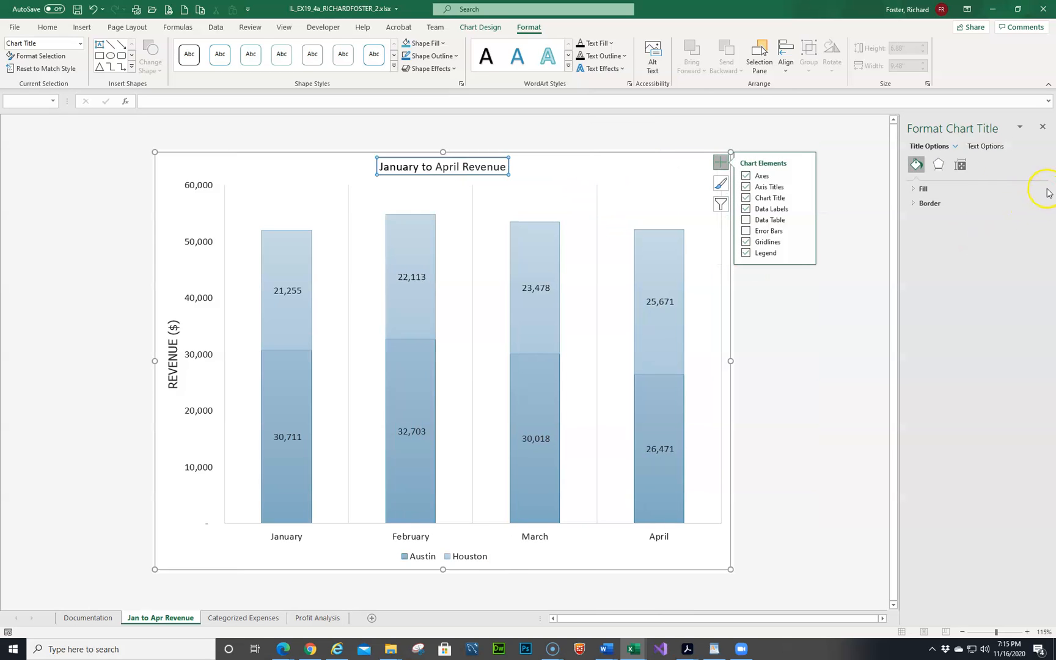
{"action": "left_click", "coordinate": [915, 203]}
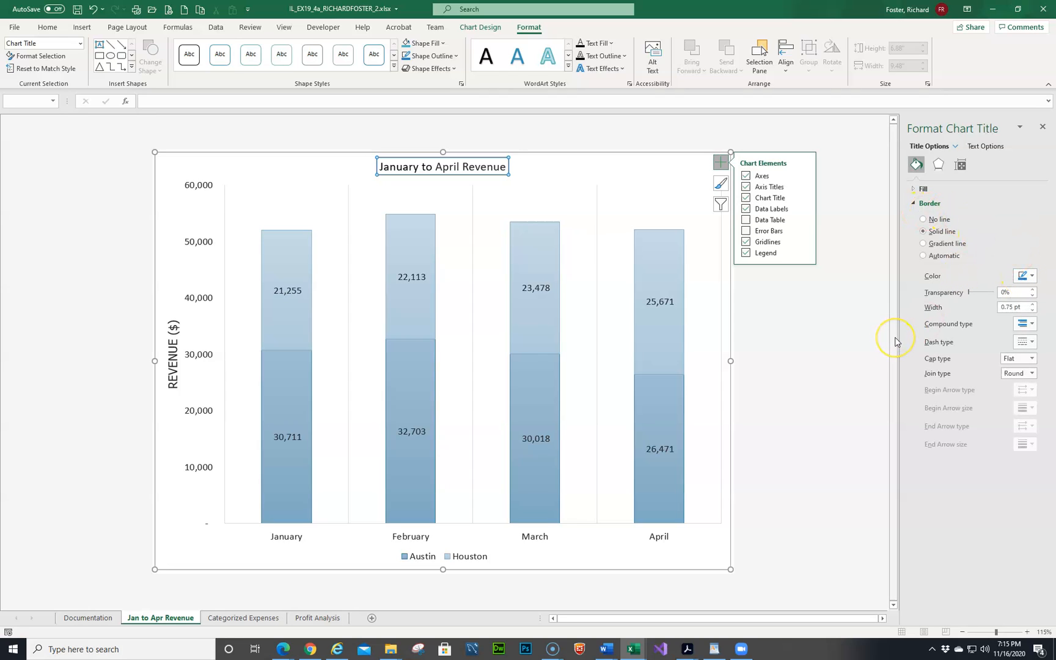
{"action": "mouse_move", "coordinate": [951, 307]}
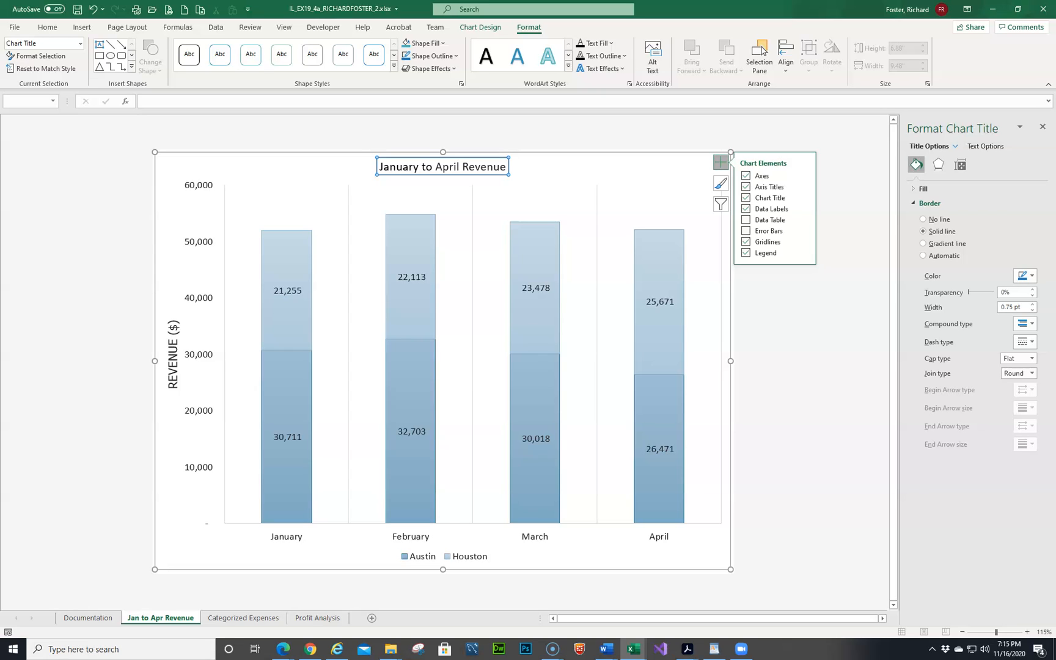
{"action": "mouse_move", "coordinate": [147, 213]}
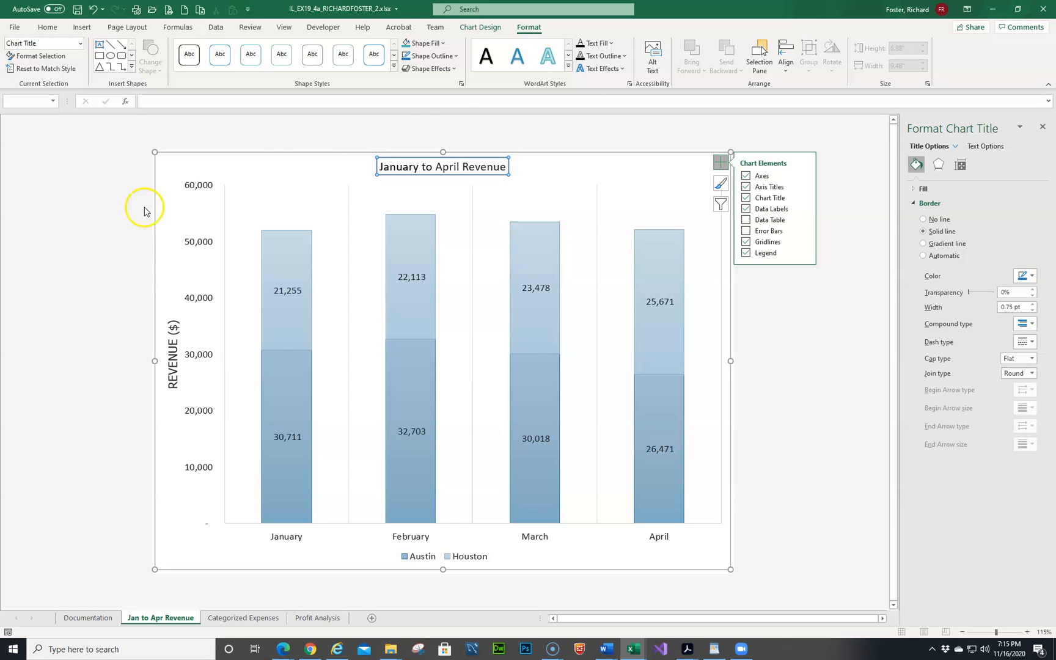
{"action": "mouse_move", "coordinate": [467, 141]}
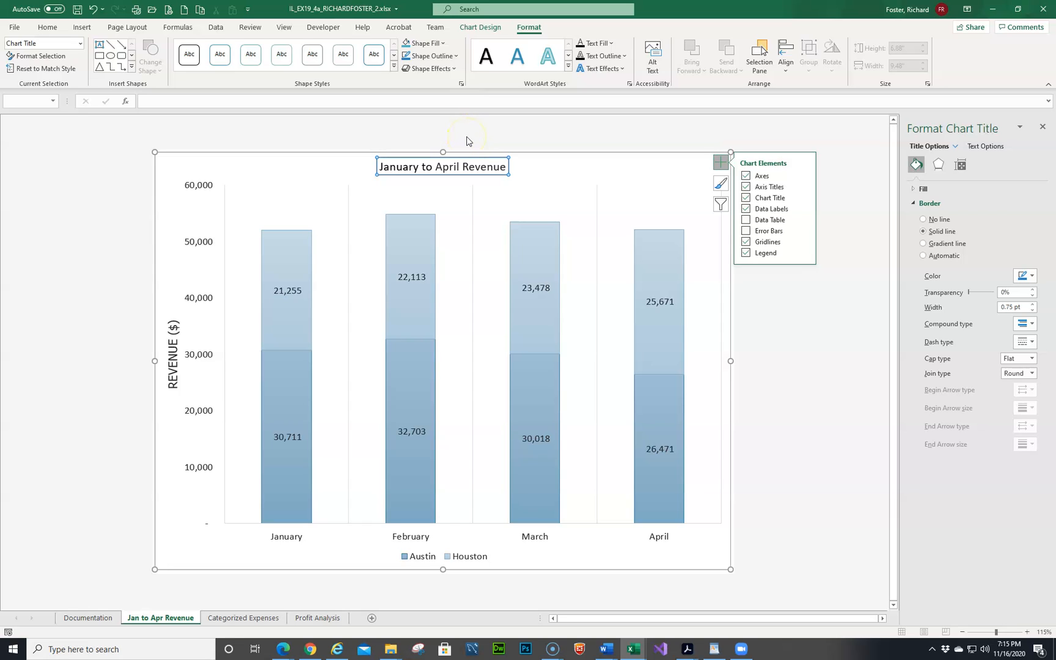
{"action": "mouse_move", "coordinate": [635, 107]}
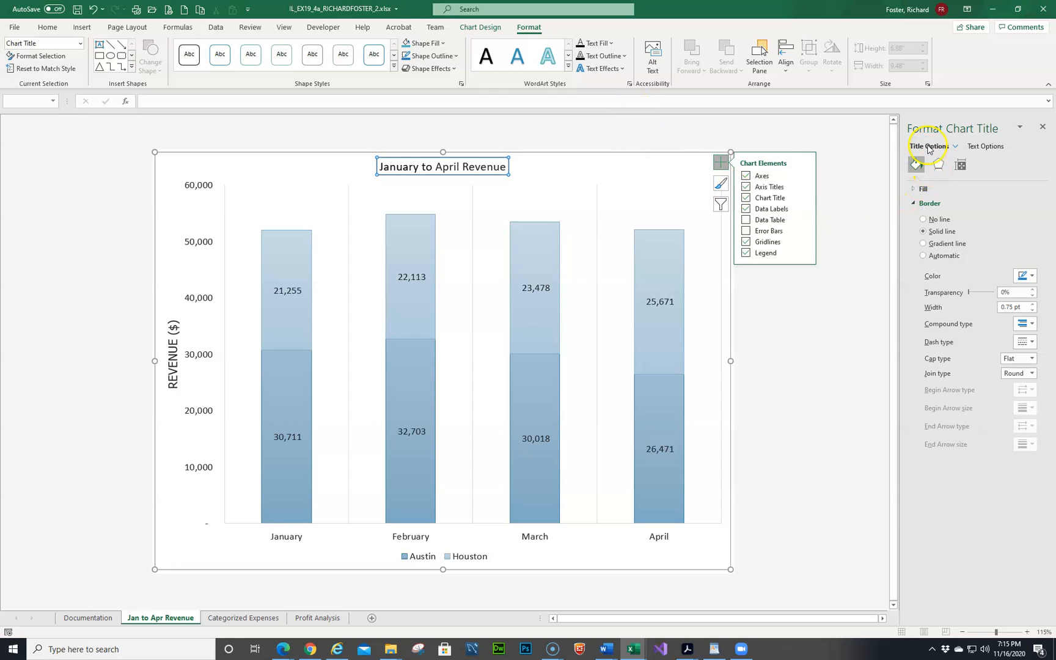
{"action": "mouse_move", "coordinate": [812, 144]}
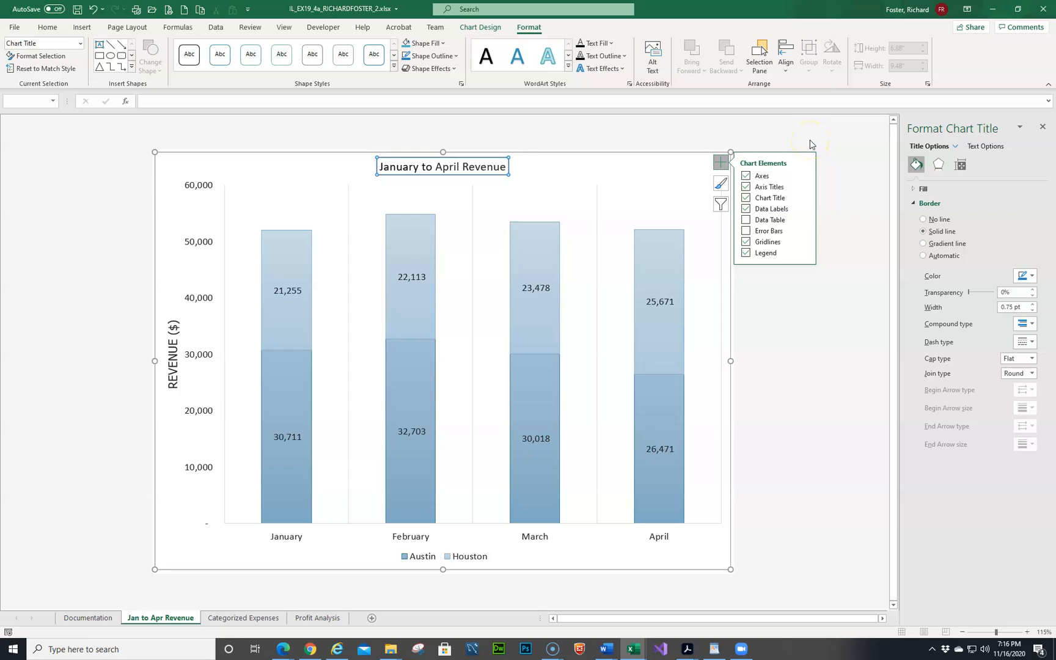
{"action": "mouse_move", "coordinate": [753, 165]}
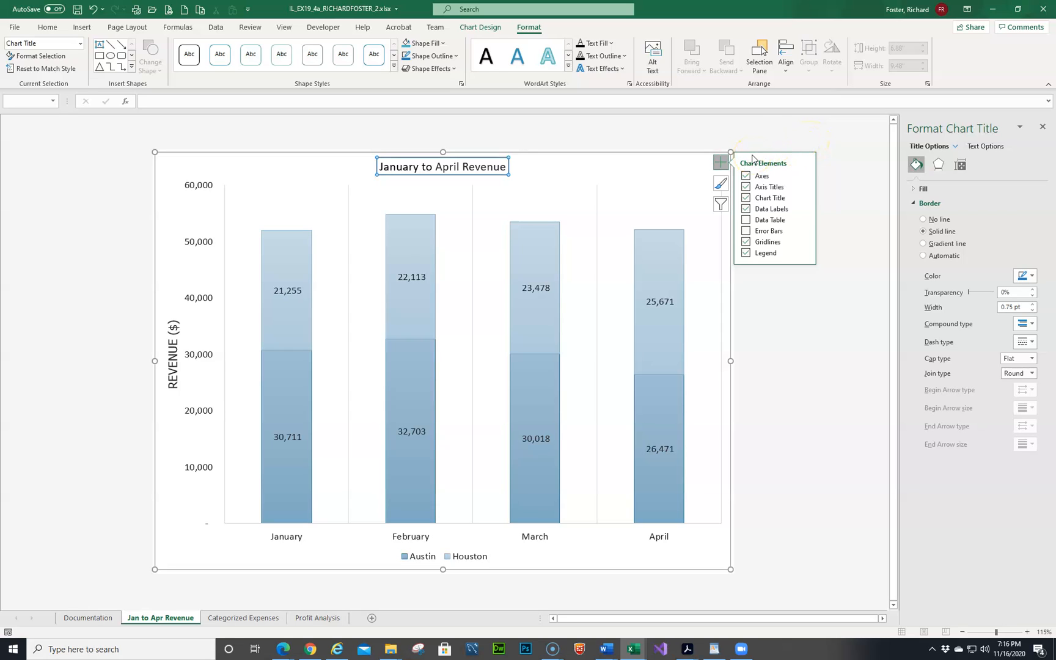
{"action": "mouse_move", "coordinate": [600, 191]}
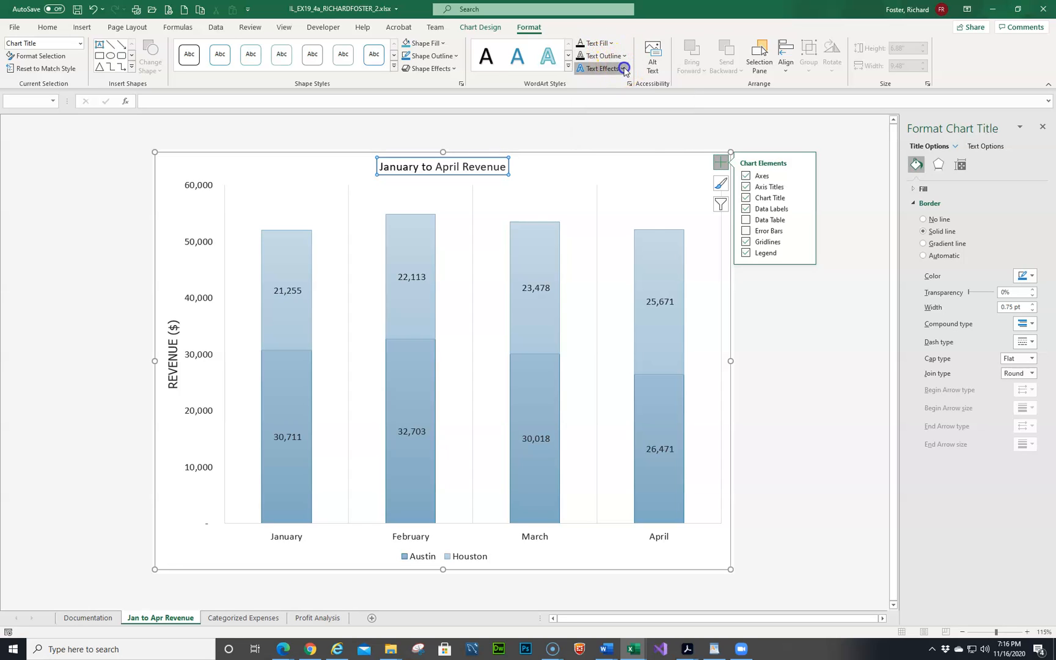
Apply an Outer shadow text effect to the January to April Revenue chart title.
{"action": "left_click", "coordinate": [603, 69]}
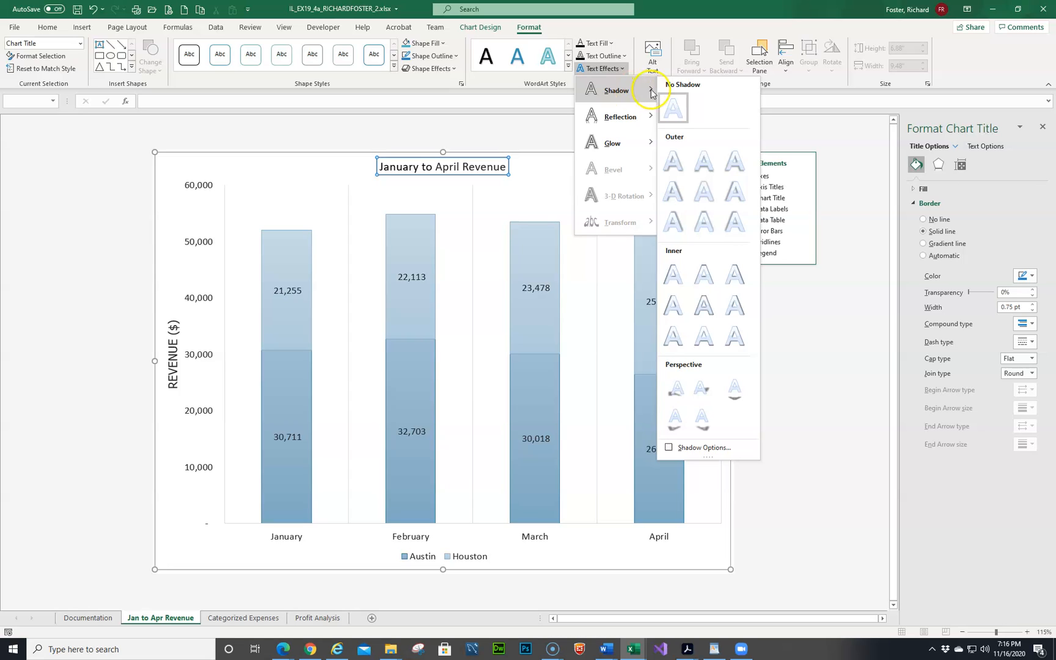
{"action": "mouse_move", "coordinate": [704, 161]}
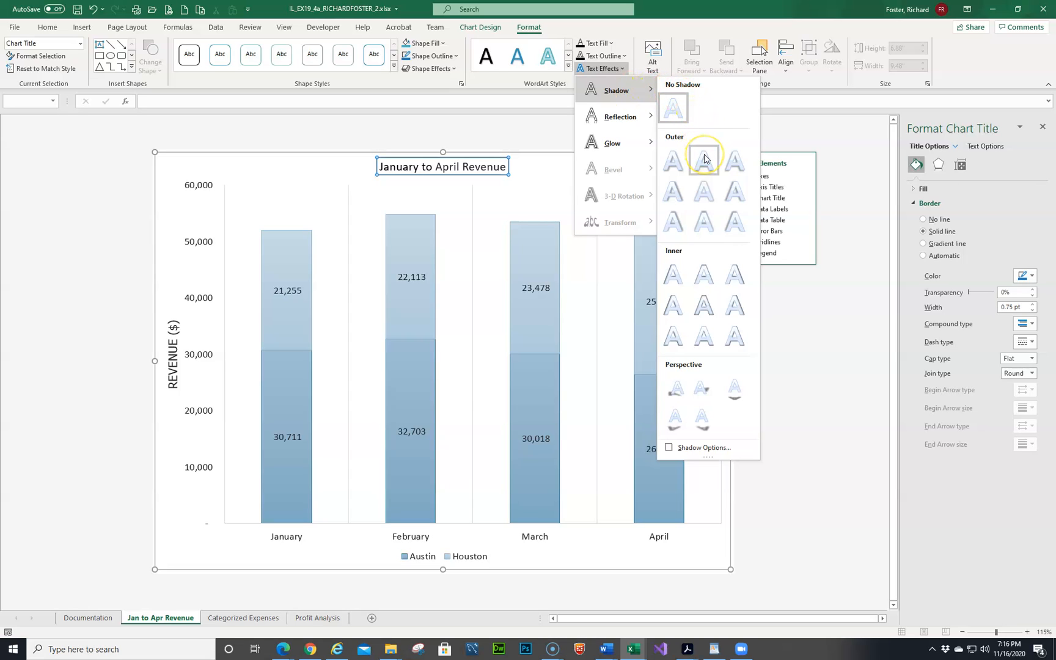
{"action": "mouse_move", "coordinate": [451, 158]}
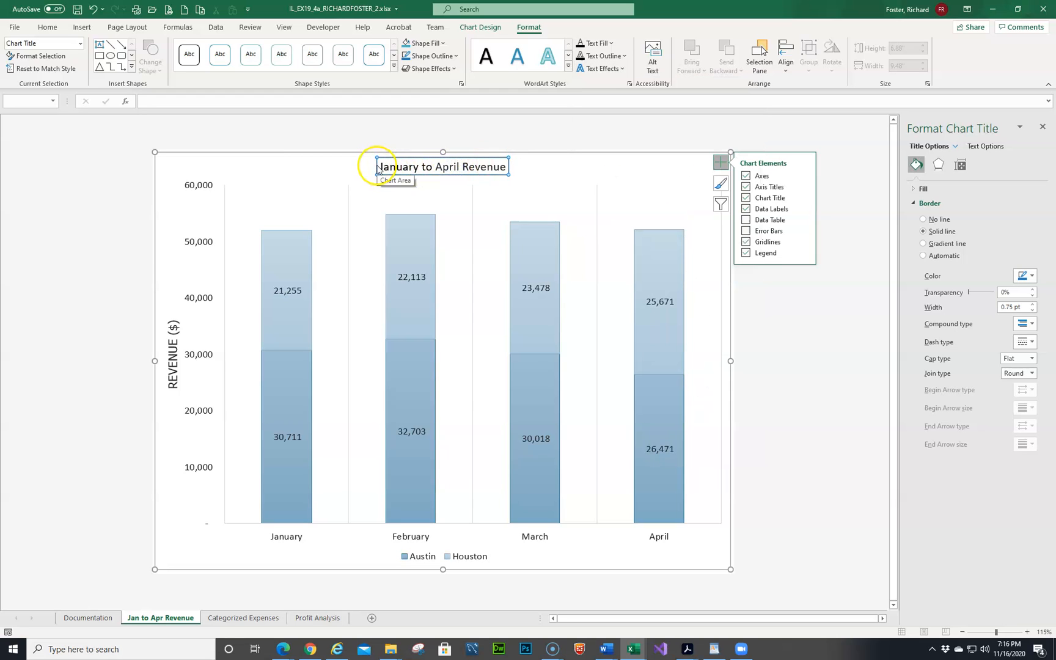
{"action": "left_click", "coordinate": [473, 170]}
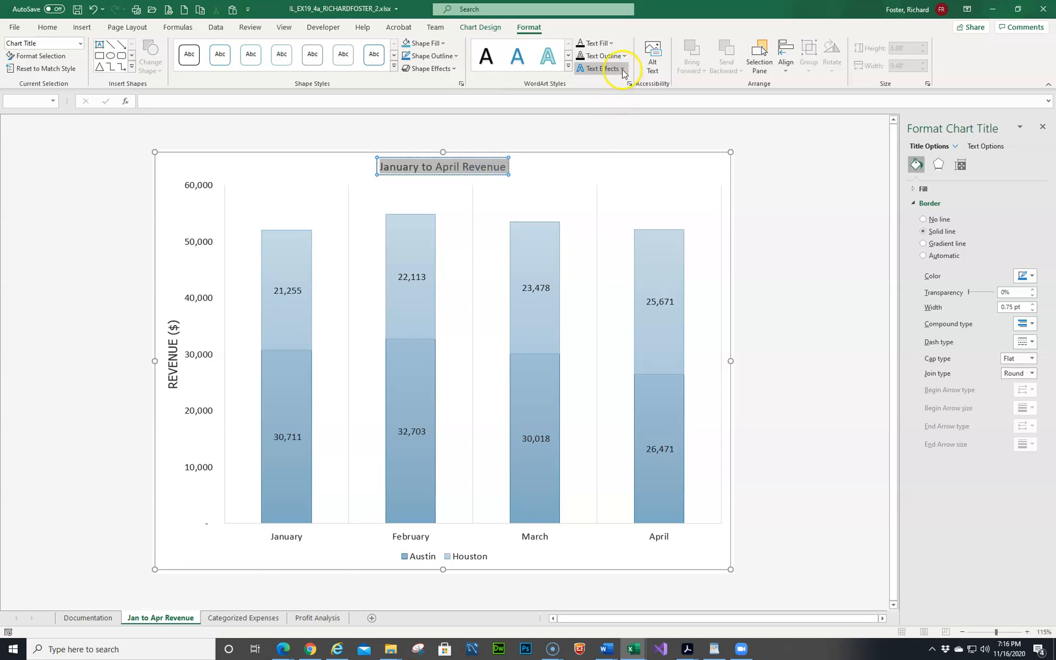
{"action": "left_click", "coordinate": [604, 68]}
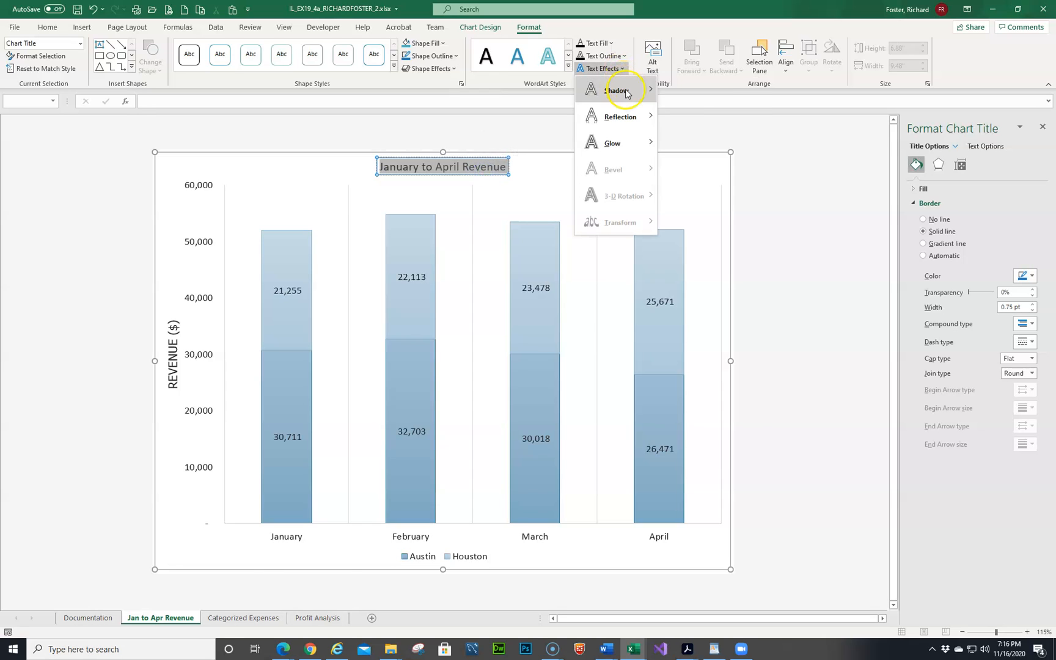
{"action": "left_click", "coordinate": [616, 91]}
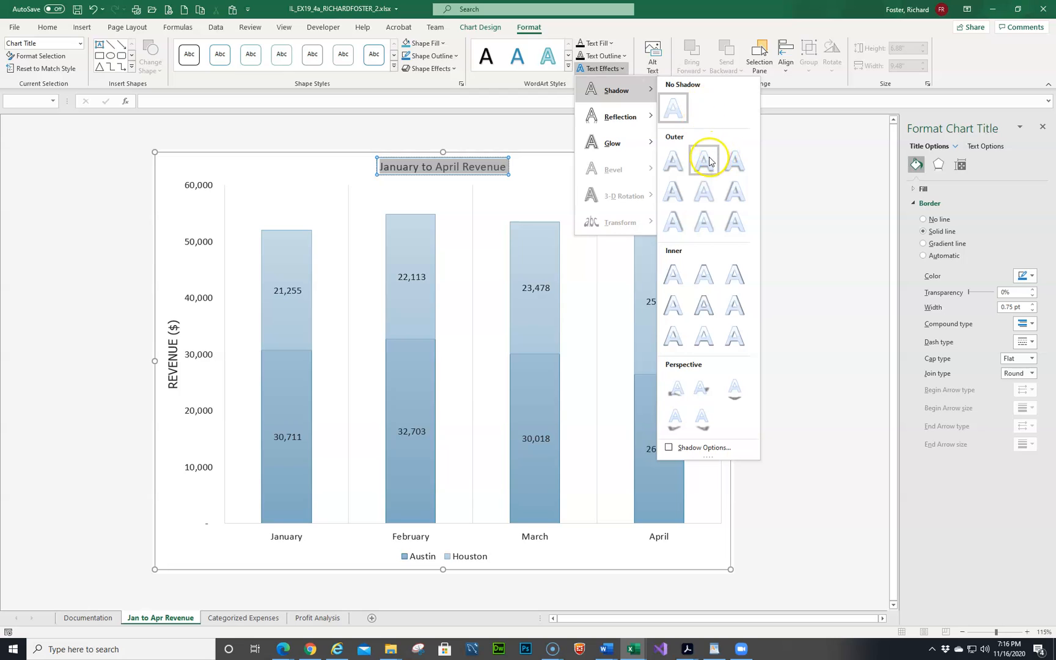
{"action": "mouse_move", "coordinate": [704, 188]}
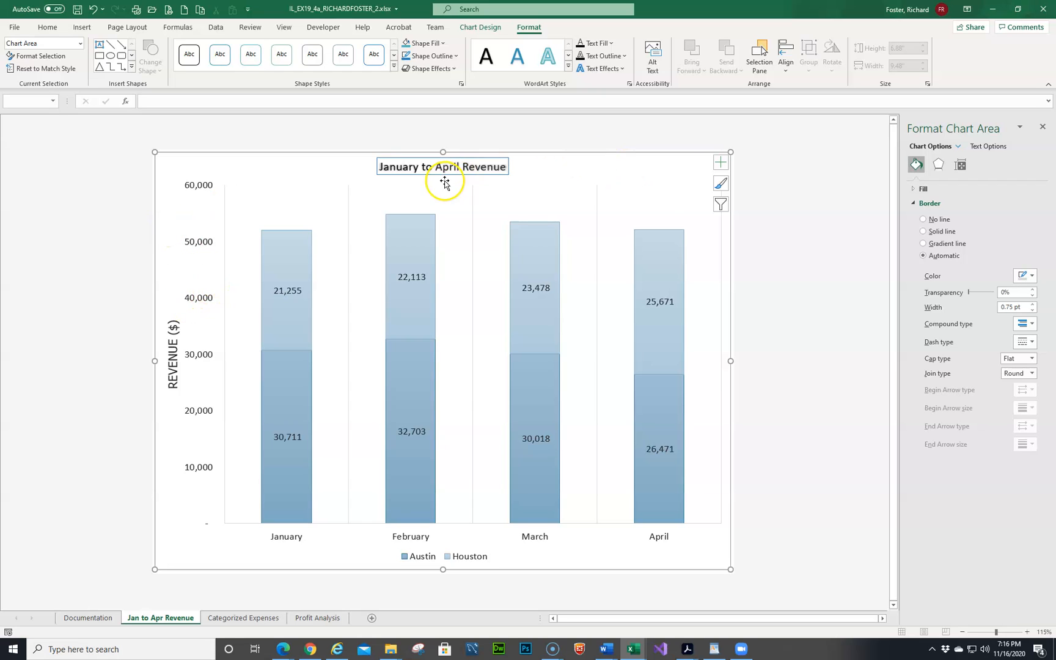
{"action": "mouse_move", "coordinate": [456, 157]}
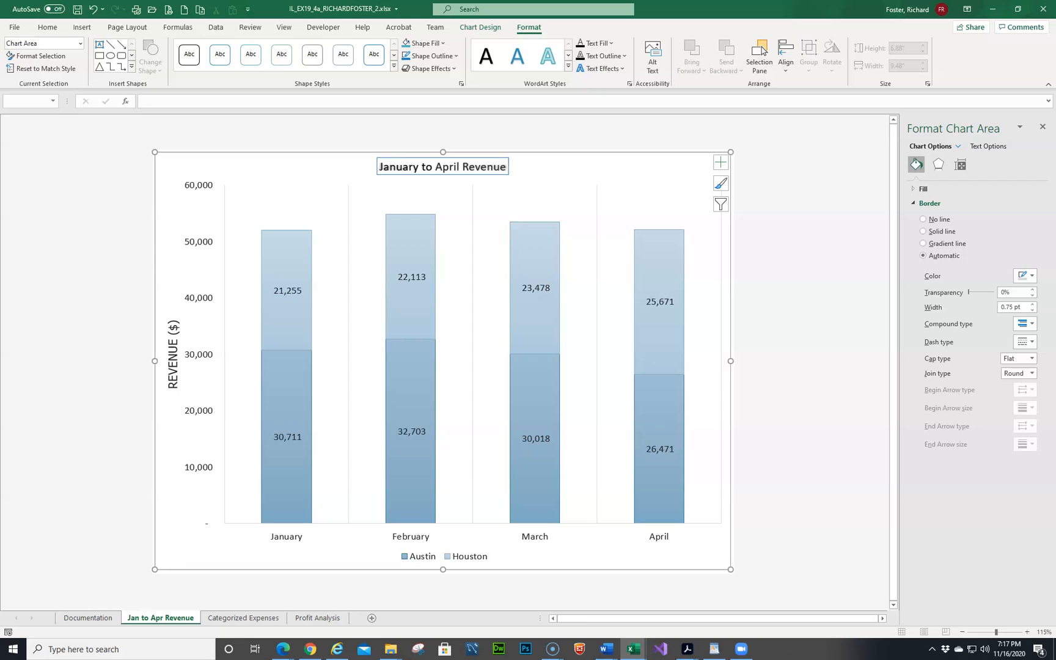
{"action": "mouse_move", "coordinate": [749, 176]}
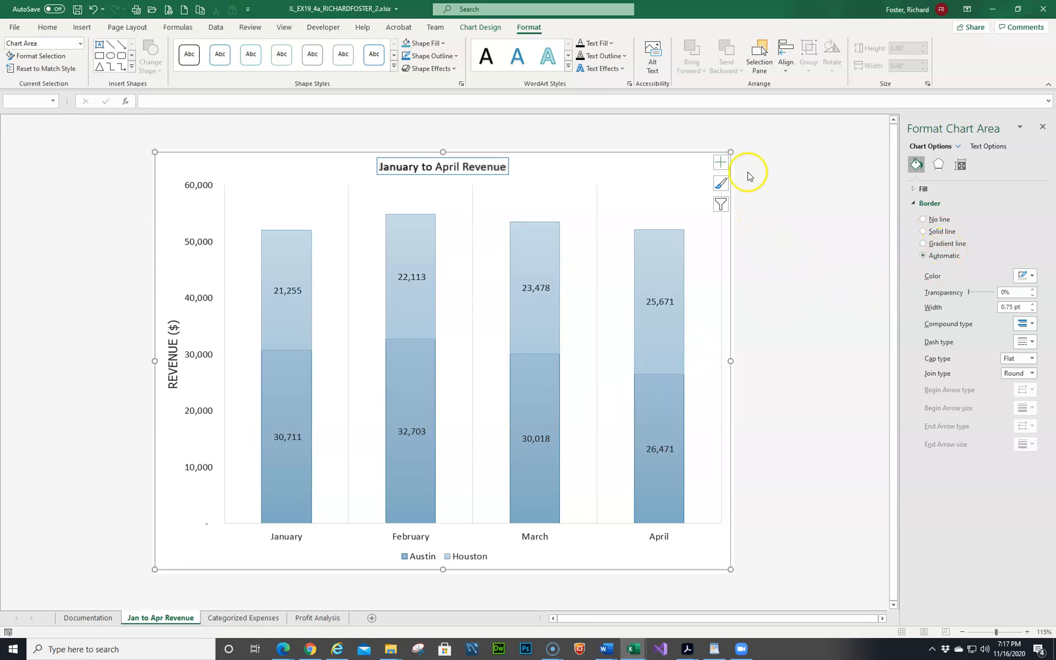
Turn off Primary Major Horizontal and Vertical gridlines and turn on Primary Minor Horizontal.
{"action": "left_click", "coordinate": [719, 163]}
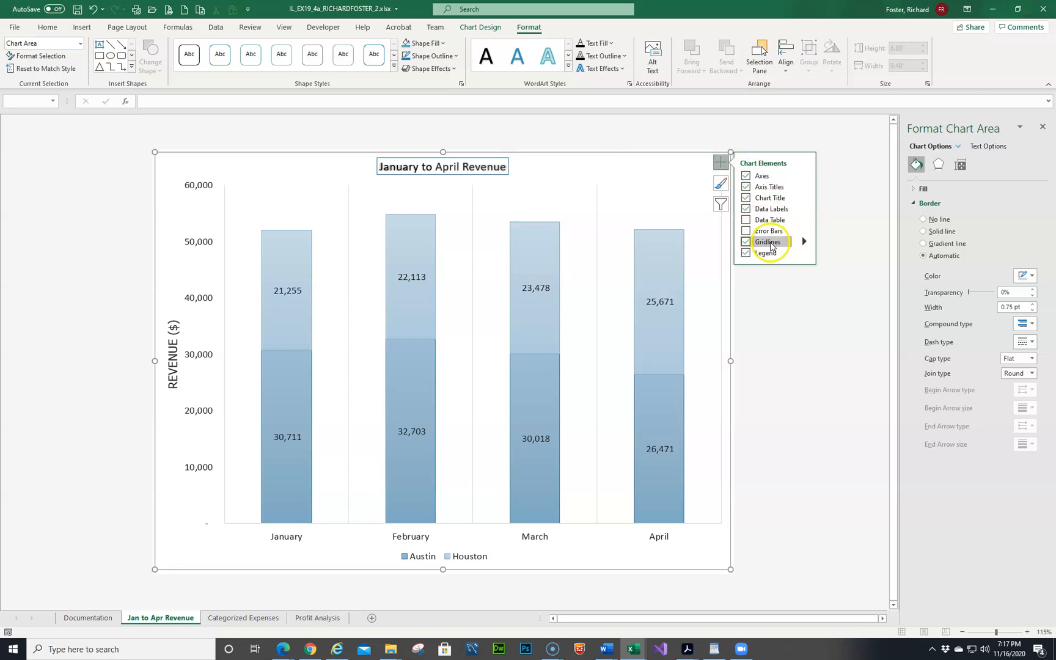
{"action": "mouse_move", "coordinate": [801, 245]}
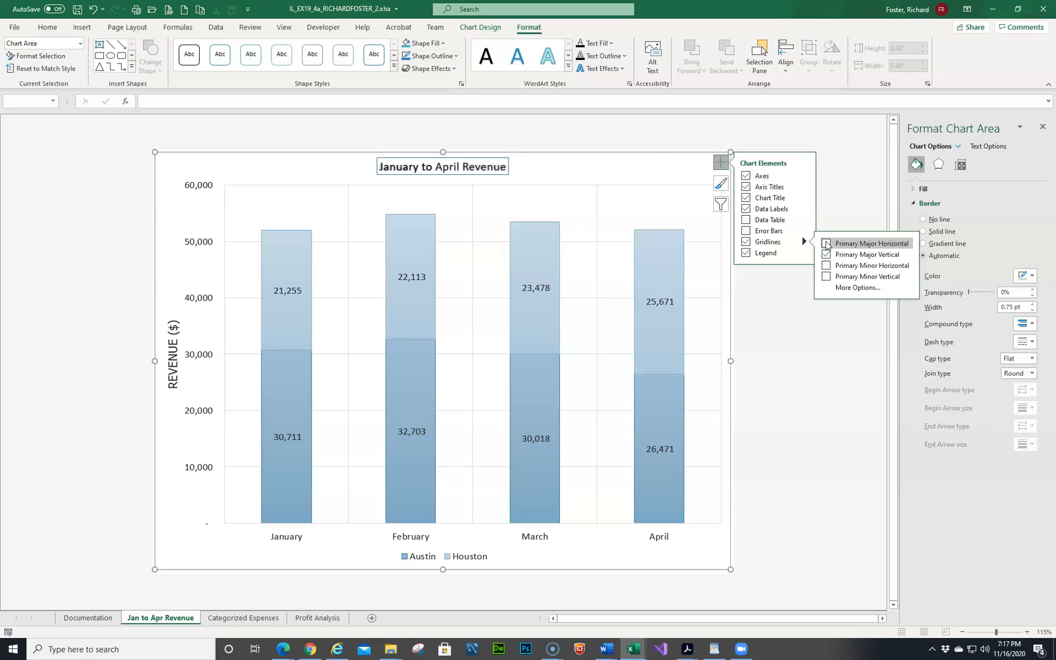
{"action": "left_click", "coordinate": [826, 243]}
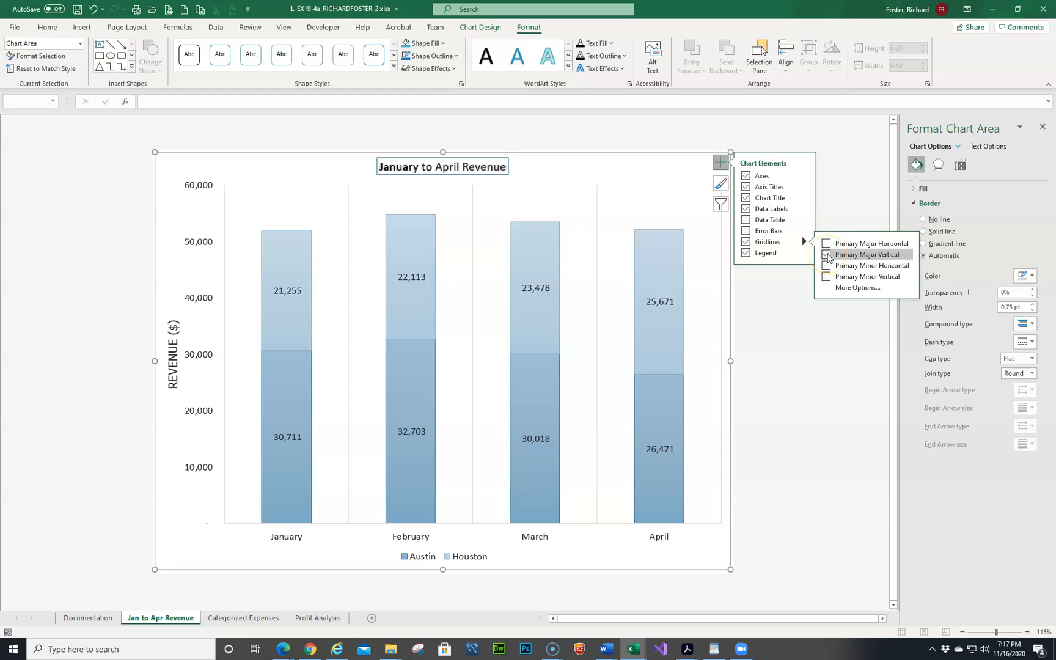
{"action": "left_click", "coordinate": [826, 254]}
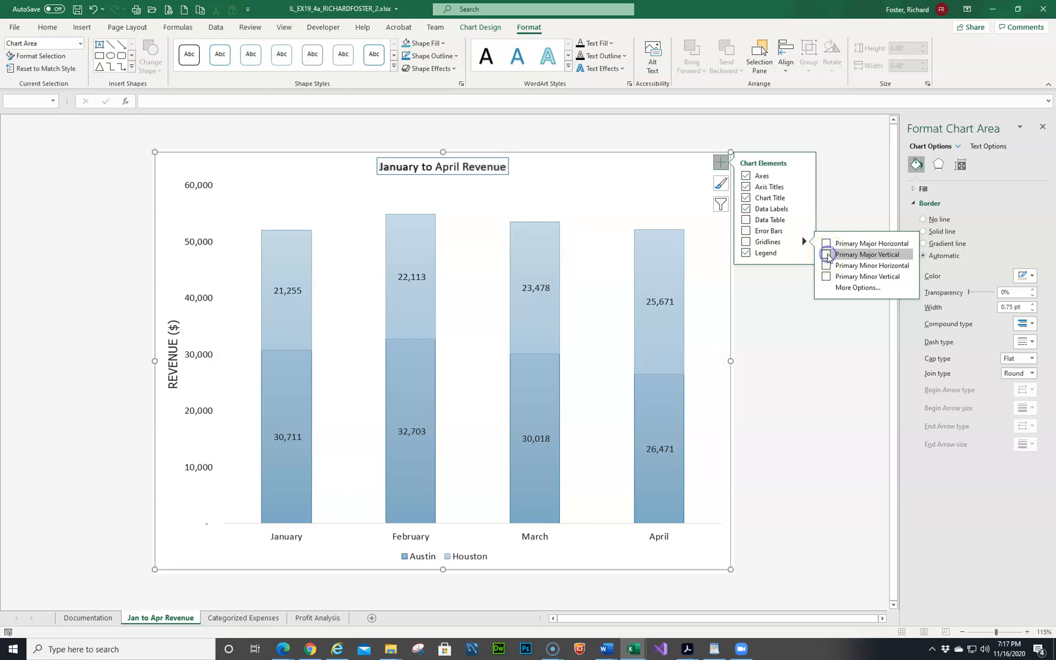
{"action": "left_click", "coordinate": [826, 254]}
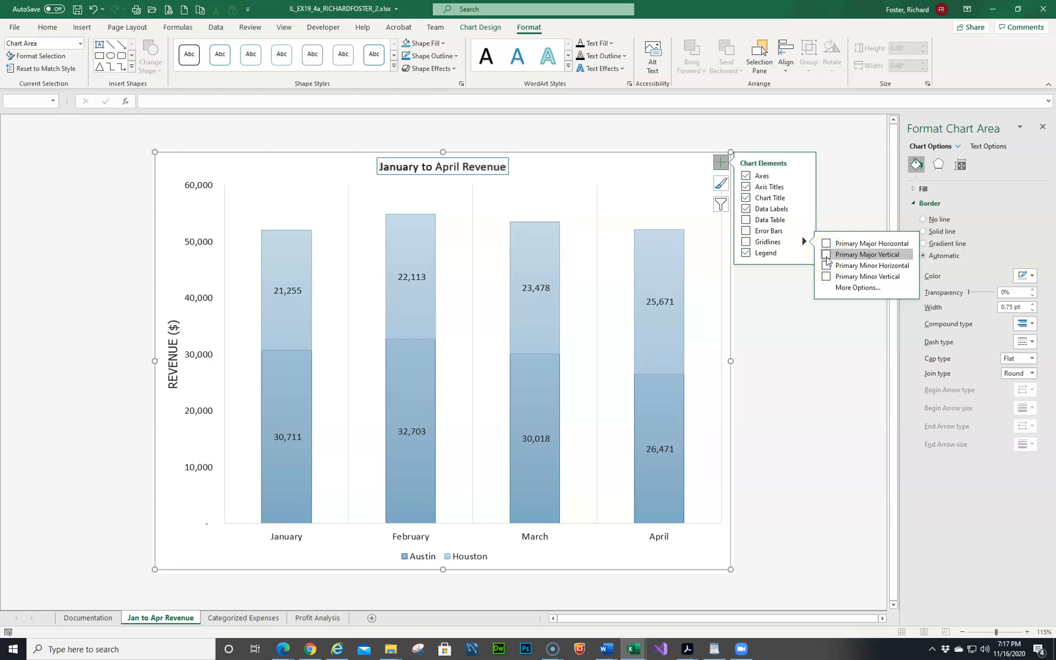
{"action": "left_click", "coordinate": [826, 266]}
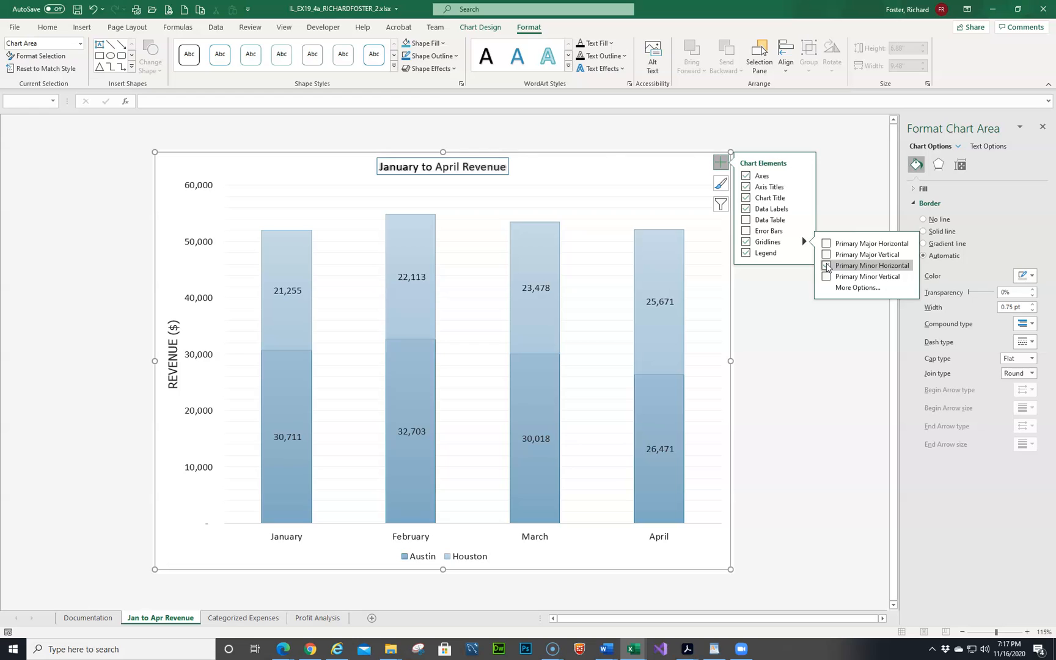
{"action": "left_click", "coordinate": [826, 265]}
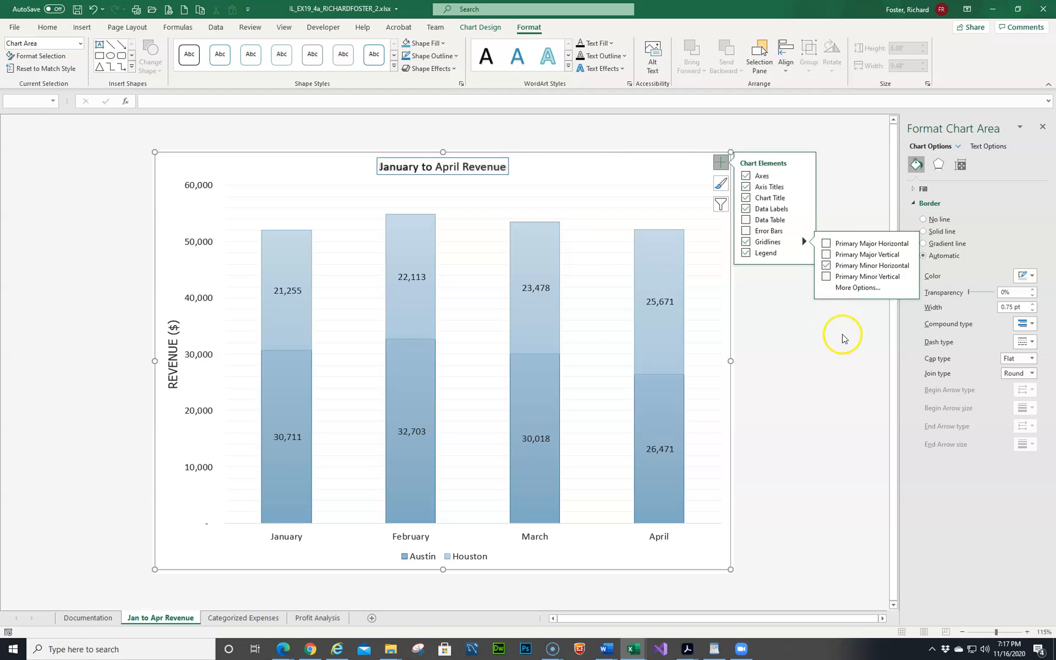
{"action": "mouse_move", "coordinate": [345, 367]}
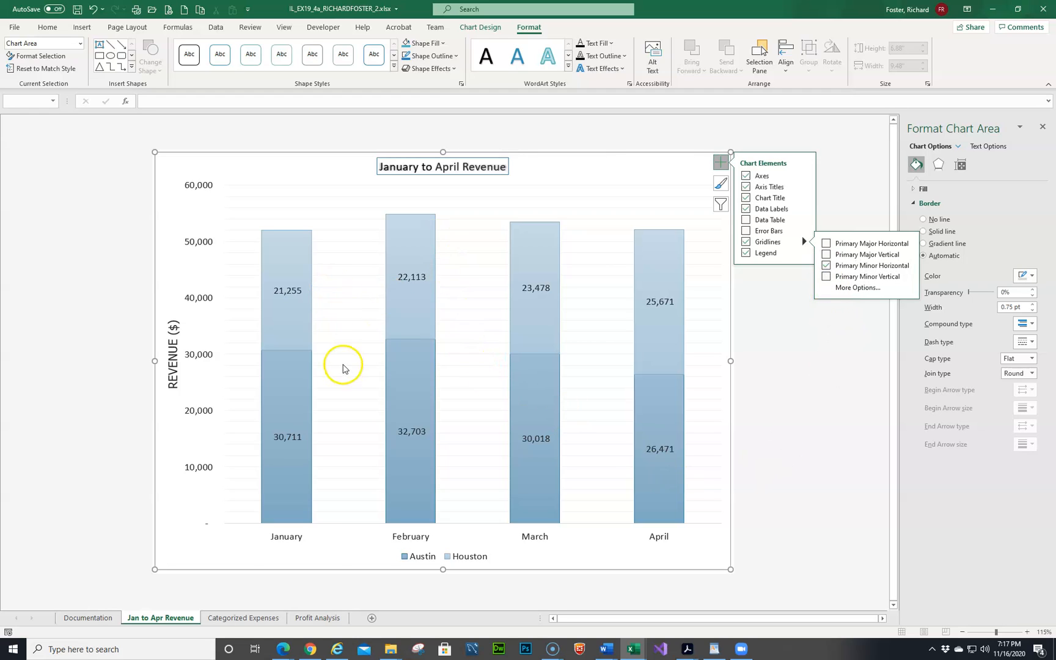
{"action": "mouse_move", "coordinate": [842, 365]}
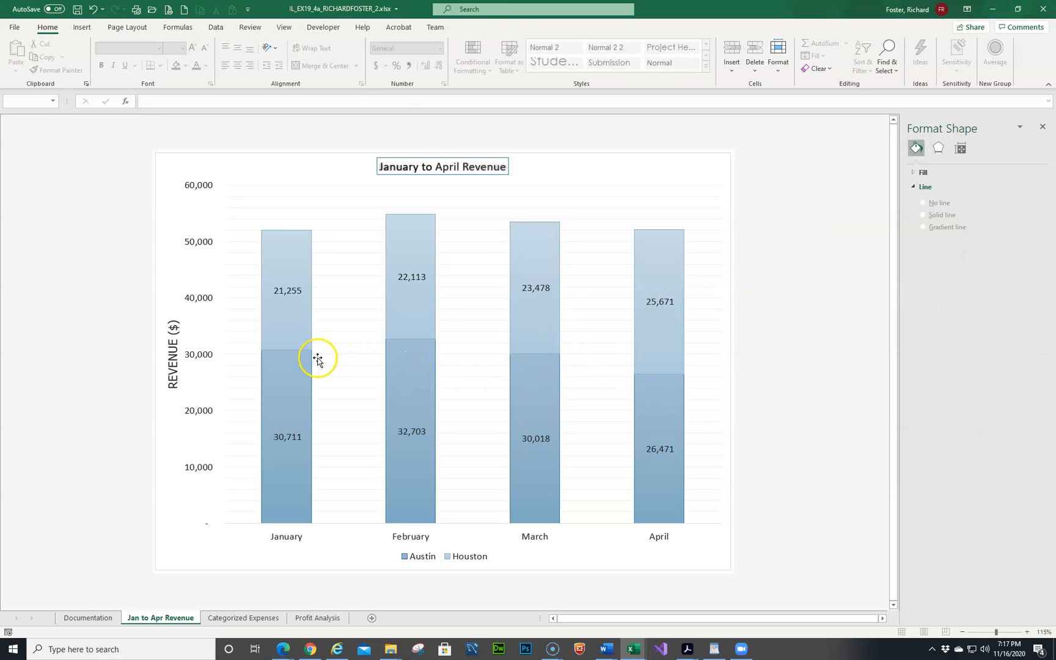
{"action": "mouse_move", "coordinate": [279, 369]}
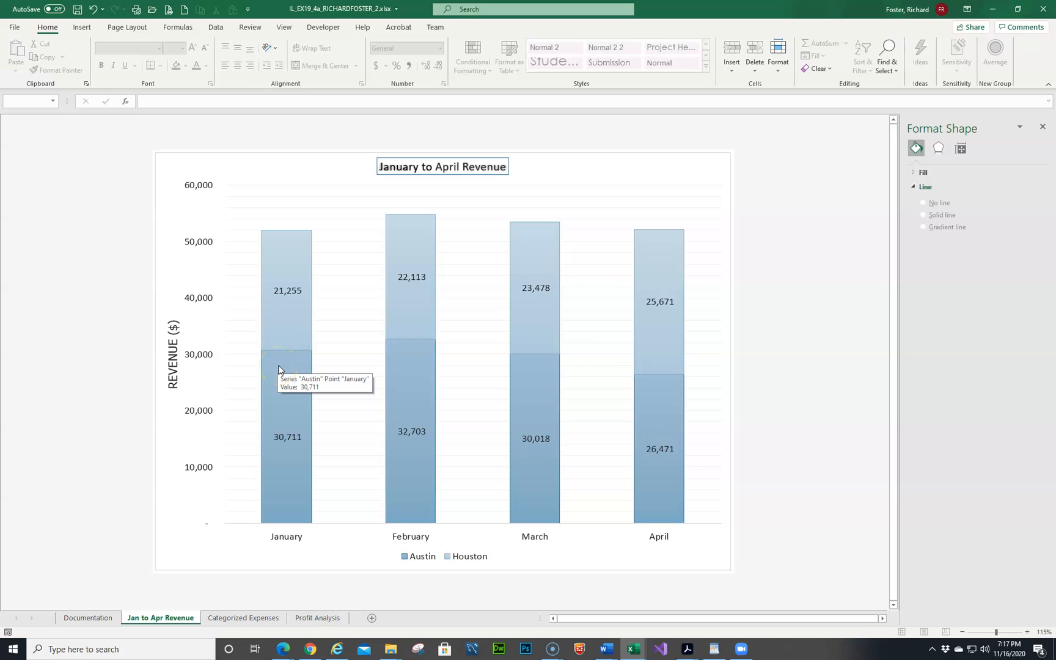
{"action": "mouse_move", "coordinate": [748, 379]}
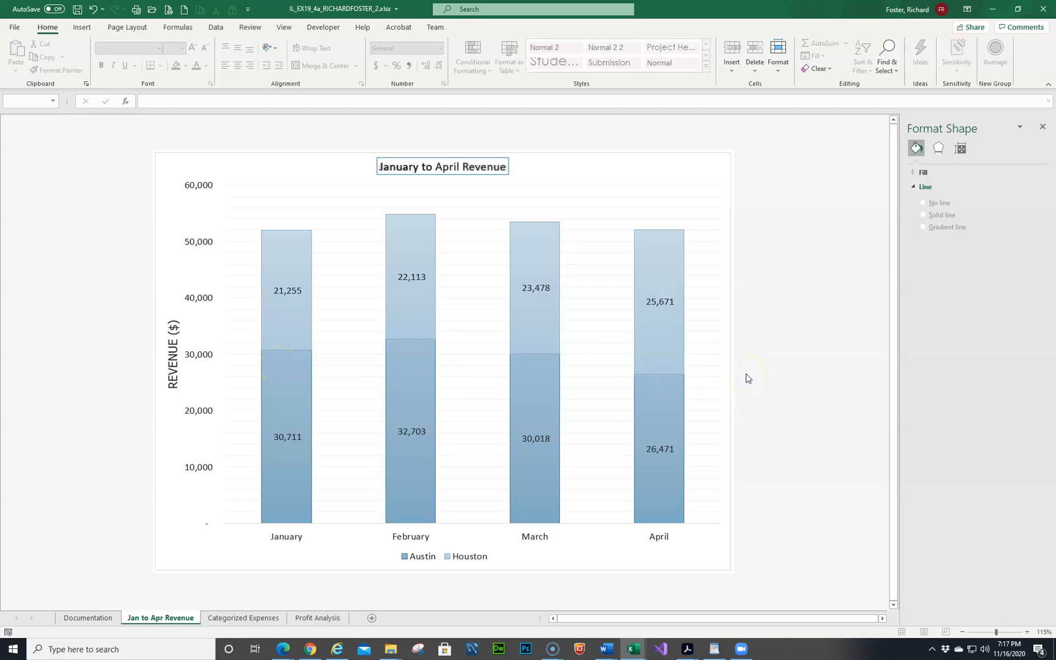
{"action": "mouse_move", "coordinate": [676, 173]}
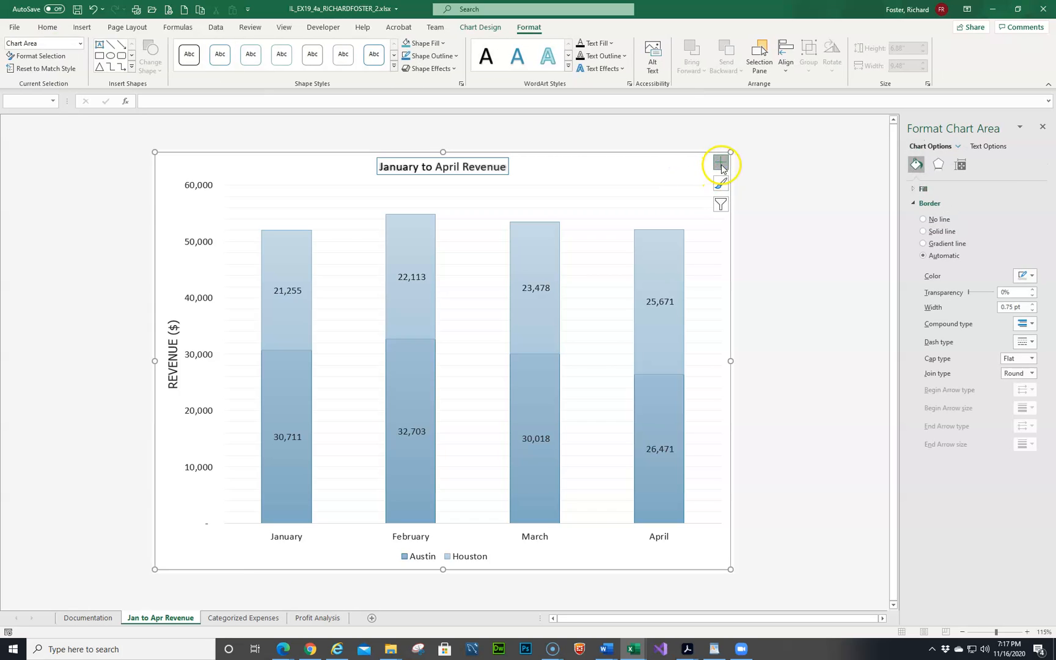
Recheck the gridline options so only minor horizontal gridlines remain.
{"action": "left_click", "coordinate": [721, 163]}
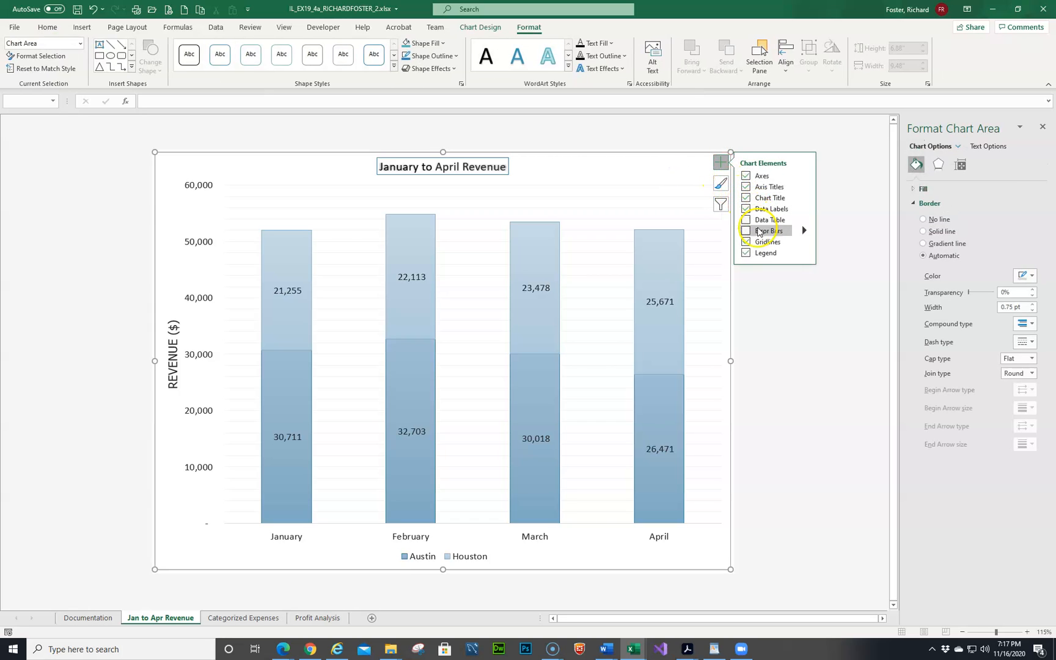
{"action": "mouse_move", "coordinate": [802, 242]}
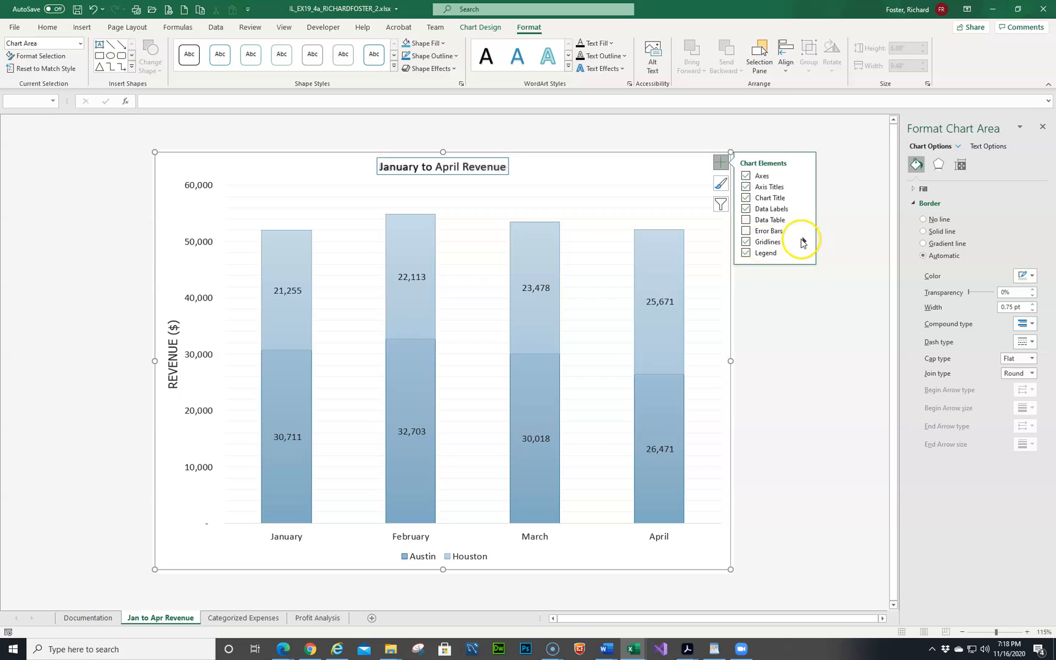
{"action": "left_click", "coordinate": [810, 242]}
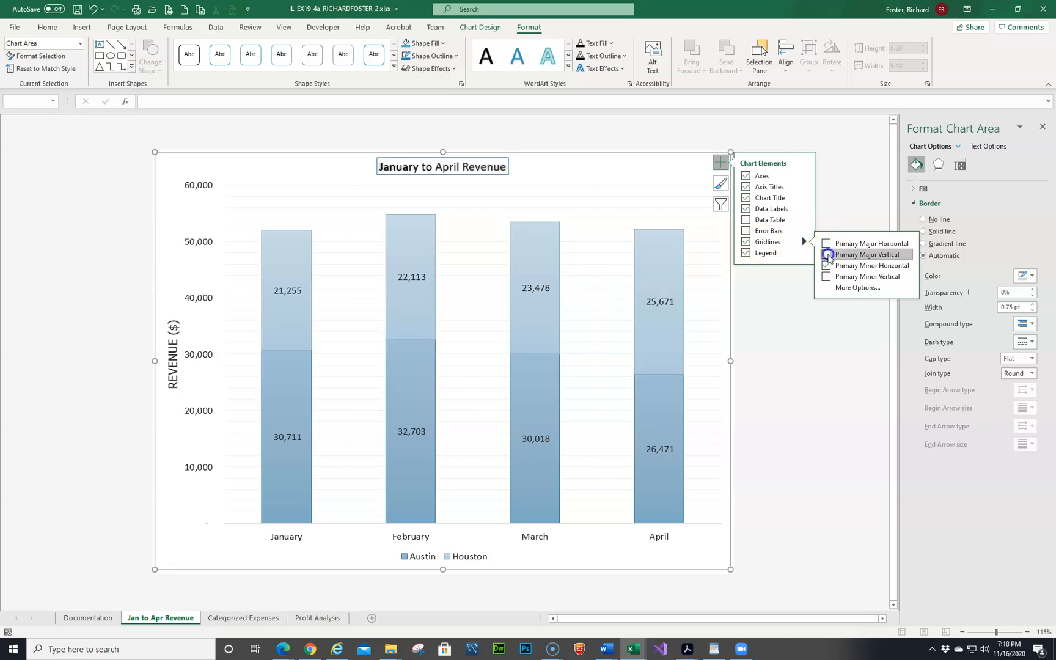
{"action": "left_click", "coordinate": [826, 254]}
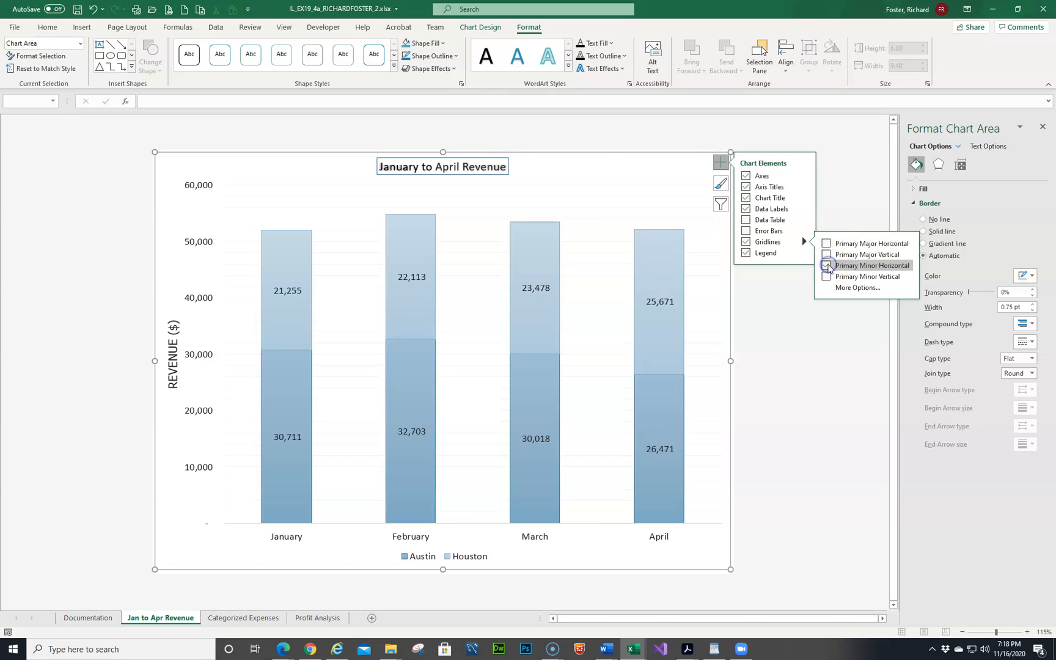
{"action": "left_click", "coordinate": [826, 265]}
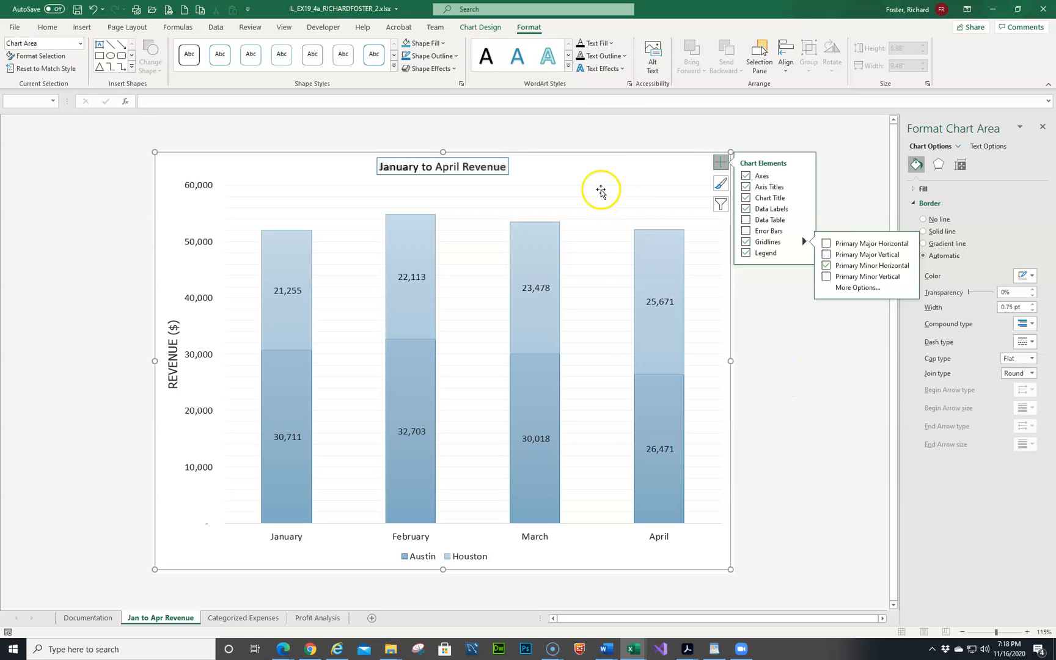
{"action": "mouse_move", "coordinate": [912, 422]}
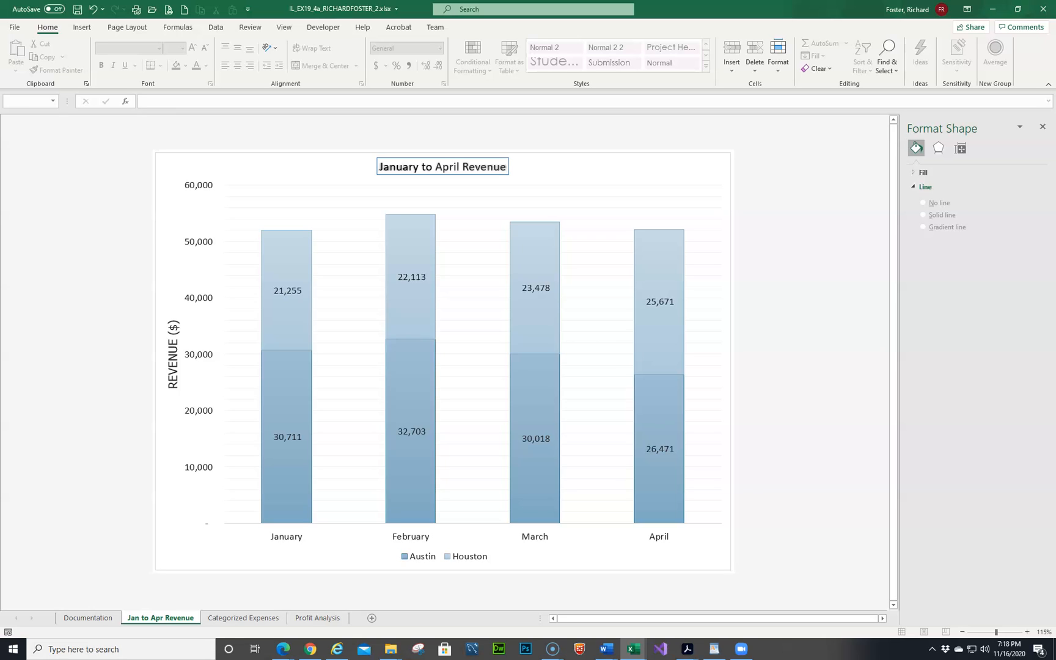
{"action": "mouse_move", "coordinate": [797, 228]}
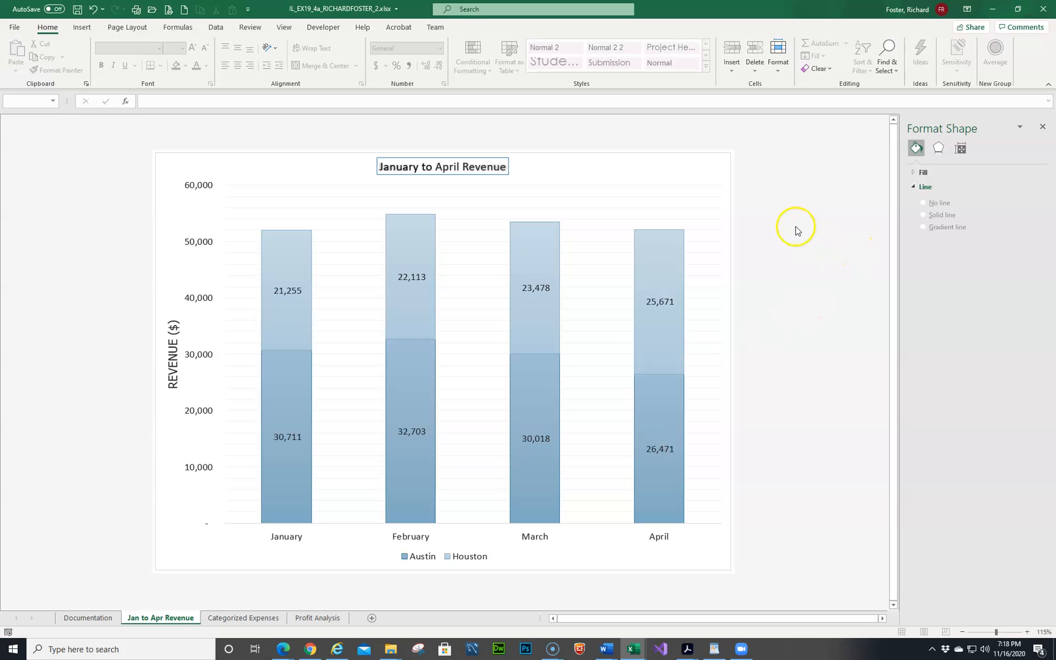
{"action": "mouse_move", "coordinate": [1049, 118]}
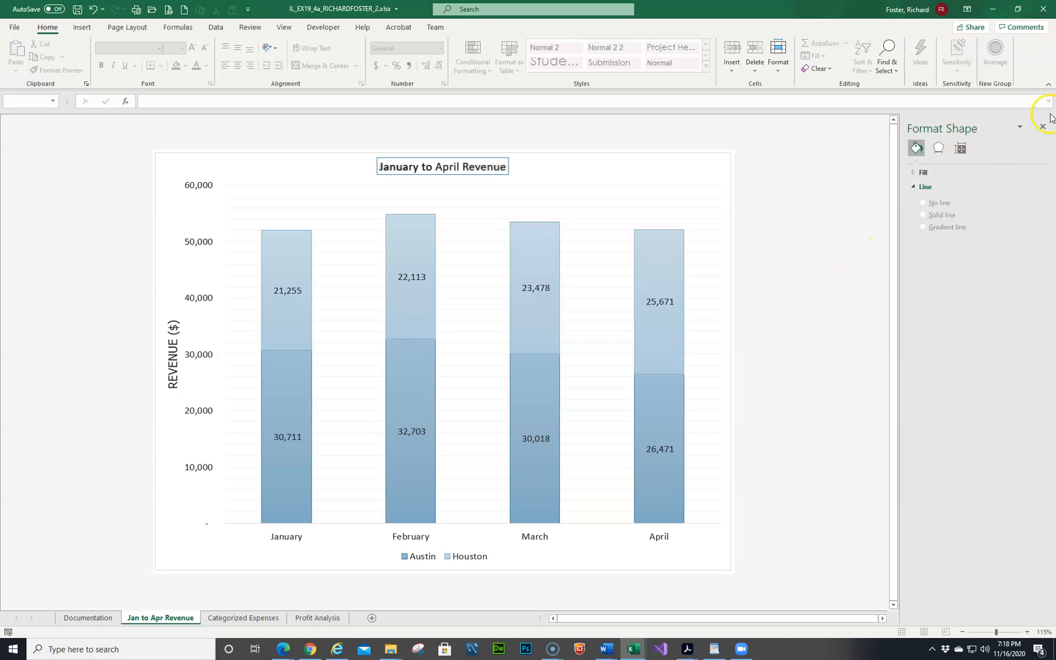
Add a Primary Horizontal axis title placeholder below the month labels.
{"action": "left_click", "coordinate": [1041, 127]}
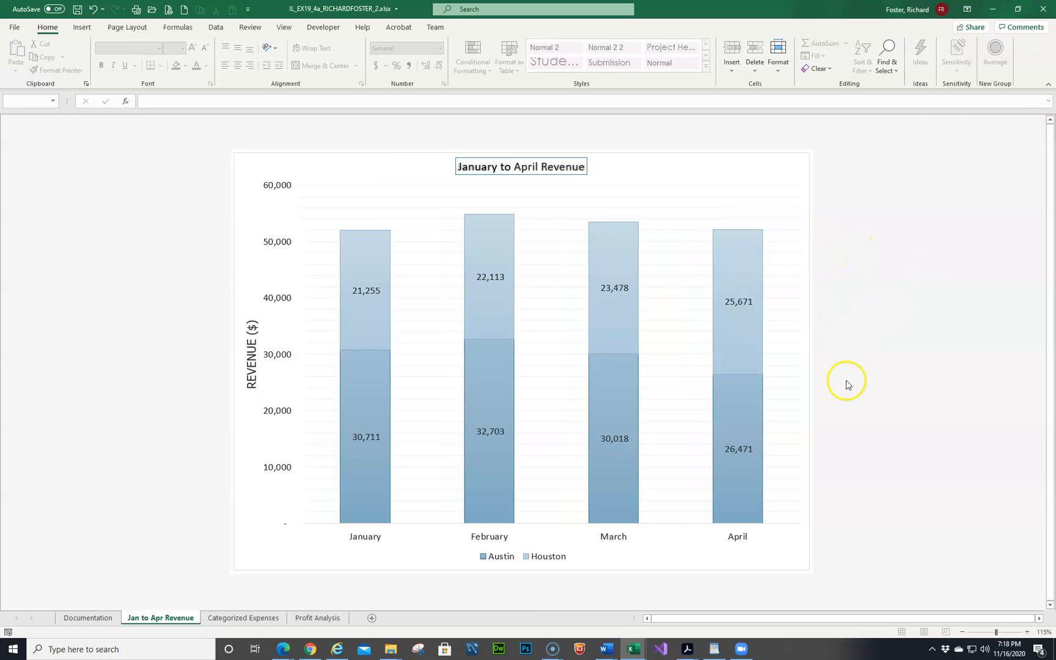
{"action": "mouse_move", "coordinate": [802, 171]}
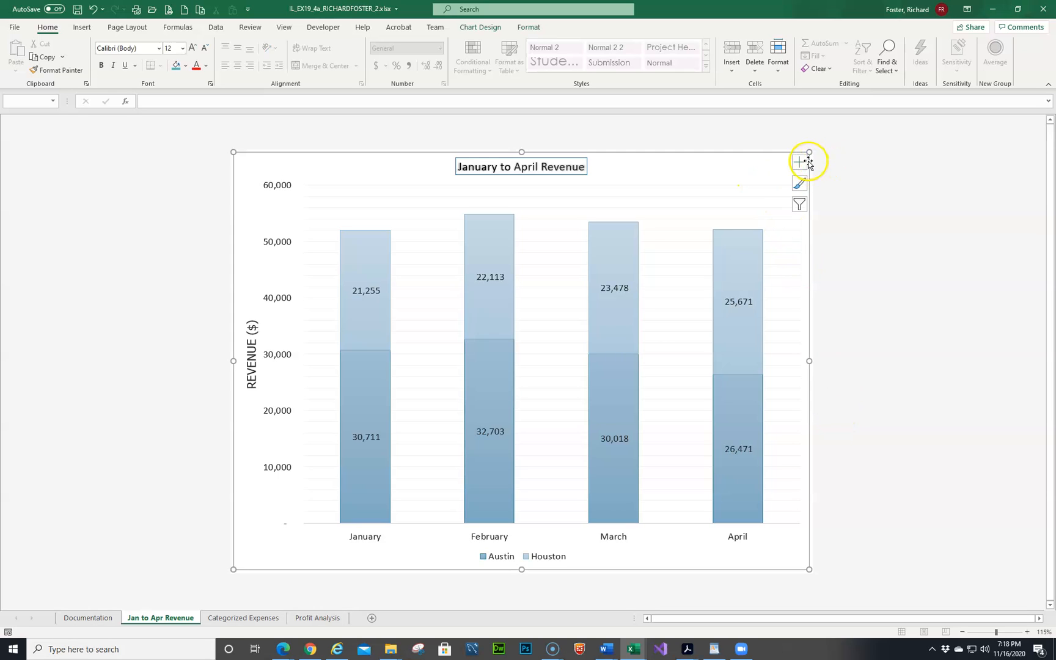
{"action": "left_click", "coordinate": [800, 162]}
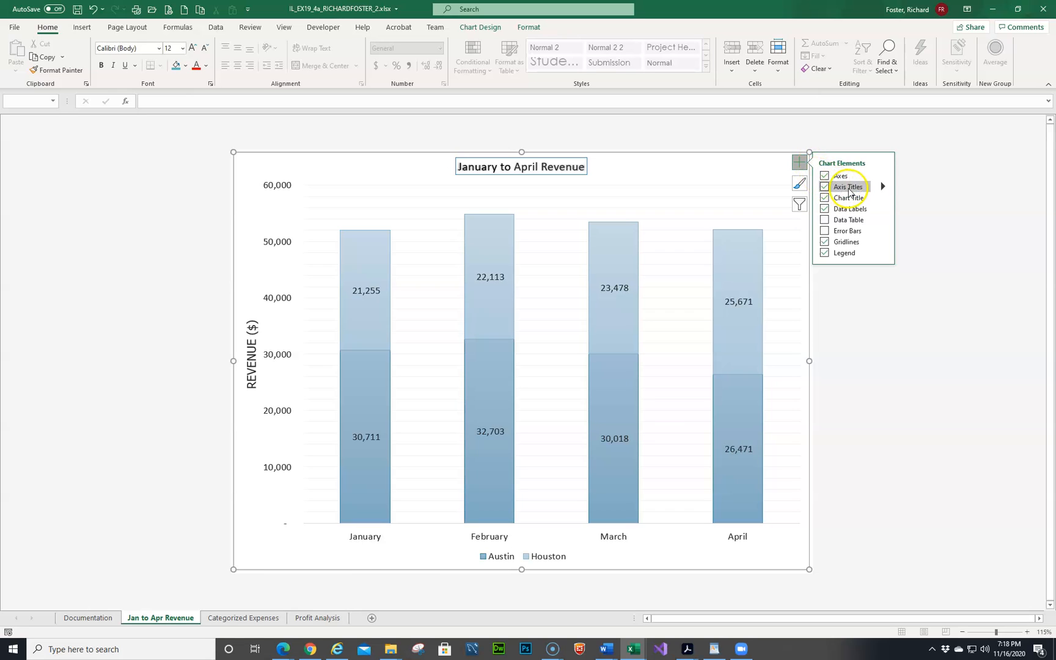
{"action": "left_click", "coordinate": [889, 187]}
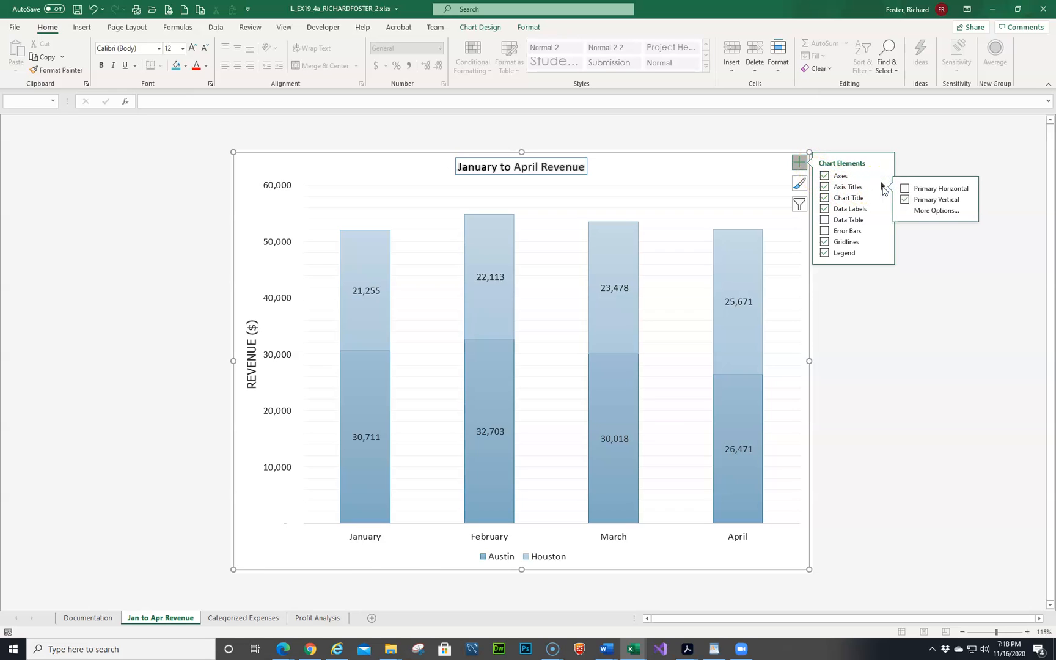
{"action": "left_click", "coordinate": [905, 188]}
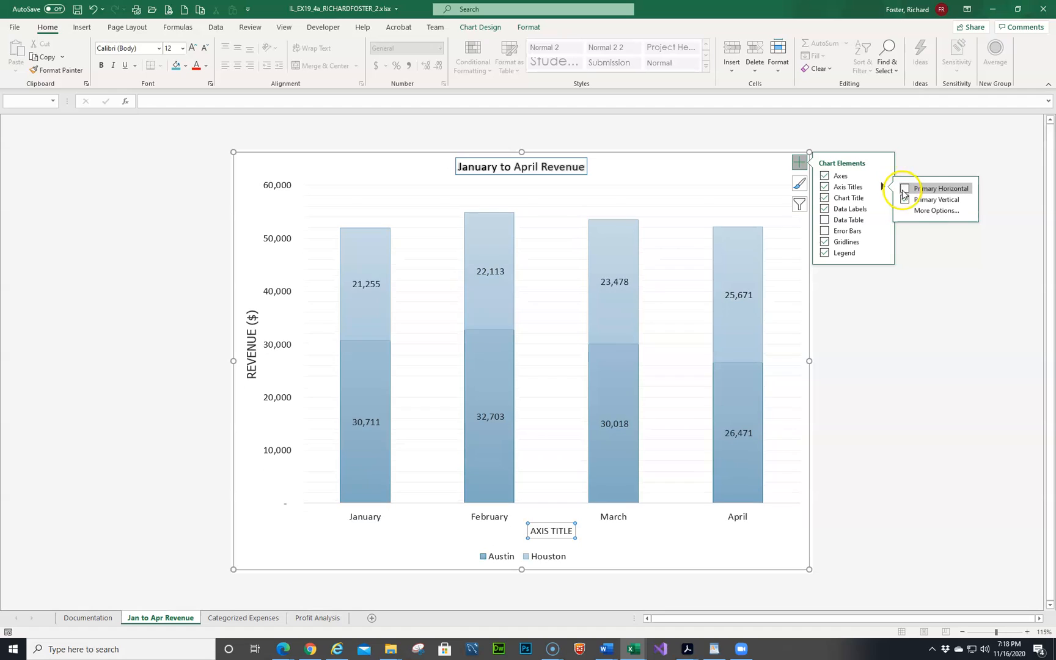
{"action": "left_click", "coordinate": [907, 188]}
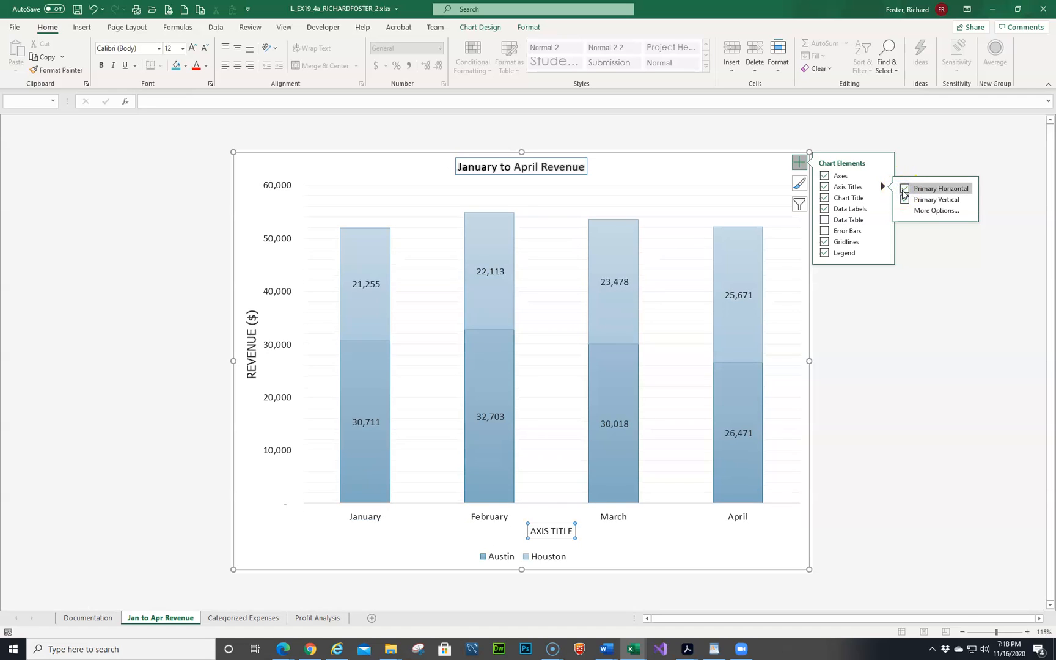
{"action": "left_click", "coordinate": [904, 200]}
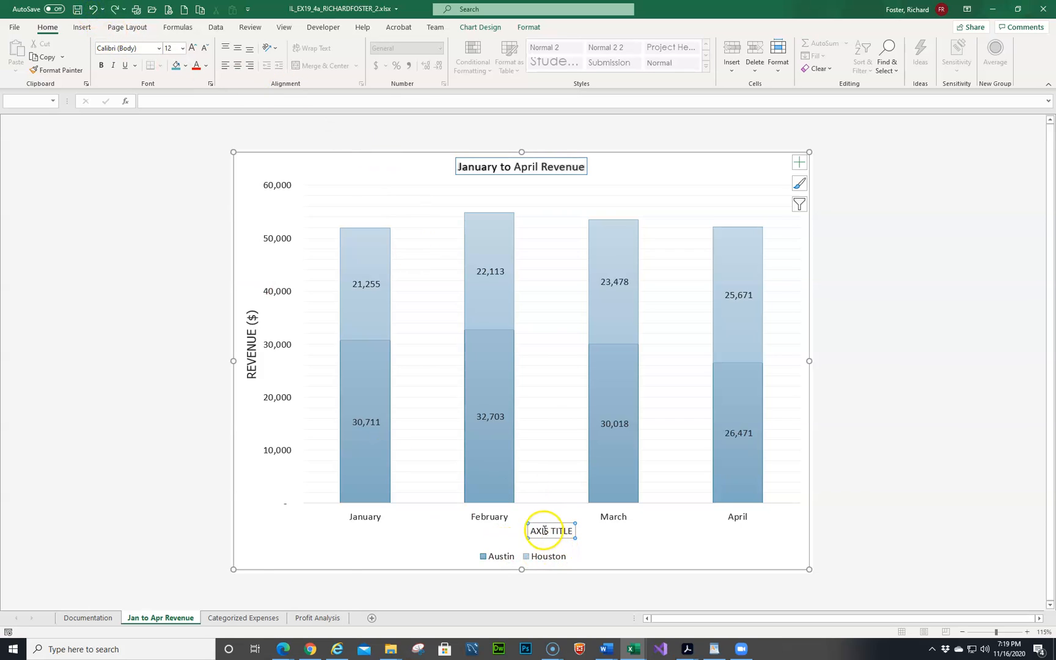
Replace the axis title placeholder text with MONTHS.
{"action": "left_click", "coordinate": [551, 531]}
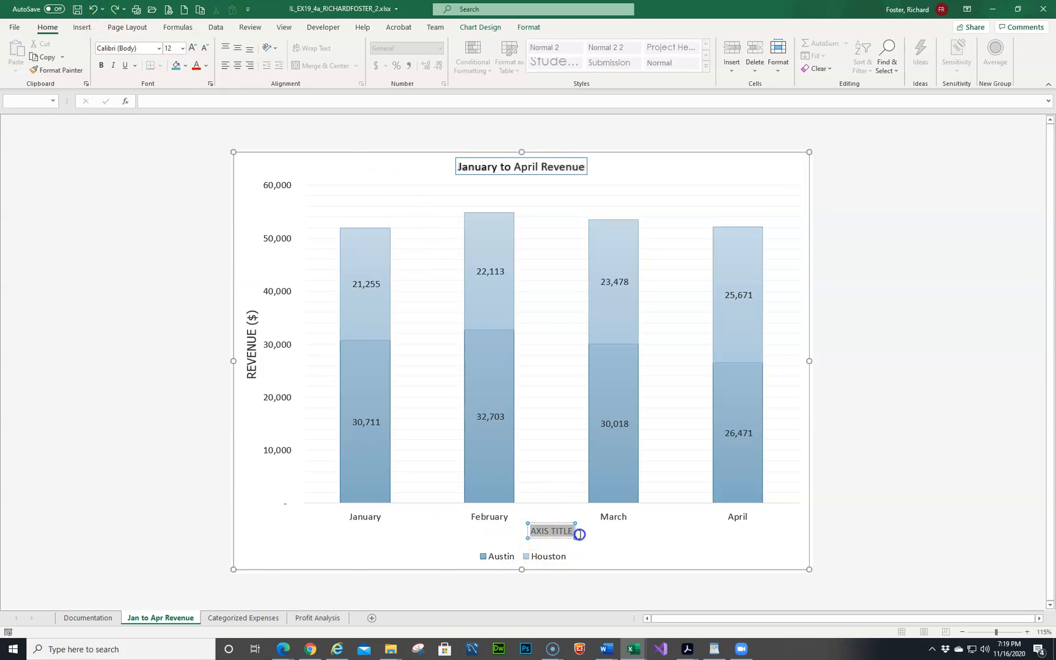
{"action": "type", "text": "M"}
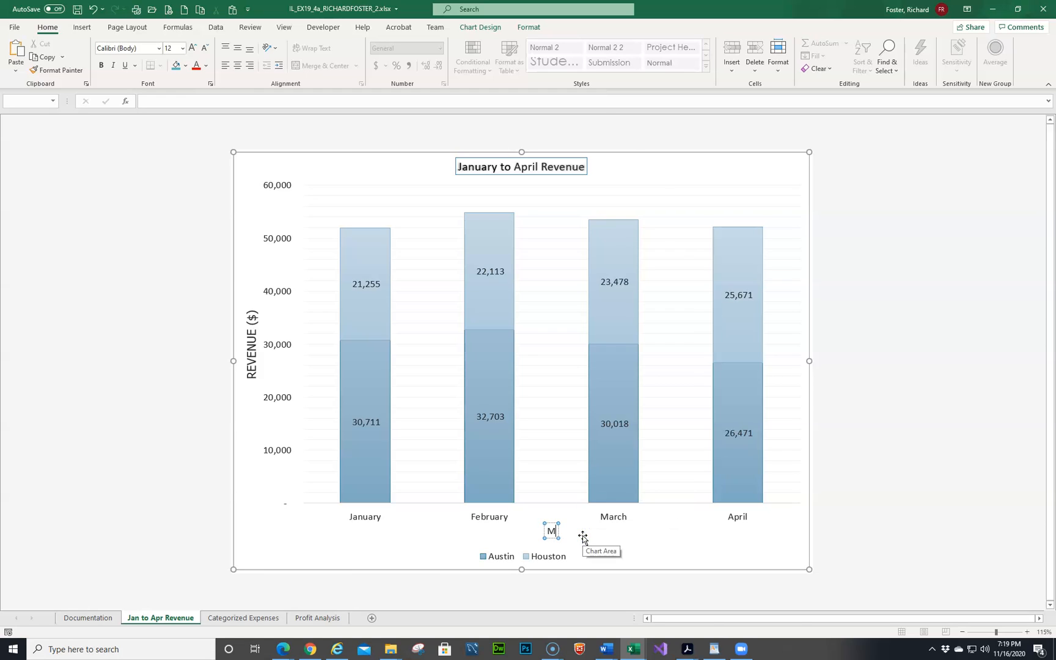
{"action": "type", "text": "ONTHS"}
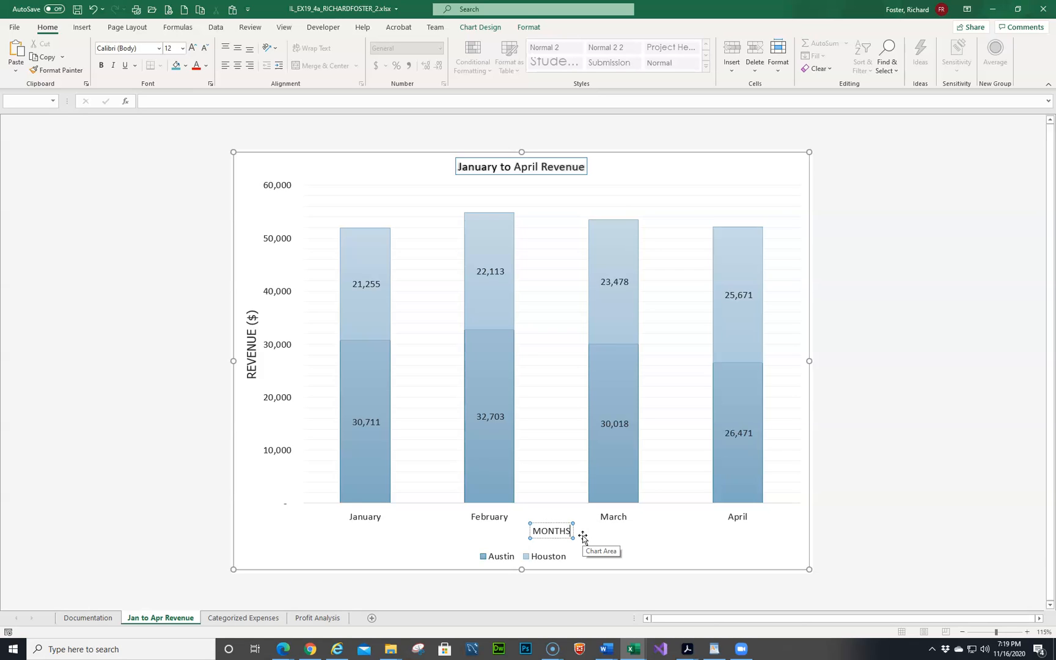
{"action": "left_click", "coordinate": [542, 538]}
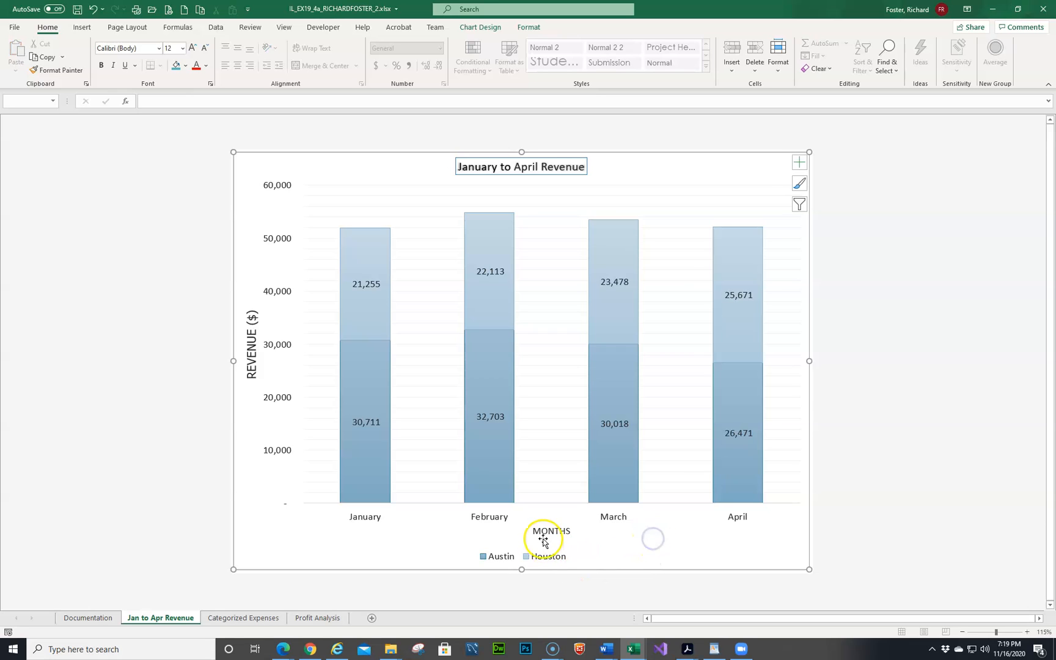
{"action": "mouse_move", "coordinate": [543, 537]}
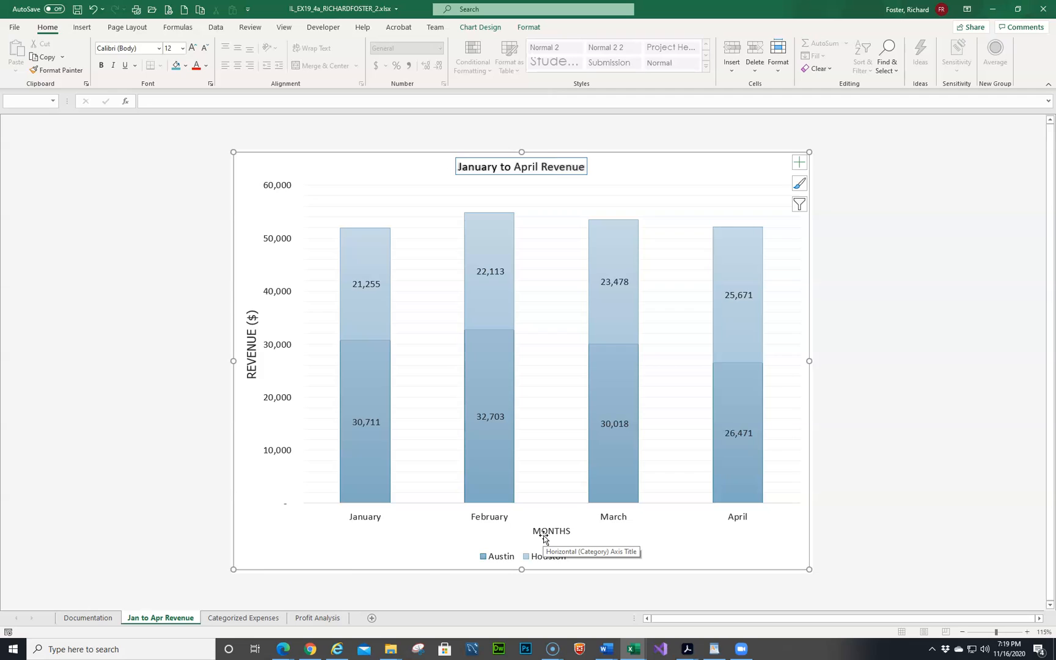
{"action": "left_click", "coordinate": [552, 531]}
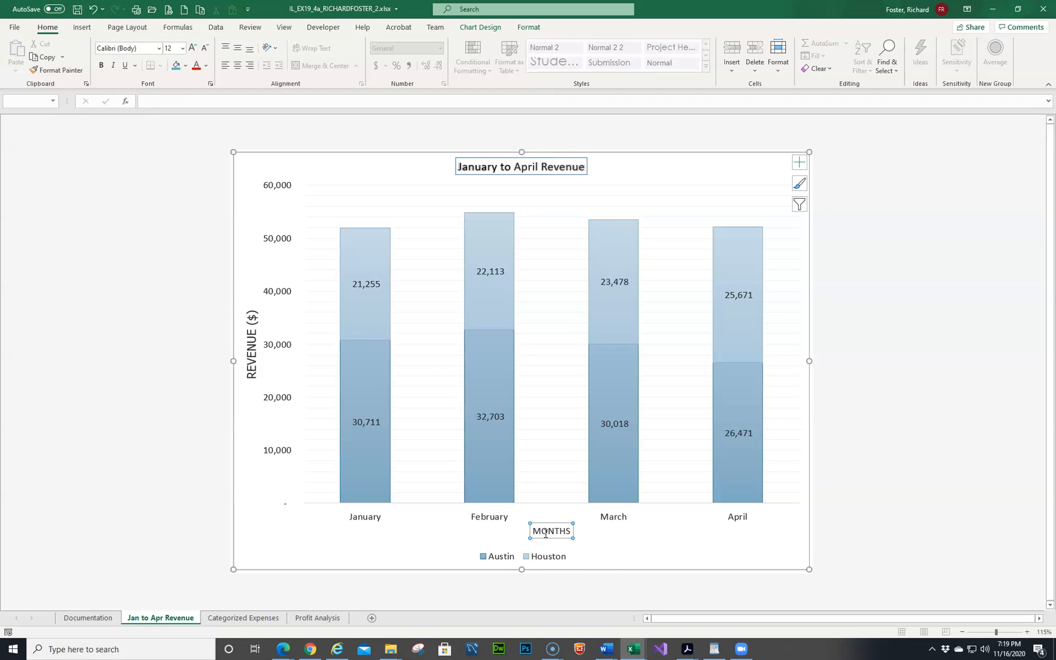
Set the MONTHS axis title font to Tahoma at size 14.
{"action": "right_click", "coordinate": [547, 531]}
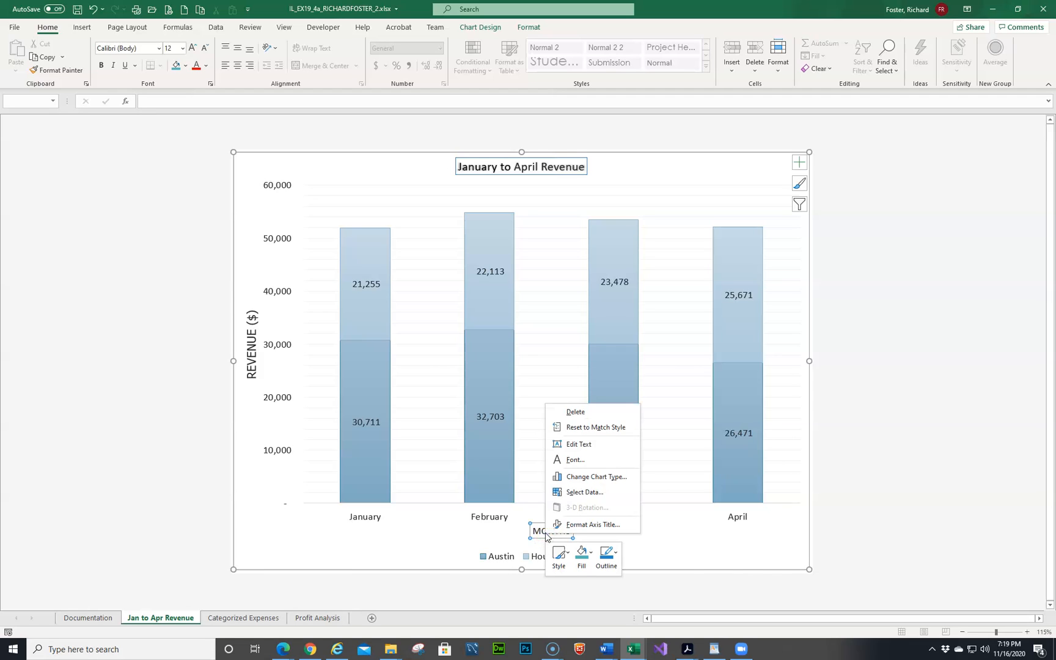
{"action": "mouse_move", "coordinate": [576, 464]}
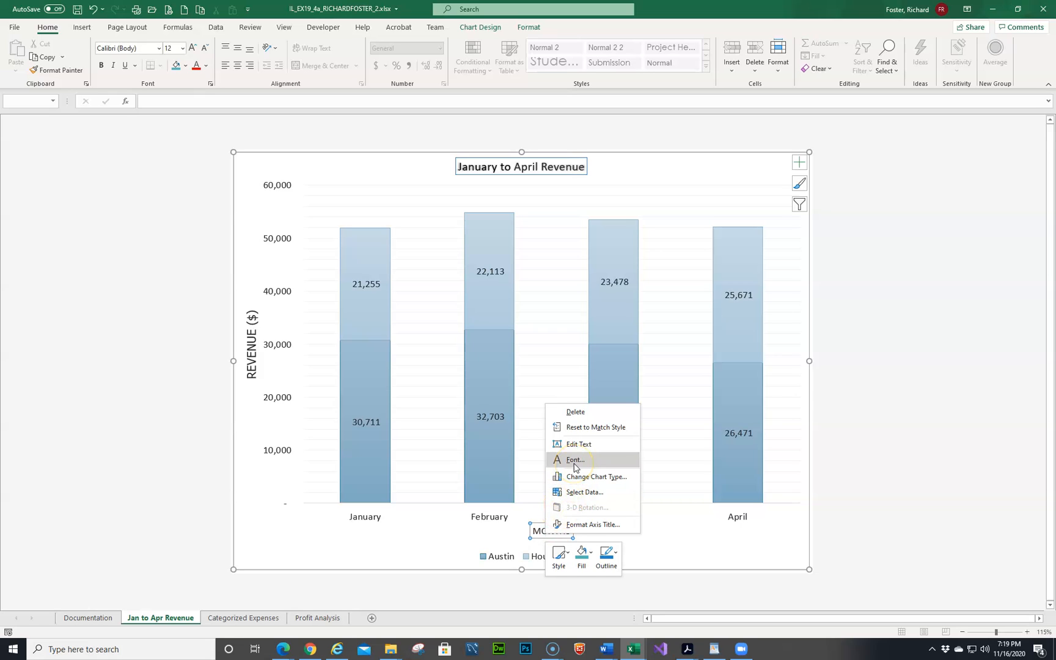
{"action": "left_click", "coordinate": [574, 460]}
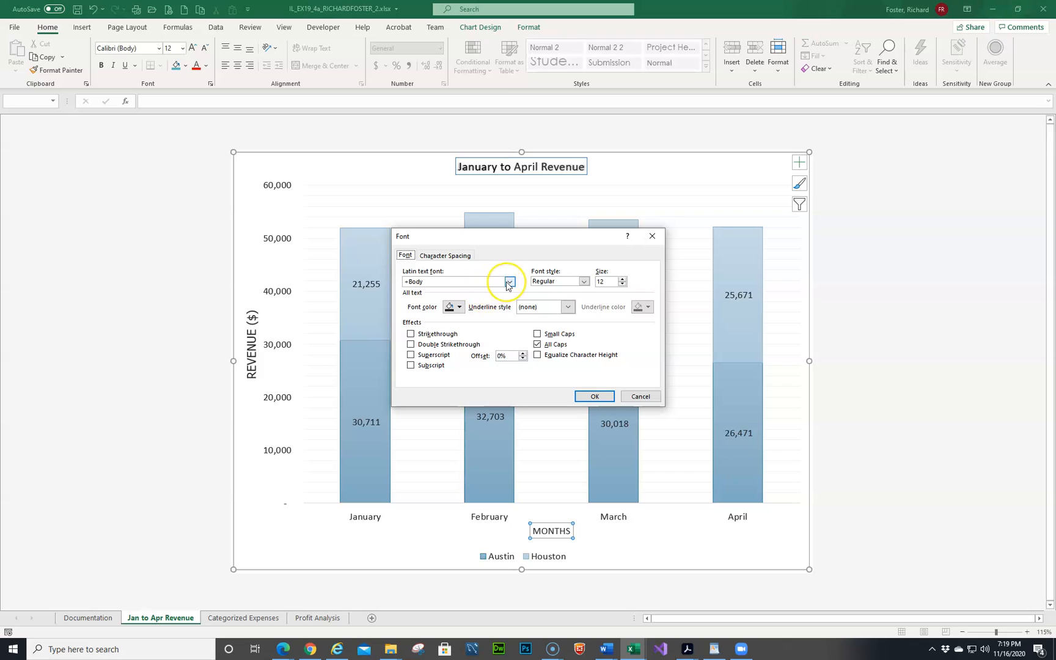
{"action": "left_click", "coordinate": [508, 281]}
{"action": "type", "text": "Tahoma"}
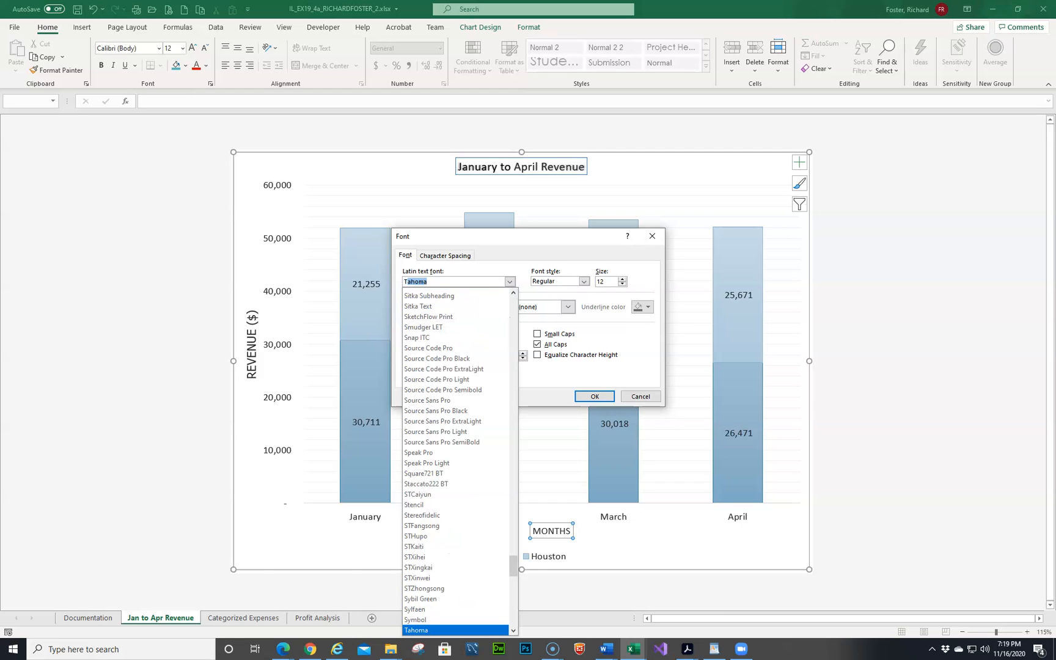
{"action": "left_click", "coordinate": [510, 281]}
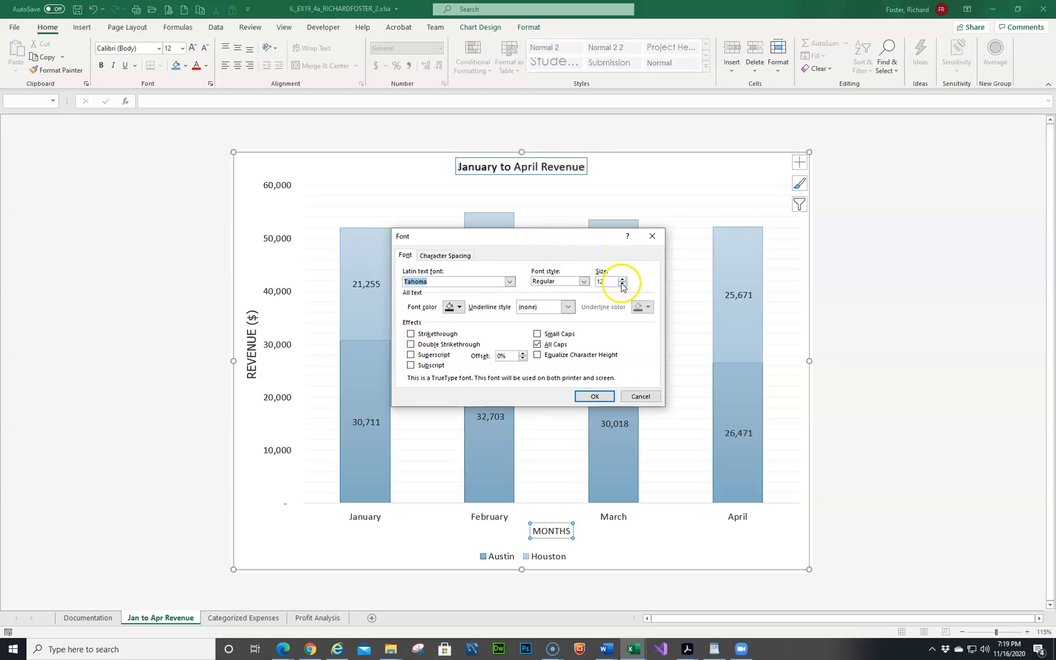
{"action": "left_click", "coordinate": [622, 278]}
{"action": "type", "text": "1"}
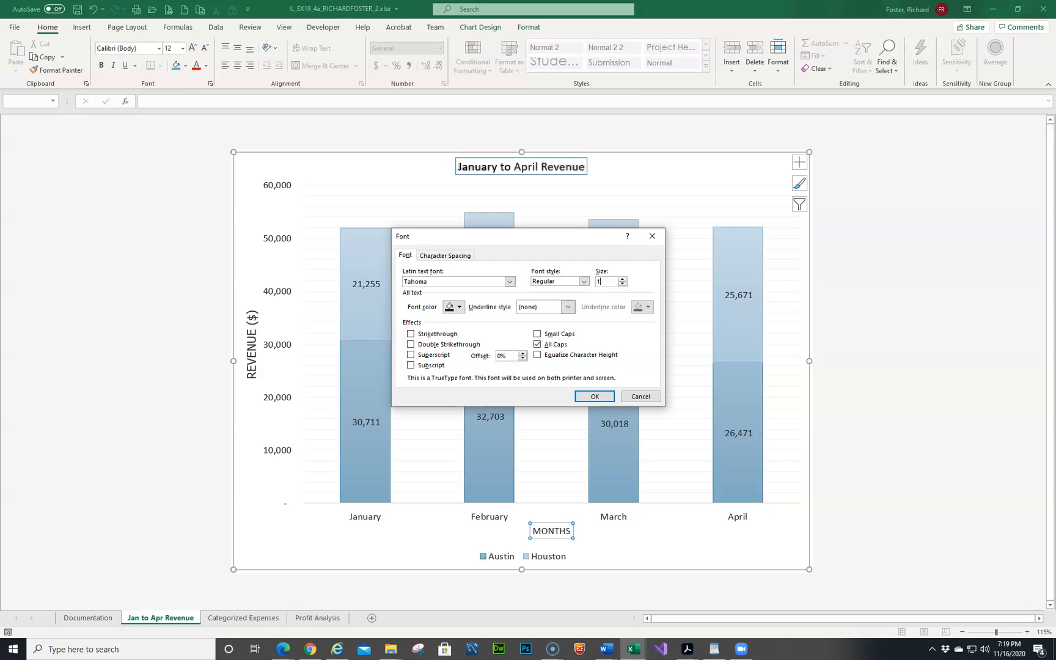
{"action": "left_click", "coordinate": [594, 396]}
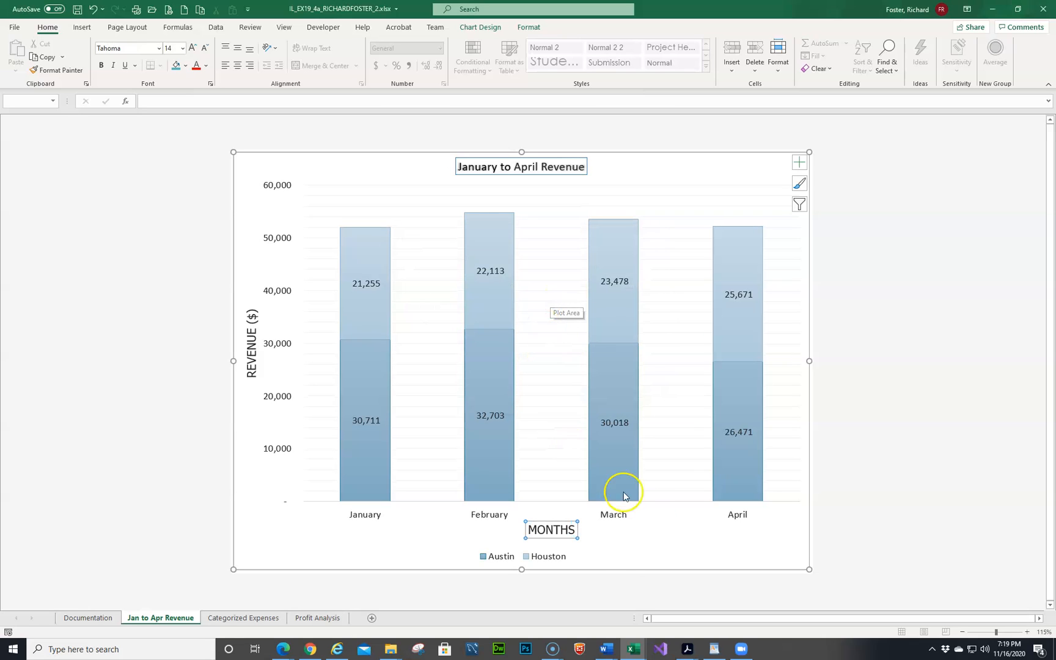
{"action": "mouse_move", "coordinate": [629, 560]}
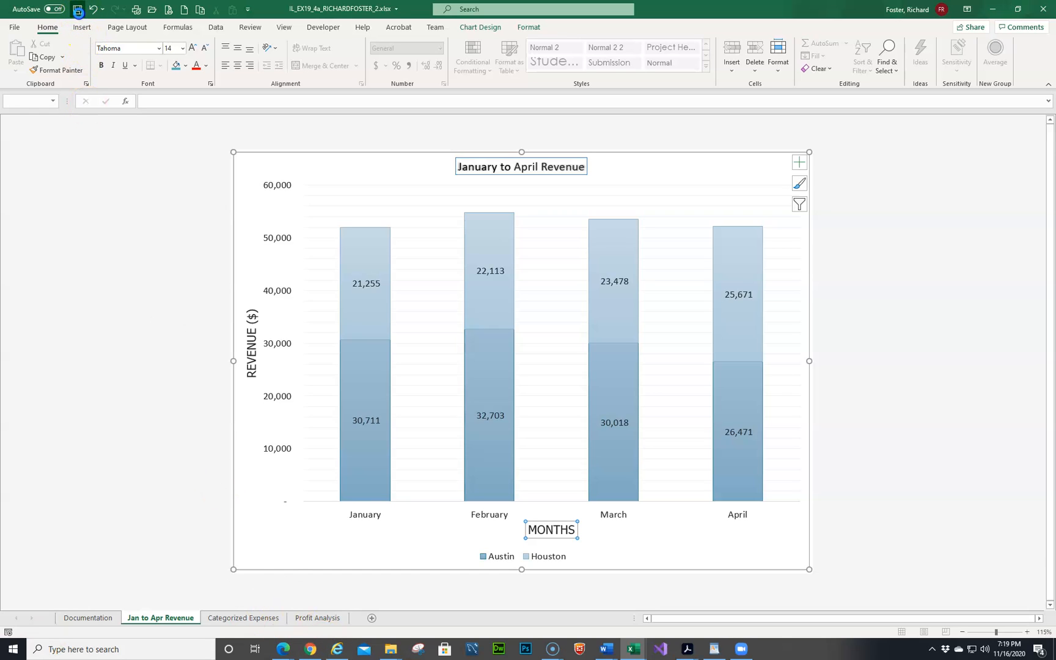
Apply Chart Style 5 to the Categorized Expenses pie chart.
{"action": "left_click", "coordinate": [242, 618]}
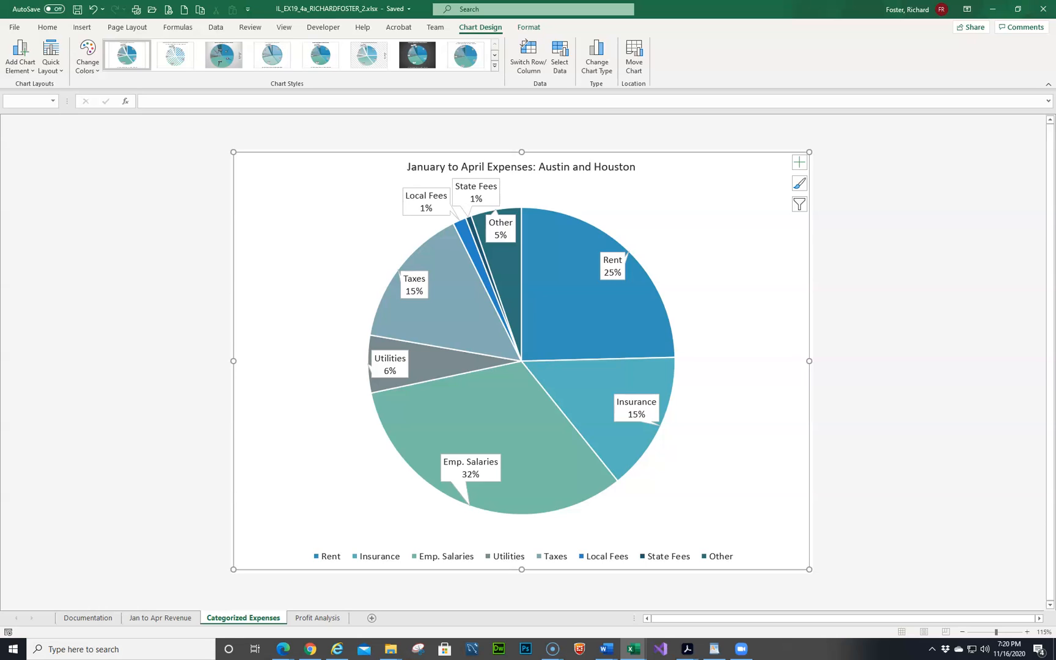
{"action": "mouse_move", "coordinate": [362, 261]}
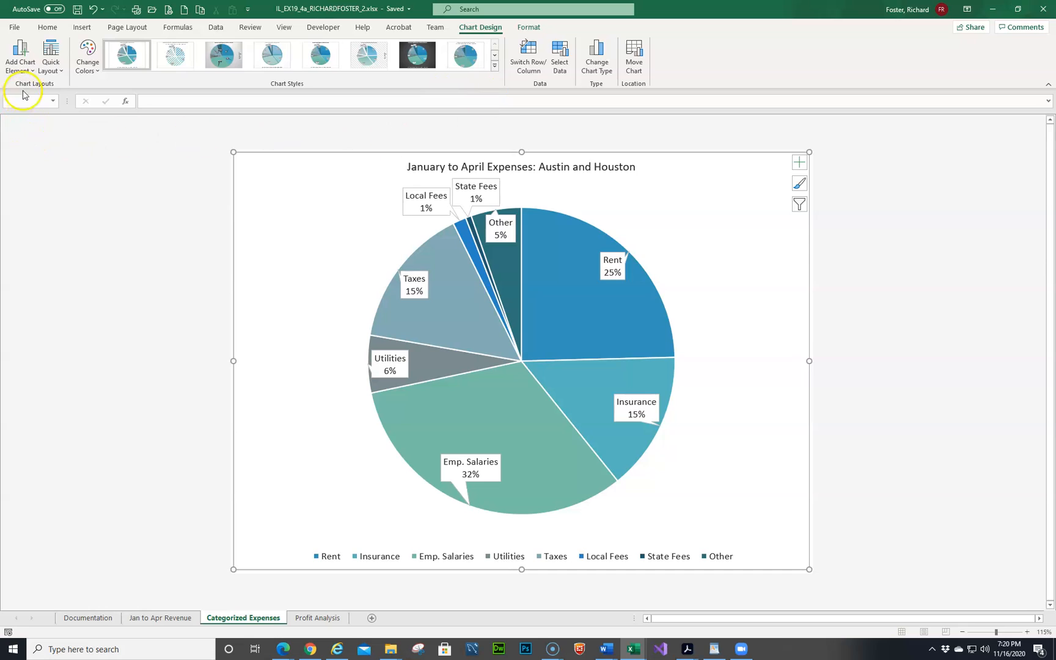
{"action": "mouse_move", "coordinate": [444, 93]}
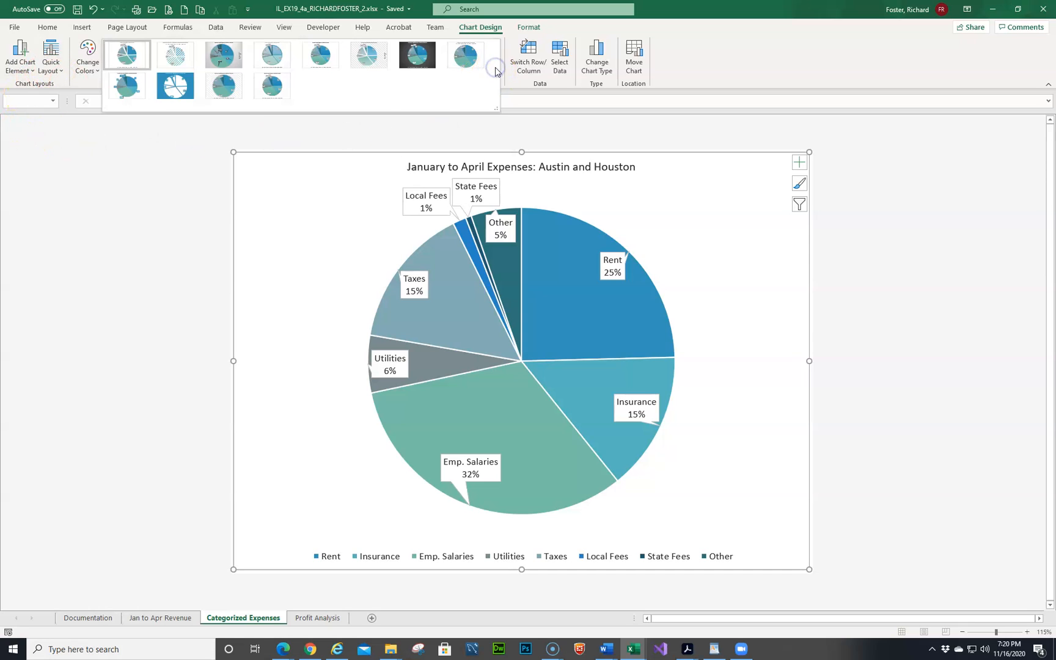
{"action": "left_click", "coordinate": [175, 55]}
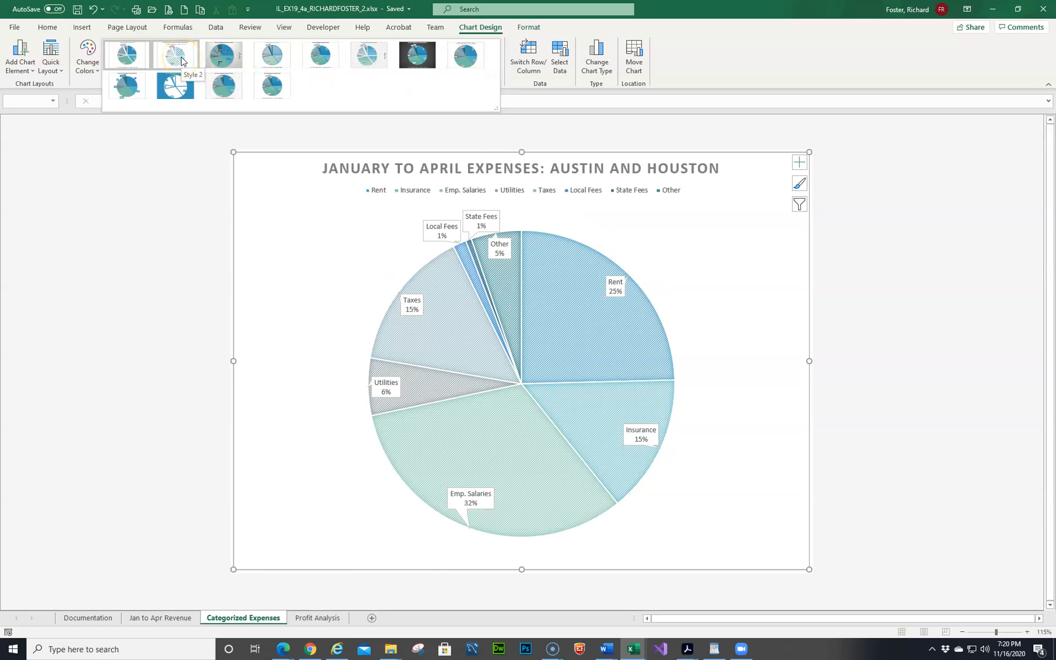
{"action": "left_click", "coordinate": [270, 55]}
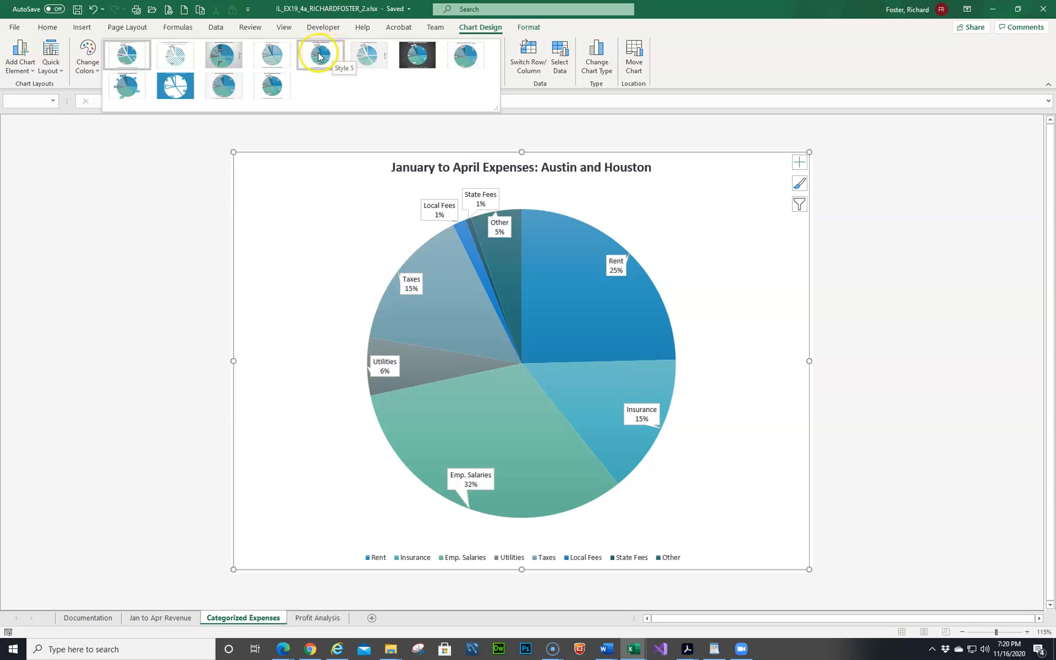
{"action": "left_click", "coordinate": [320, 55]}
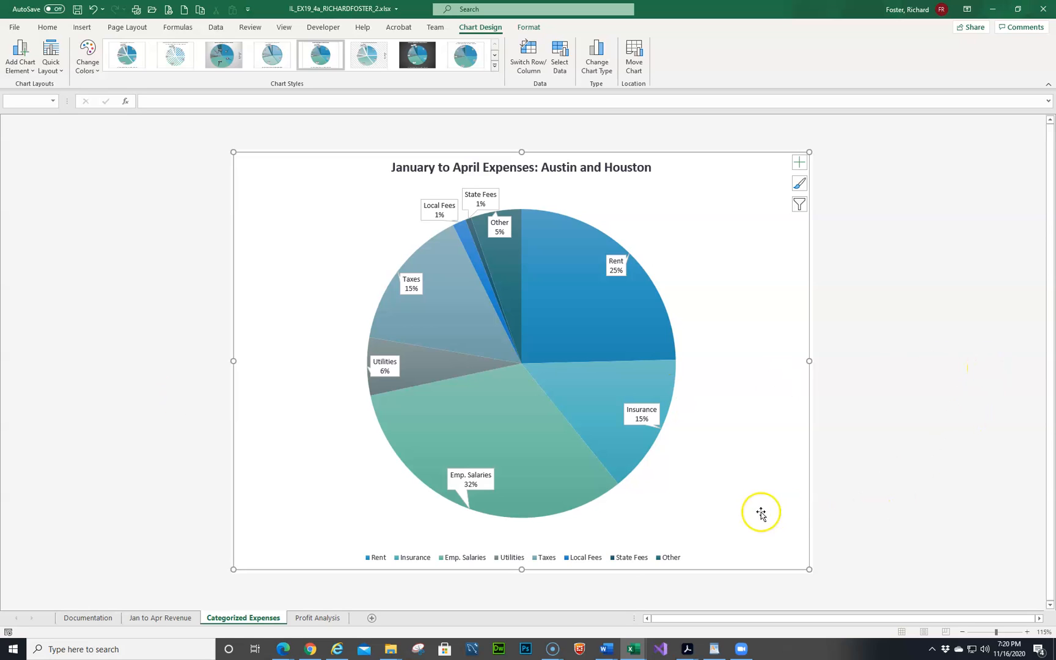
{"action": "mouse_move", "coordinate": [800, 184]}
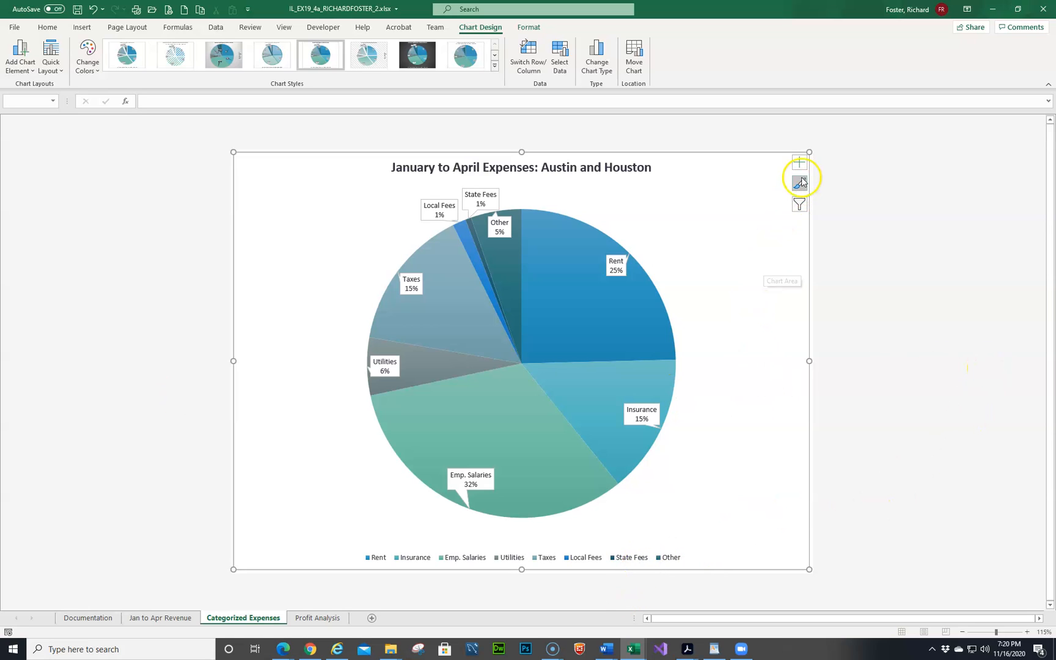
{"action": "left_click", "coordinate": [800, 163]}
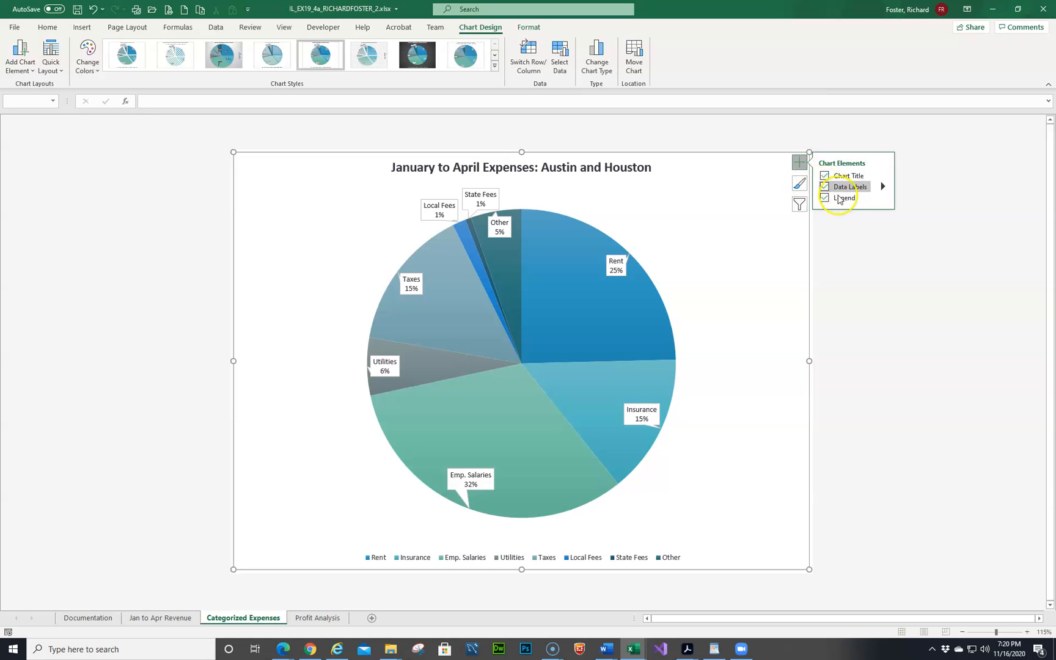
{"action": "mouse_move", "coordinate": [880, 198]}
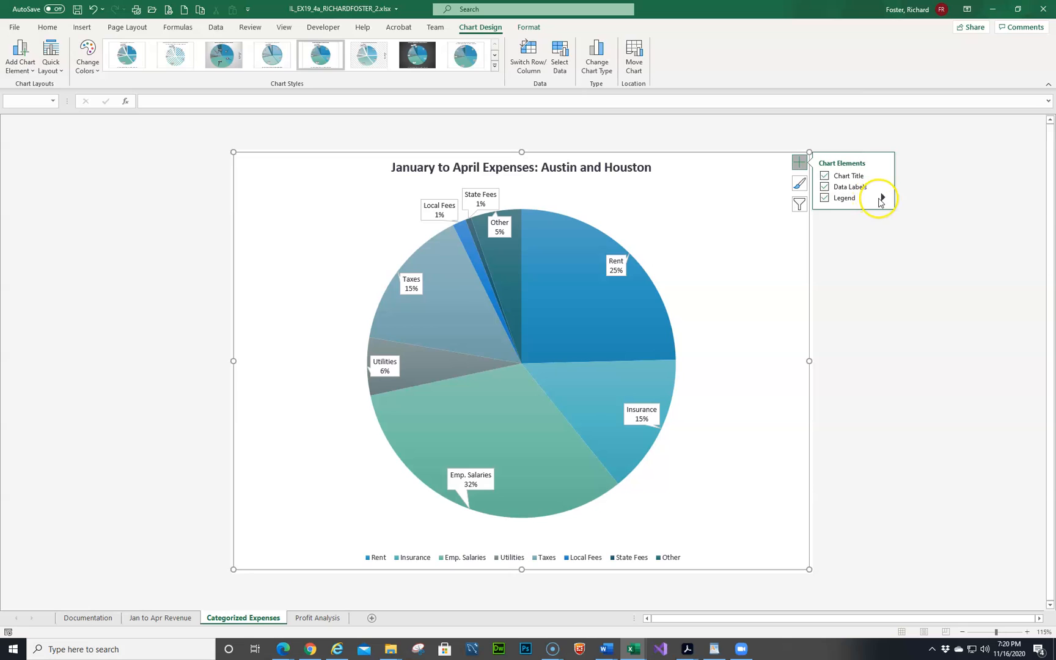
{"action": "left_click", "coordinate": [911, 200]}
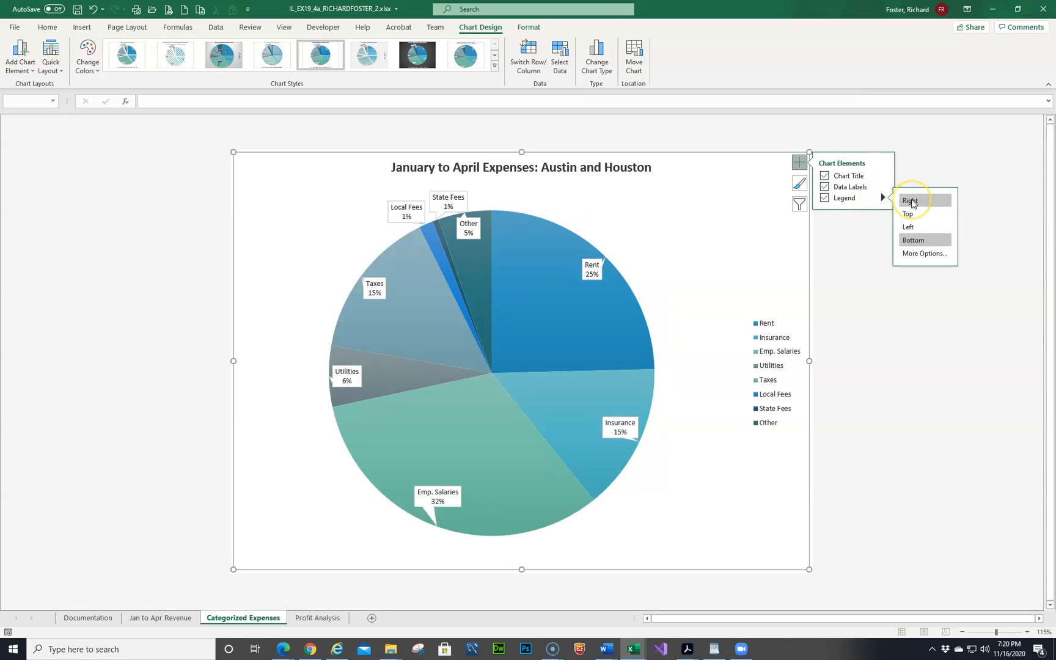
{"action": "left_click", "coordinate": [914, 241]}
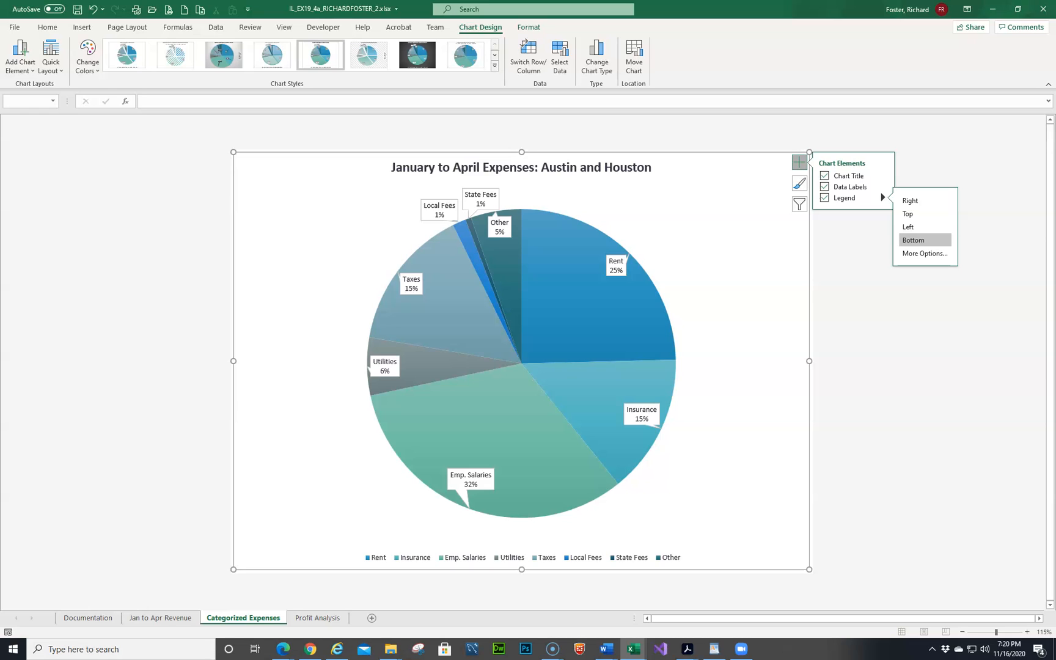
{"action": "mouse_move", "coordinate": [321, 481]}
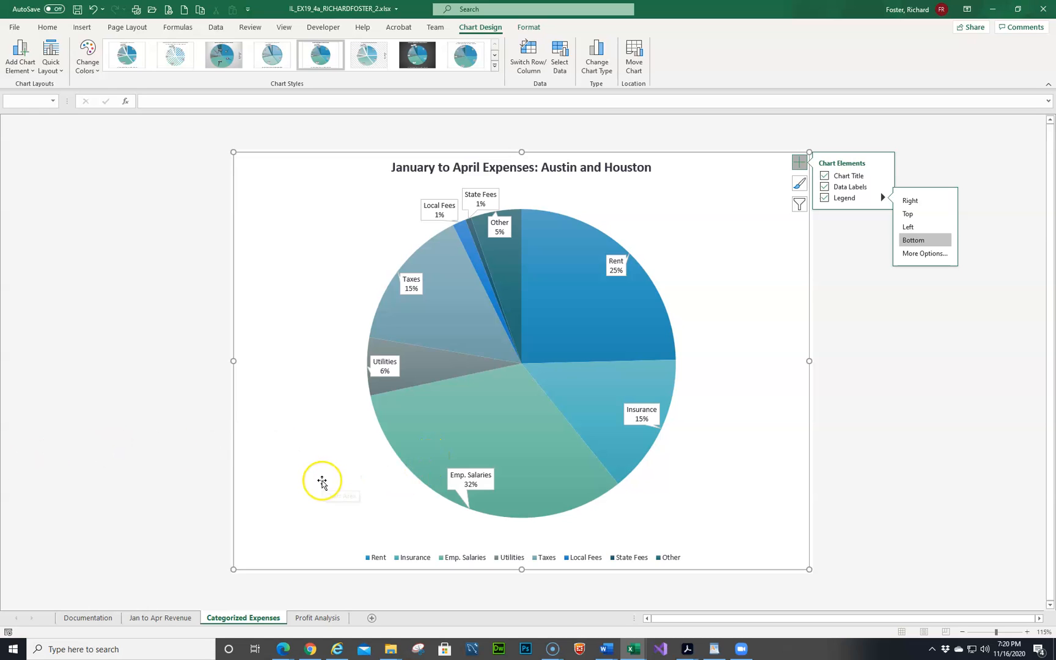
{"action": "mouse_move", "coordinate": [321, 481]}
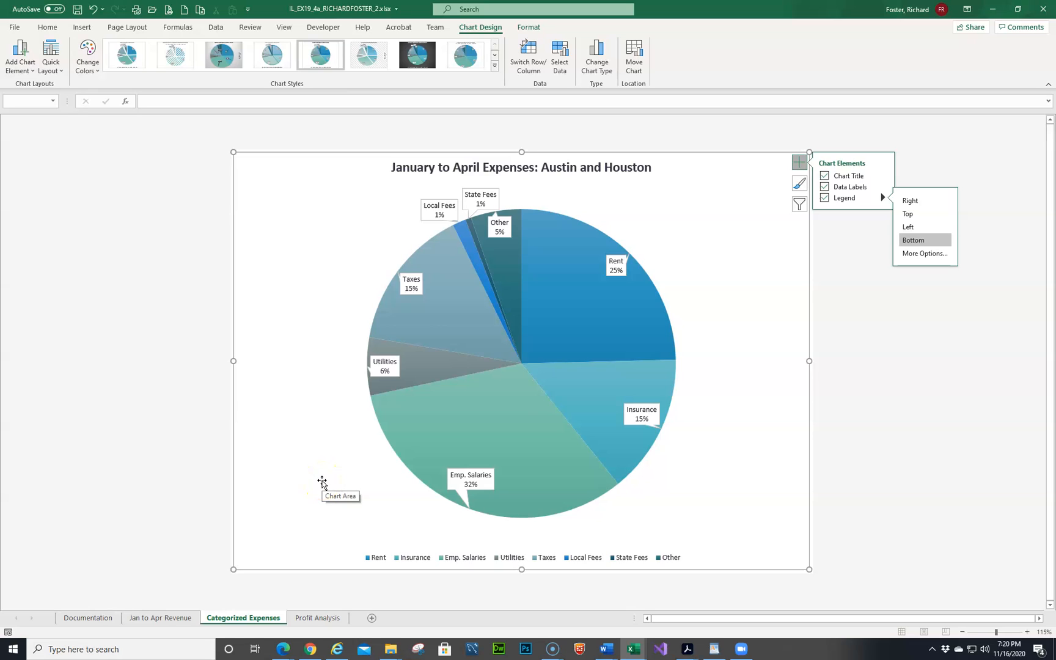
{"action": "left_click", "coordinate": [526, 426]}
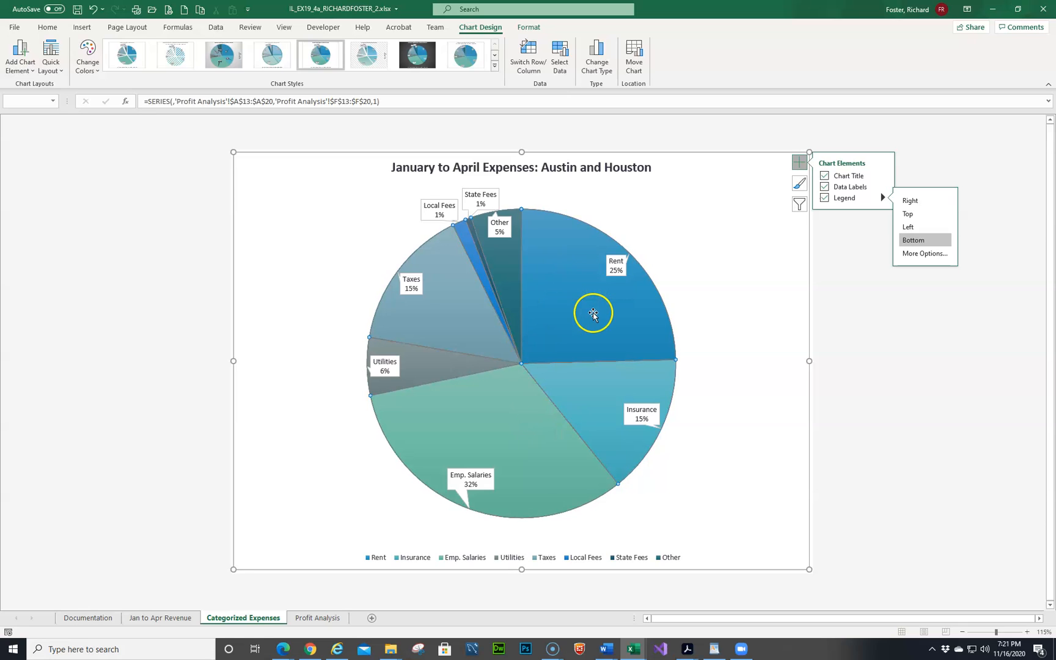
{"action": "mouse_move", "coordinate": [511, 280]}
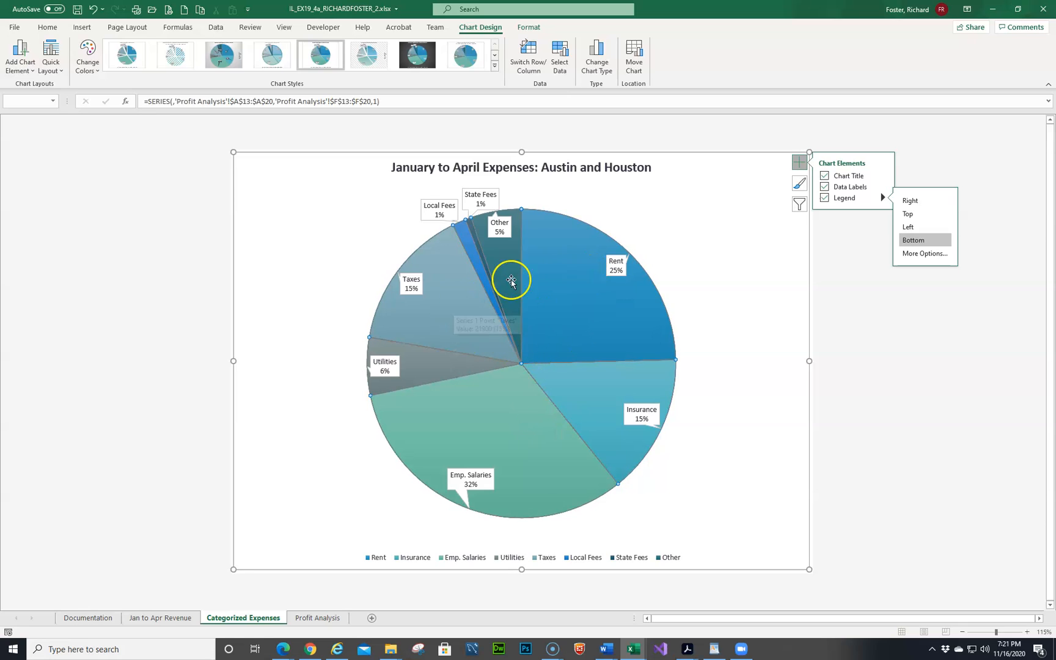
{"action": "mouse_move", "coordinate": [502, 413]}
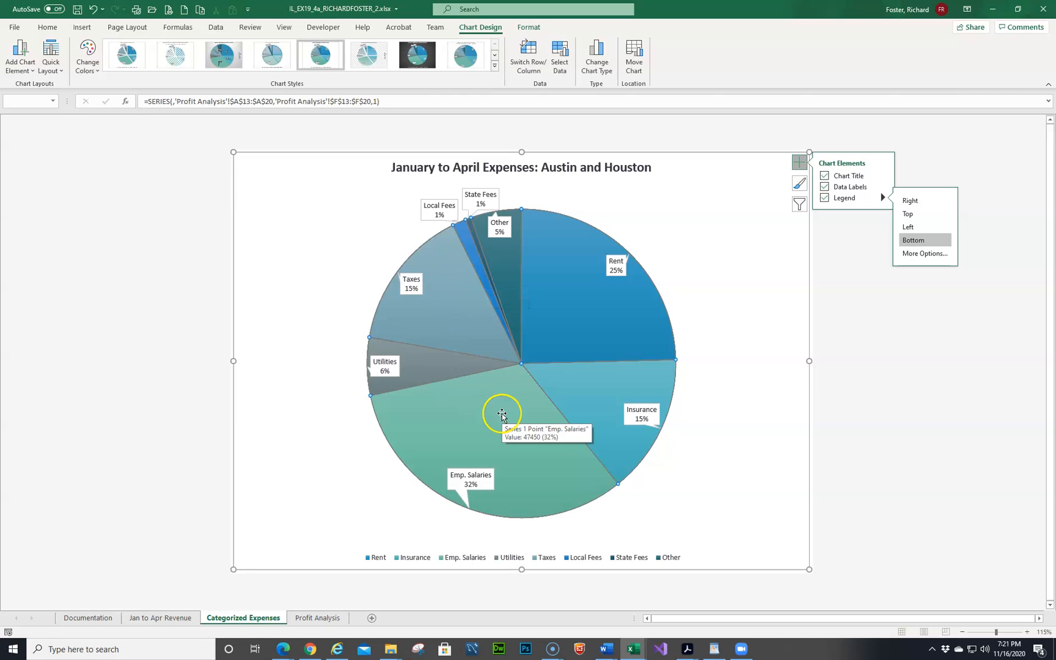
{"action": "mouse_move", "coordinate": [518, 430]}
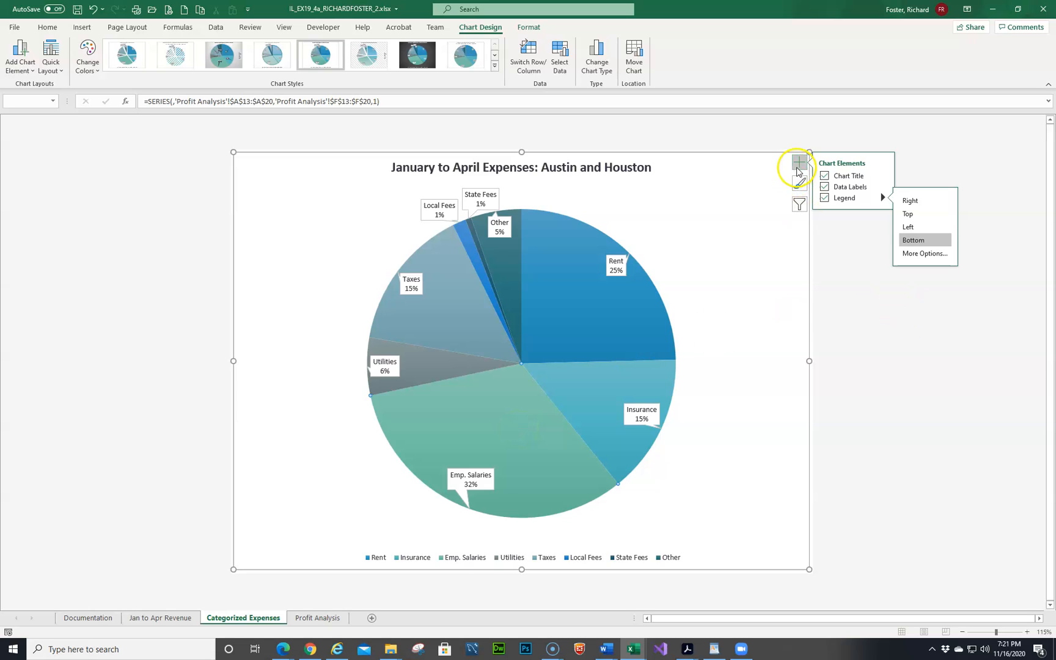
{"action": "mouse_move", "coordinate": [799, 166]}
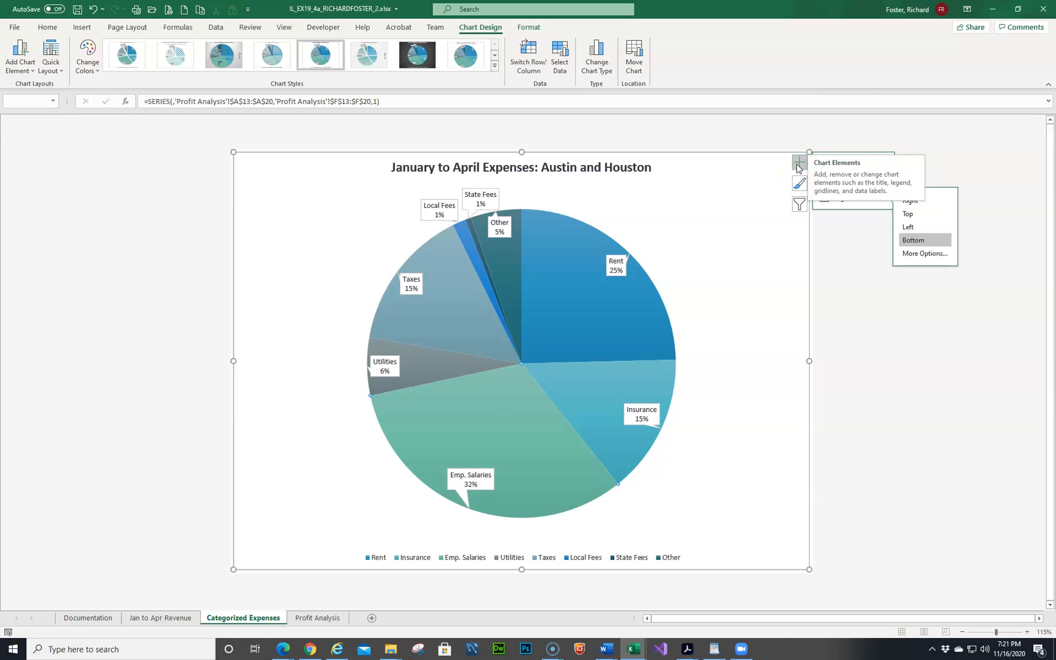
Show the Series Options for the Emp. Salaries data point to set its explosion.
{"action": "right_click", "coordinate": [490, 414]}
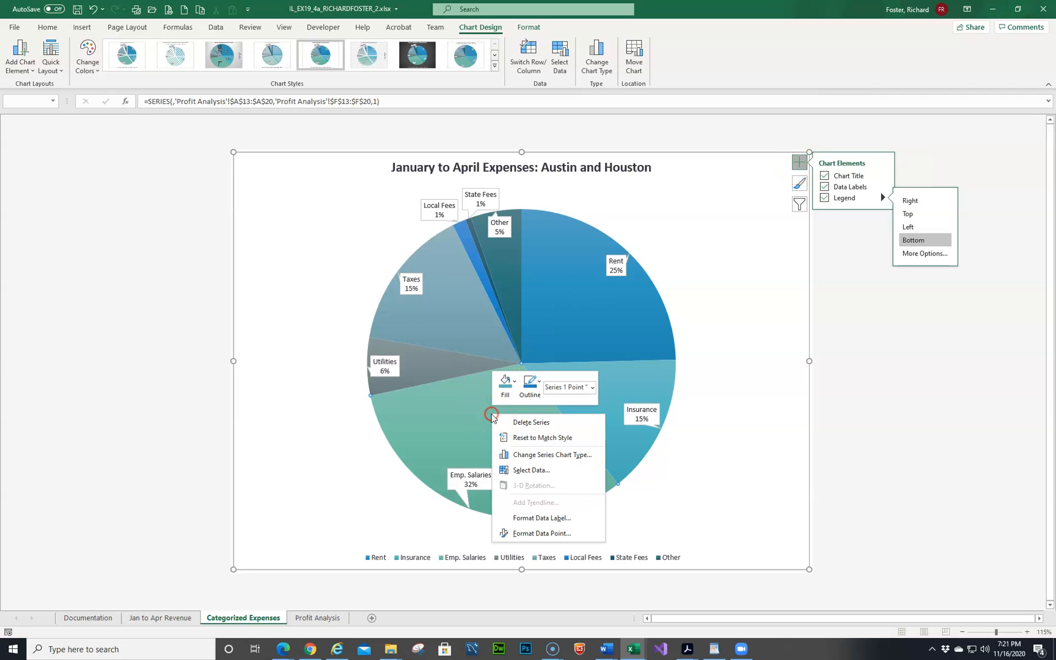
{"action": "mouse_move", "coordinate": [522, 537]}
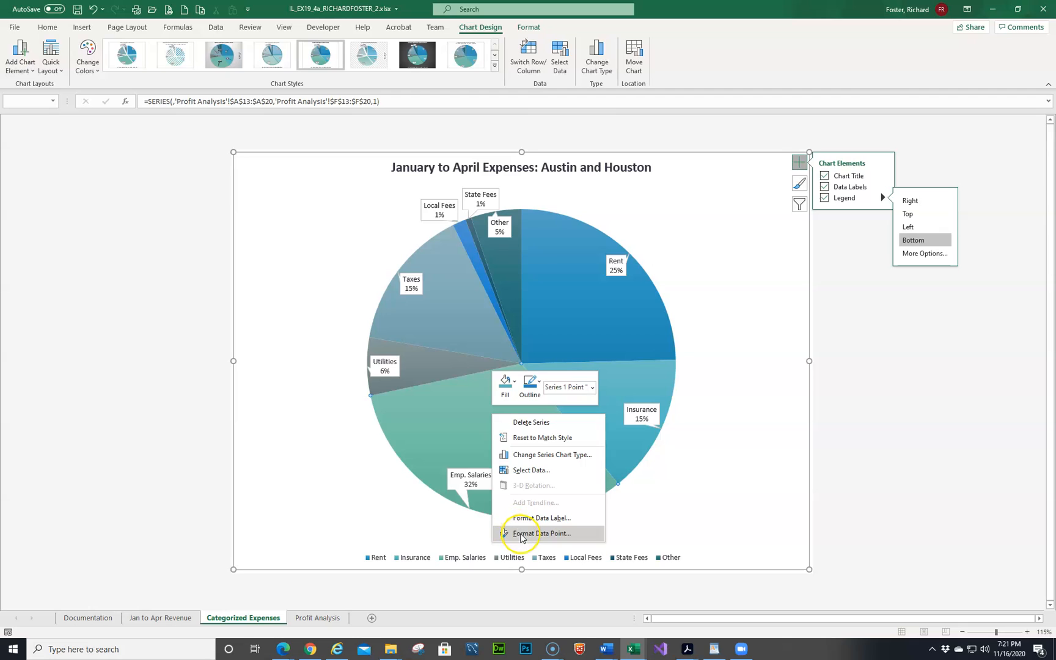
{"action": "left_click", "coordinate": [542, 534]}
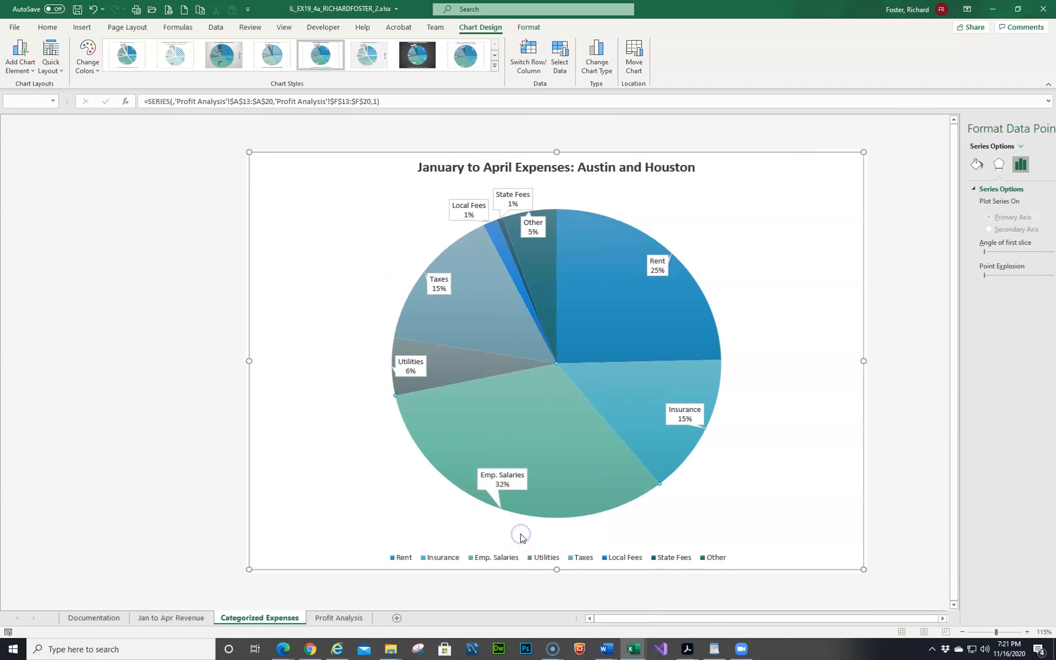
{"action": "left_click", "coordinate": [722, 162]}
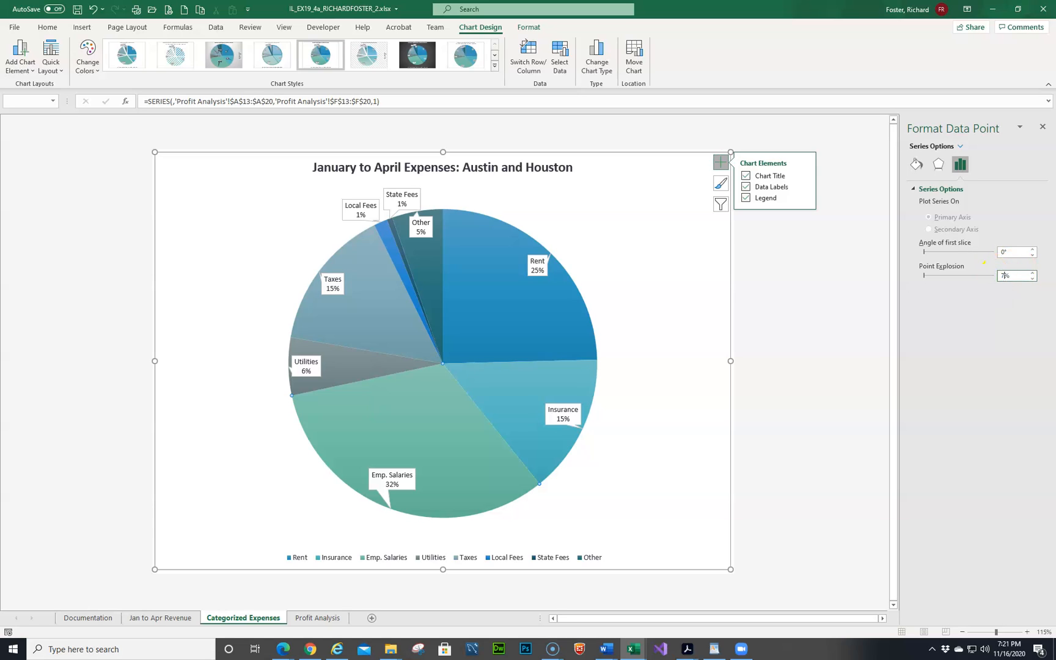
{"action": "mouse_move", "coordinate": [658, 325]}
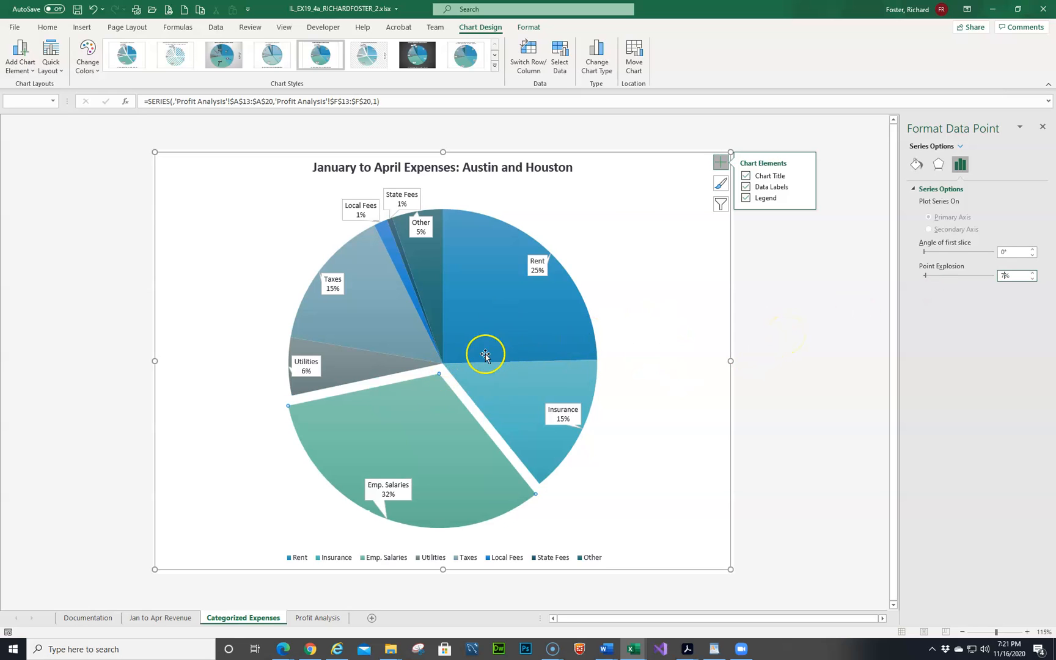
{"action": "mouse_move", "coordinate": [501, 202]}
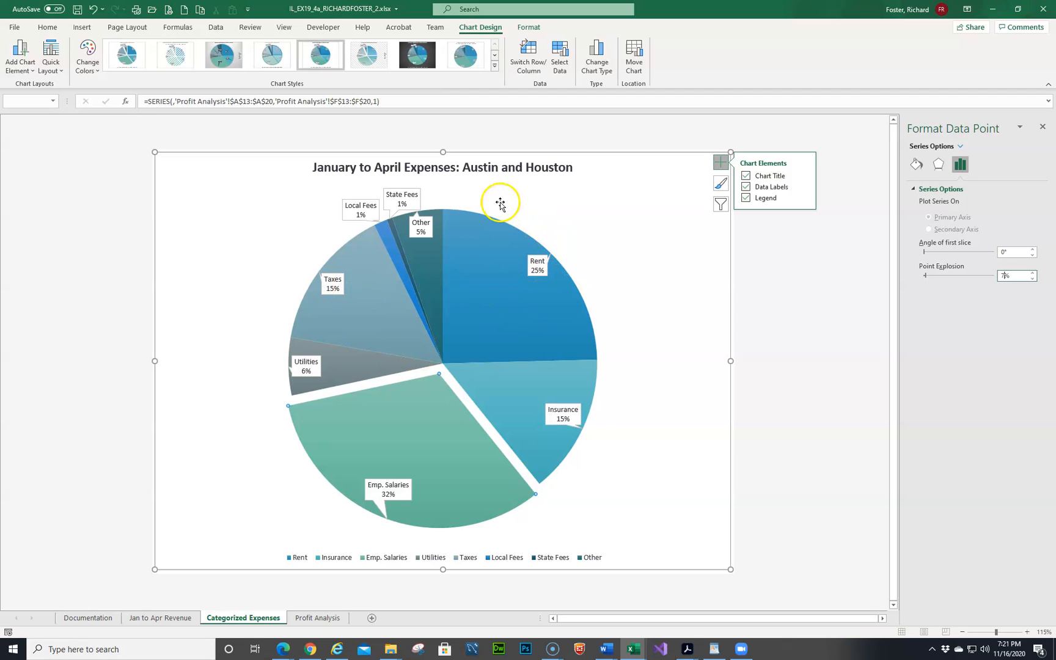
{"action": "mouse_move", "coordinate": [406, 418]}
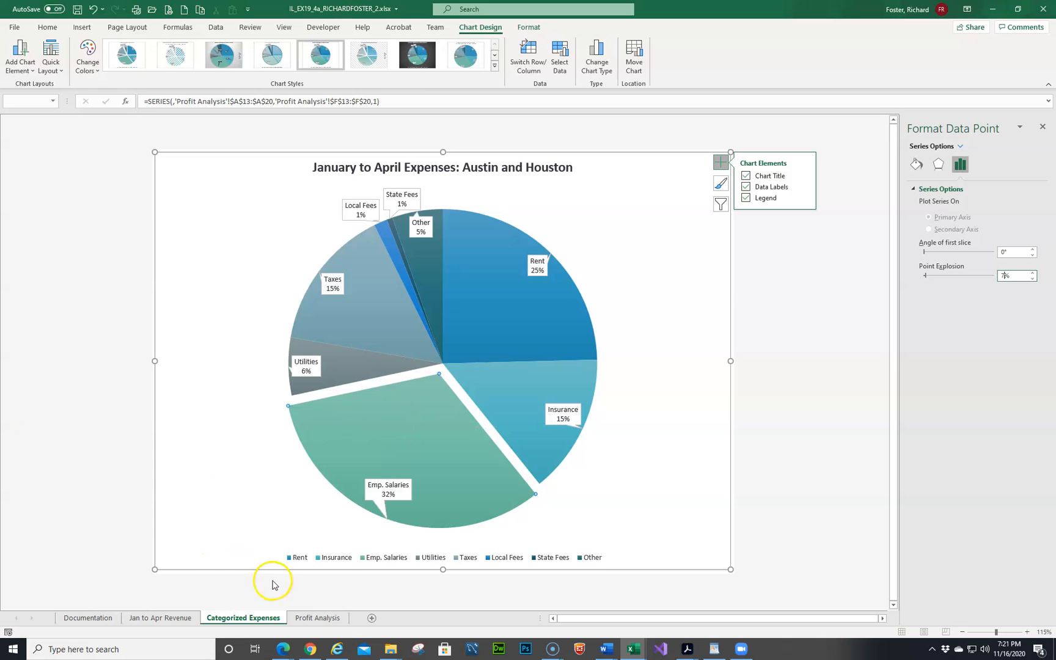
Move the expenses column chart on the Profit Analysis sheet beside the tables and enlarge it.
{"action": "left_click", "coordinate": [316, 619]}
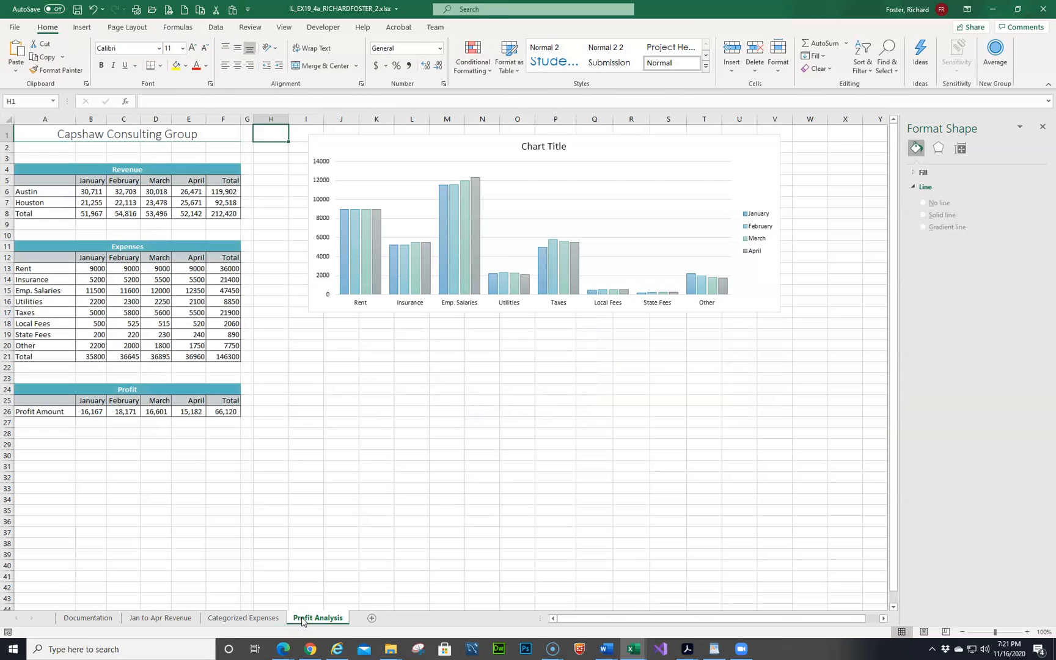
{"action": "mouse_move", "coordinate": [315, 620]}
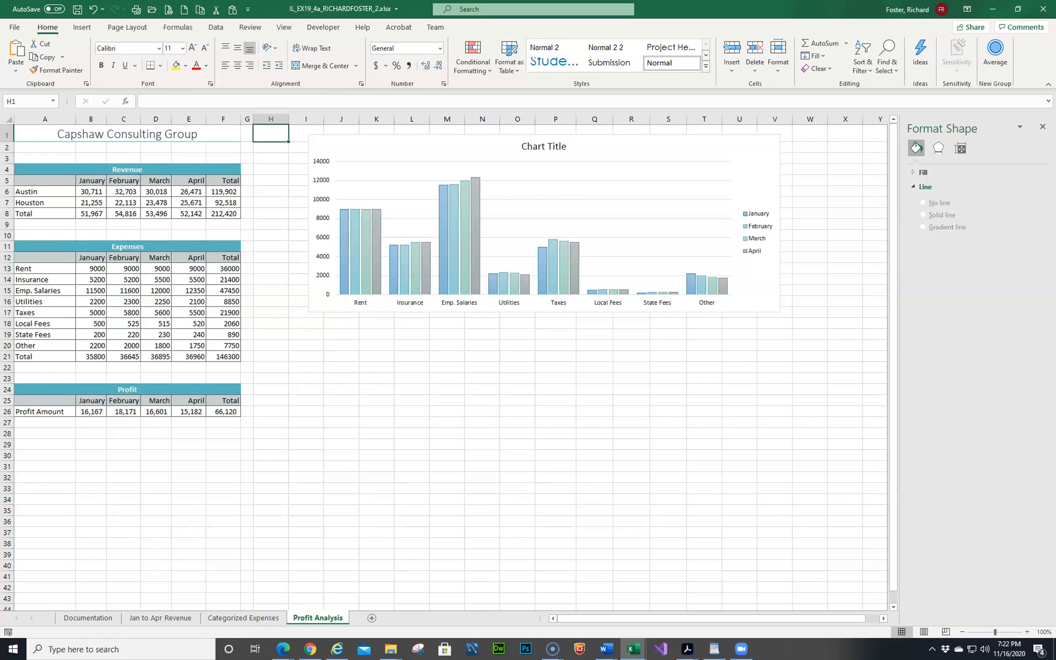
{"action": "mouse_move", "coordinate": [386, 139]}
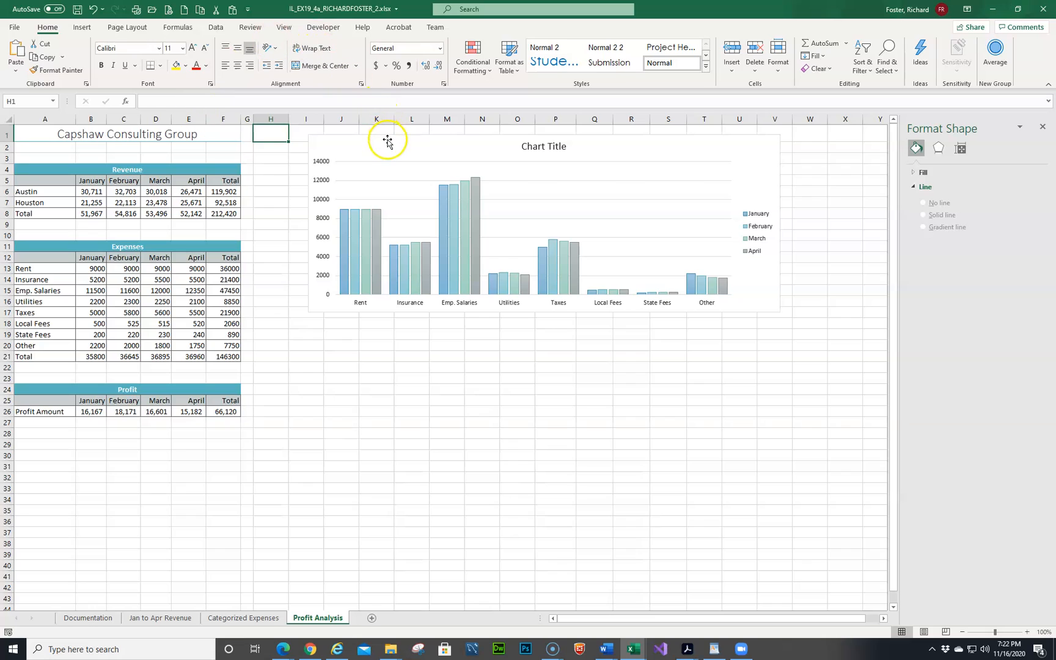
{"action": "left_click_drag", "start_coordinate": [386, 139], "coordinate": [334, 158]}
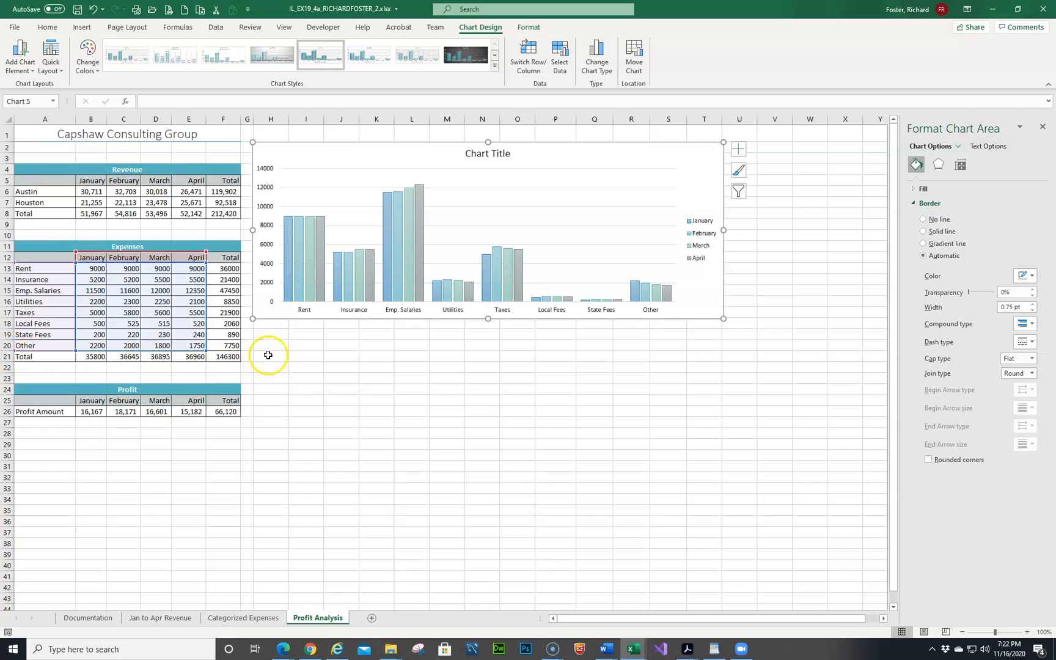
{"action": "mouse_move", "coordinate": [722, 318]}
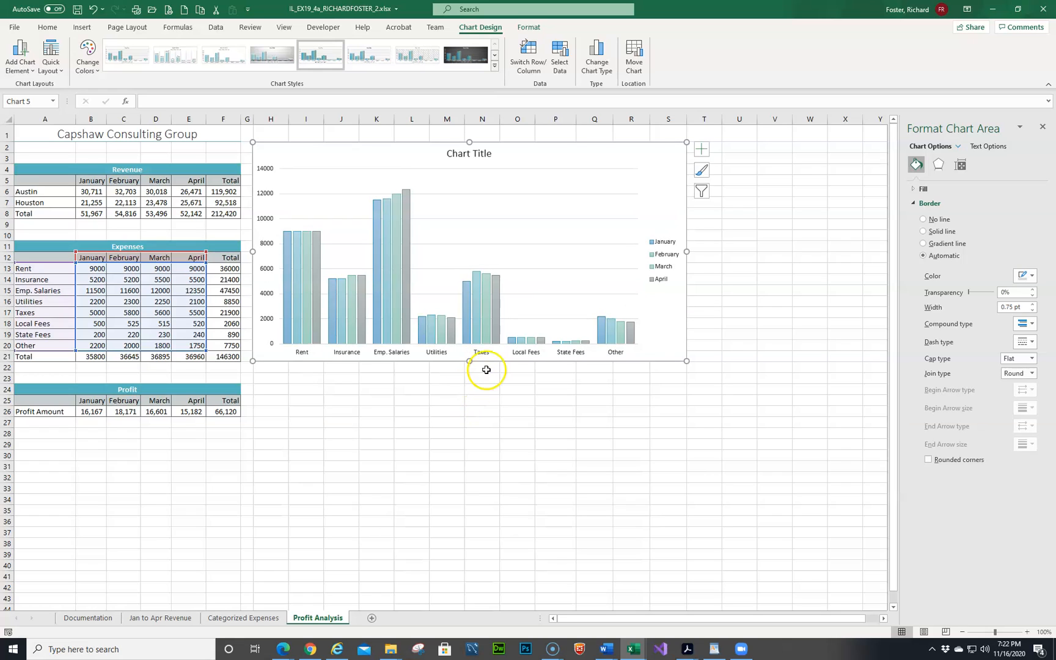
{"action": "mouse_move", "coordinate": [471, 364]}
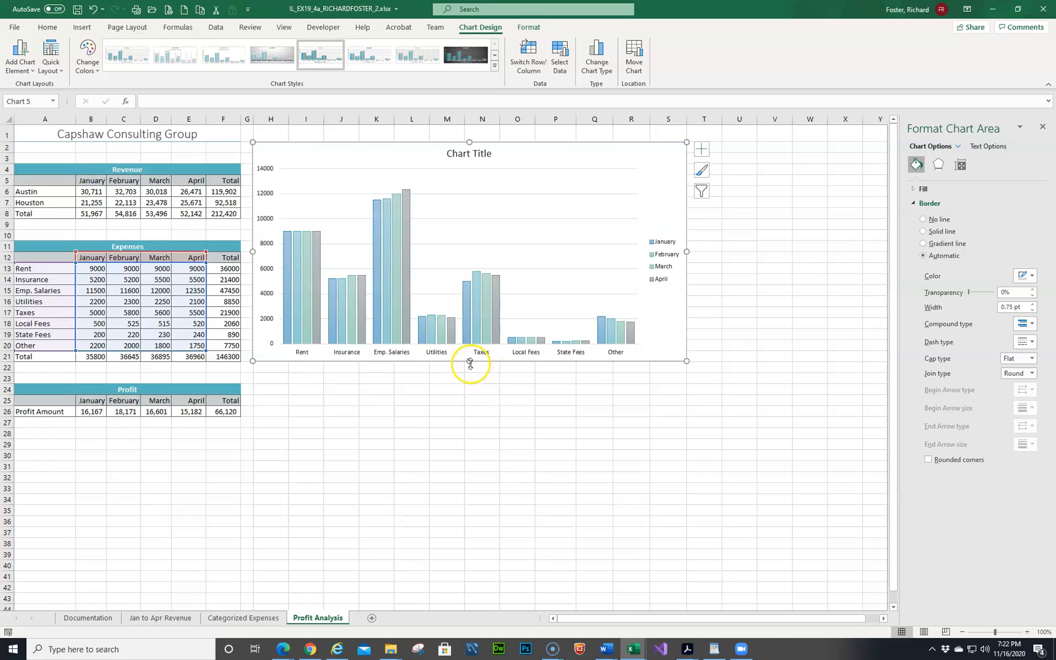
{"action": "mouse_move", "coordinate": [591, 377]}
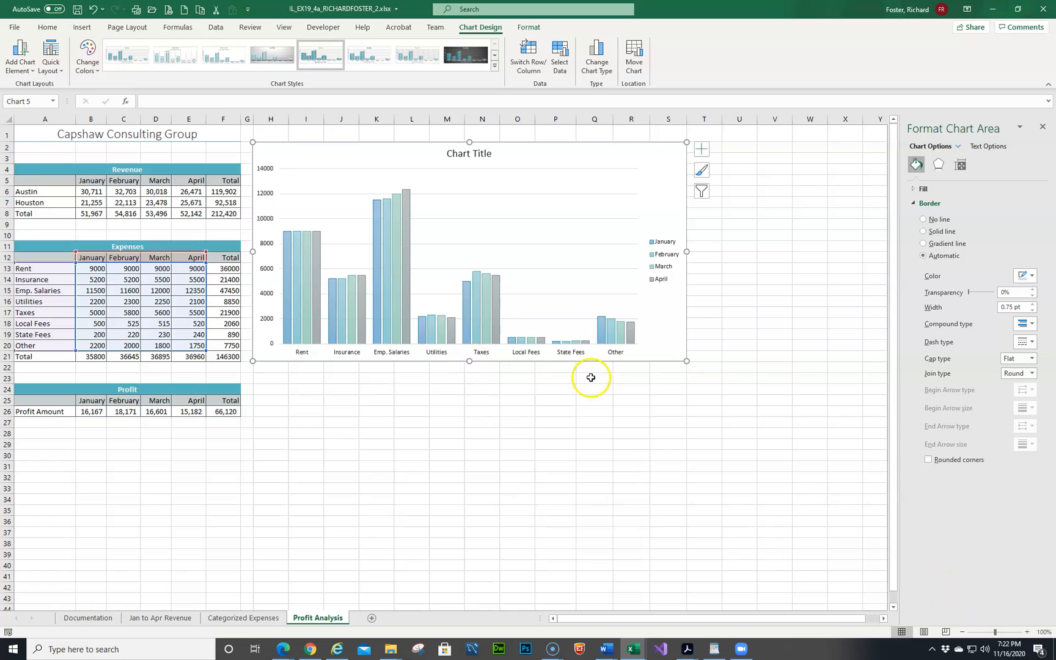
{"action": "mouse_move", "coordinate": [1033, 632]}
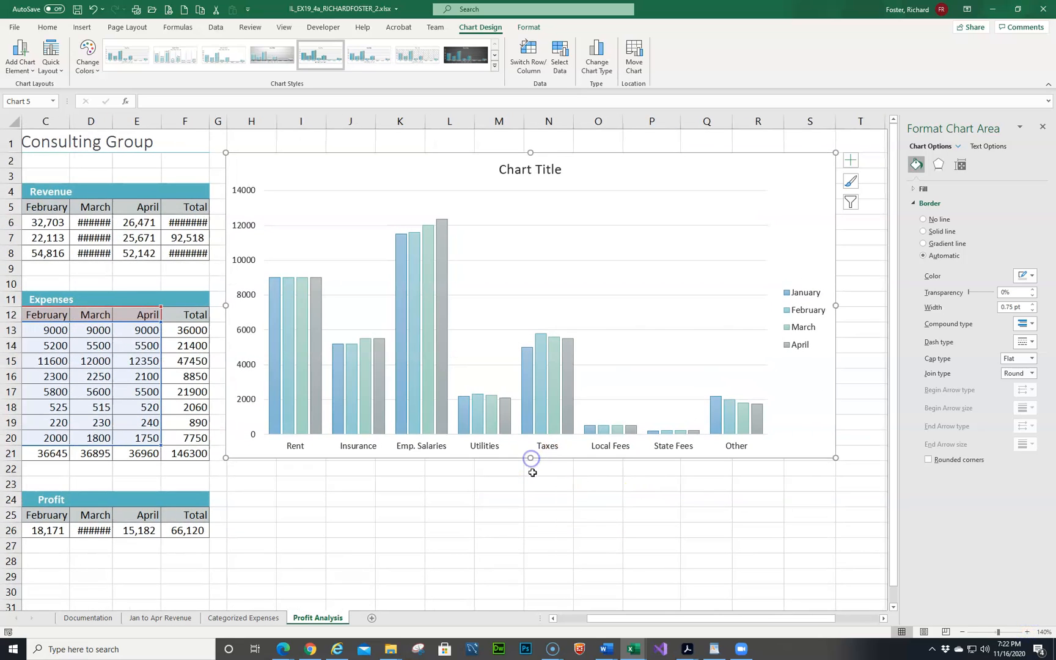
{"action": "left_click", "coordinate": [597, 500]}
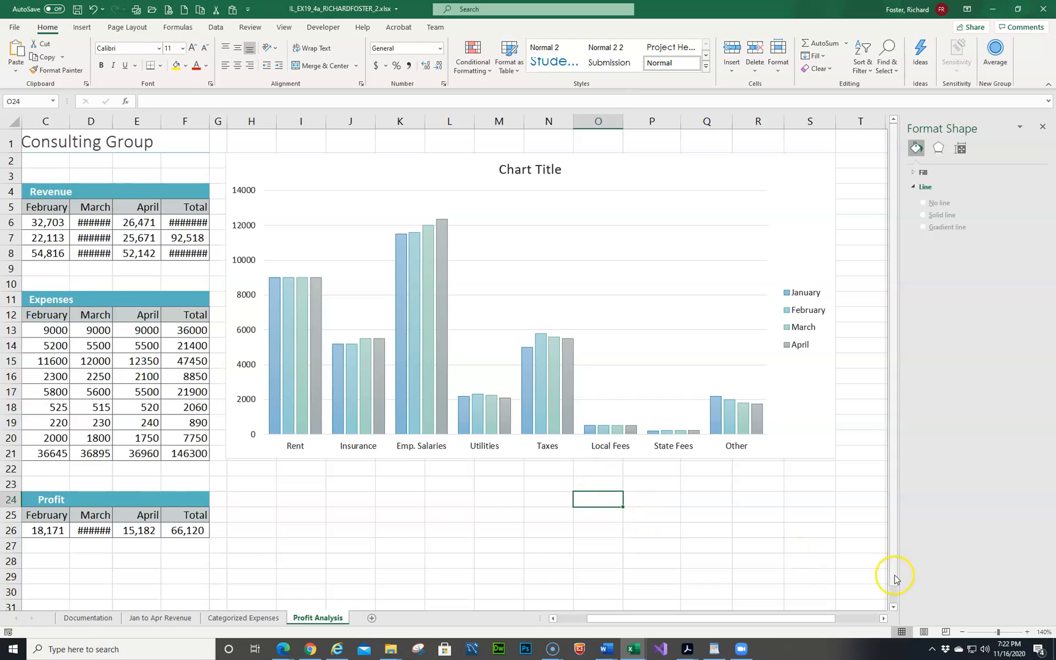
{"action": "mouse_move", "coordinate": [998, 633]}
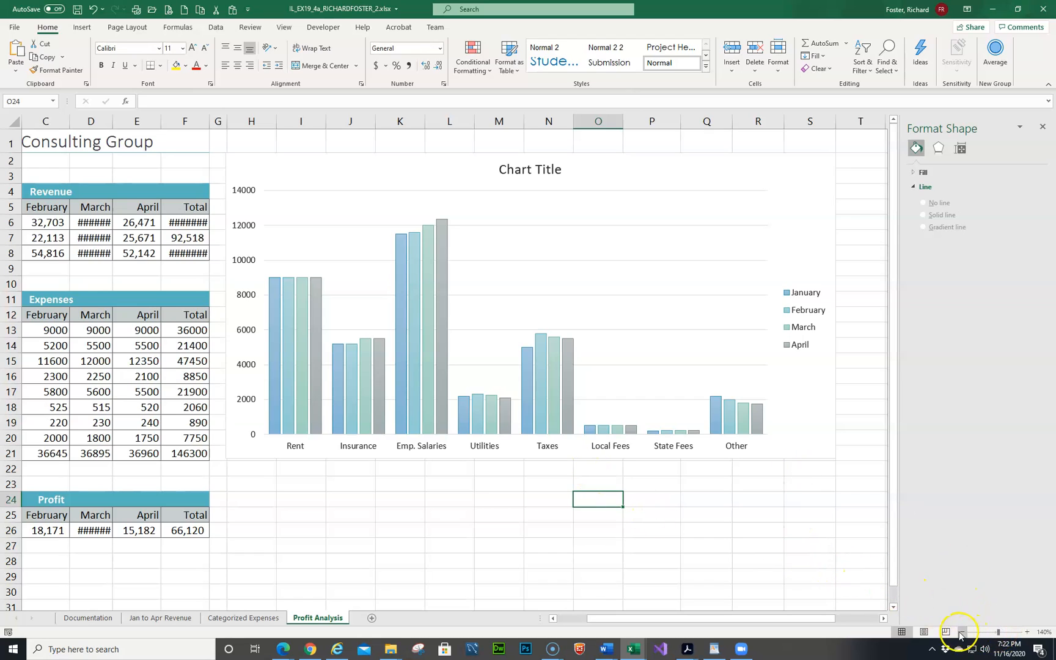
{"action": "left_click", "coordinate": [959, 632]}
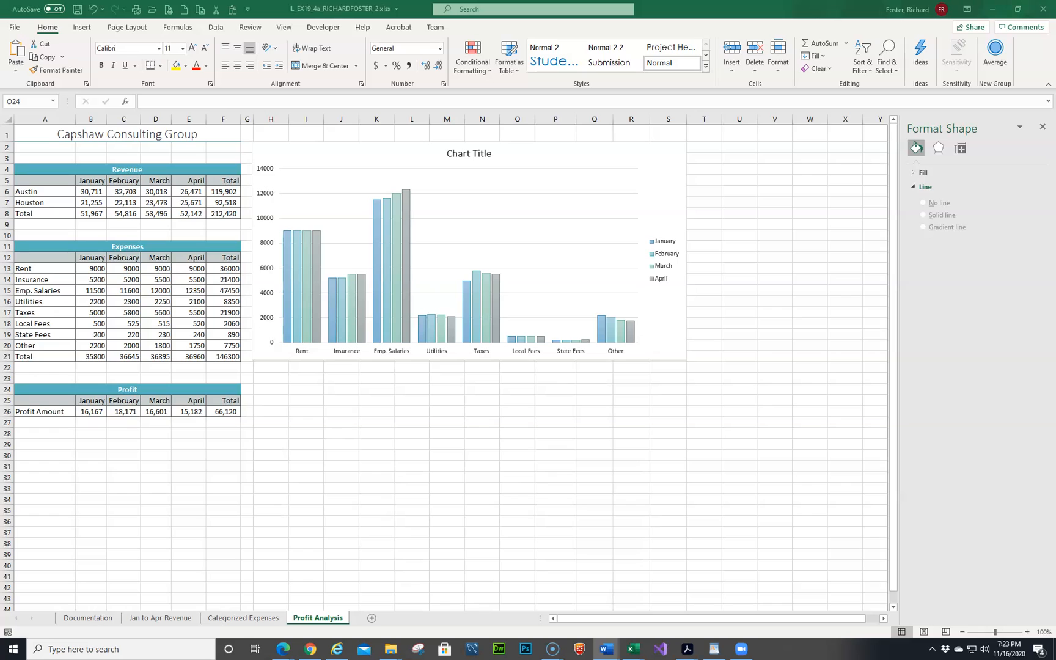
{"action": "mouse_move", "coordinate": [481, 200]}
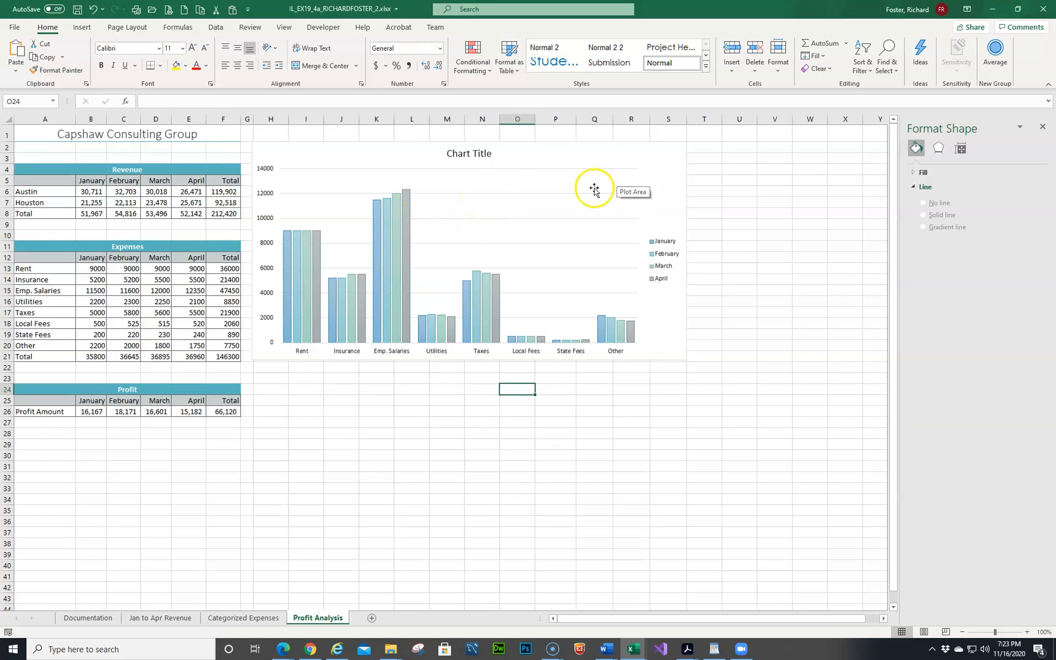
Add the chart title 'January to April Expenses by Category' above the column chart.
{"action": "left_click", "coordinate": [702, 151]}
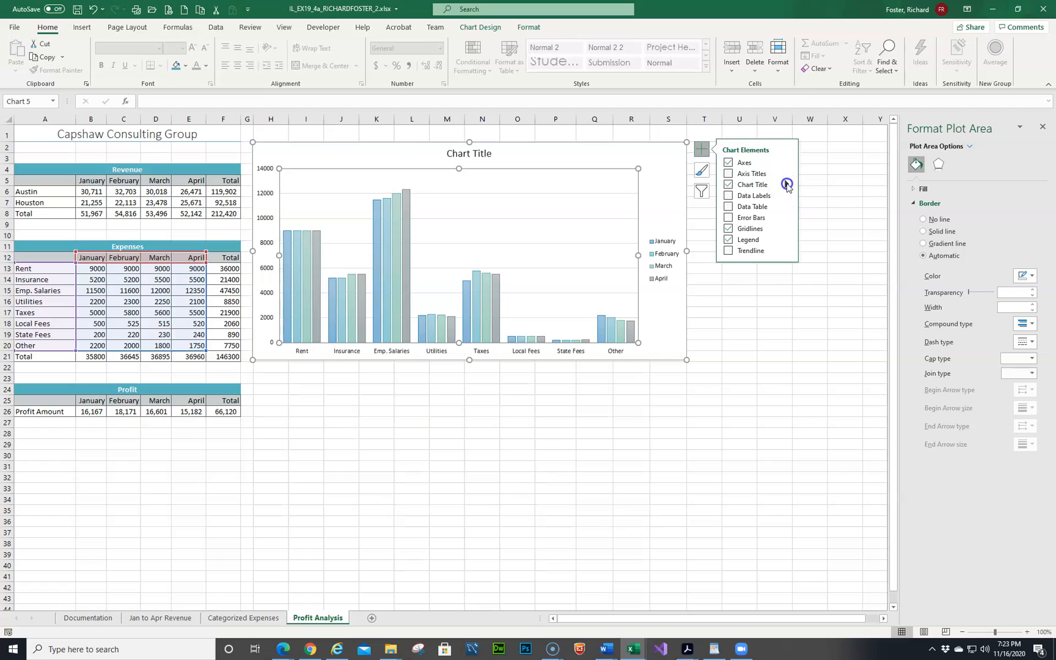
{"action": "left_click", "coordinate": [787, 184]}
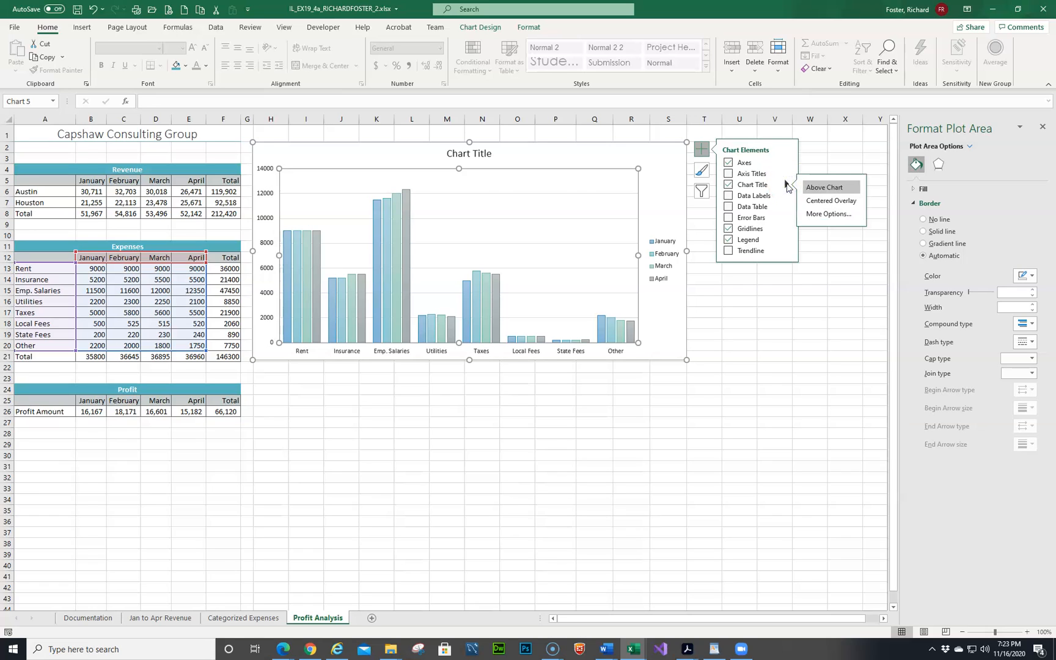
{"action": "left_click", "coordinate": [468, 154]}
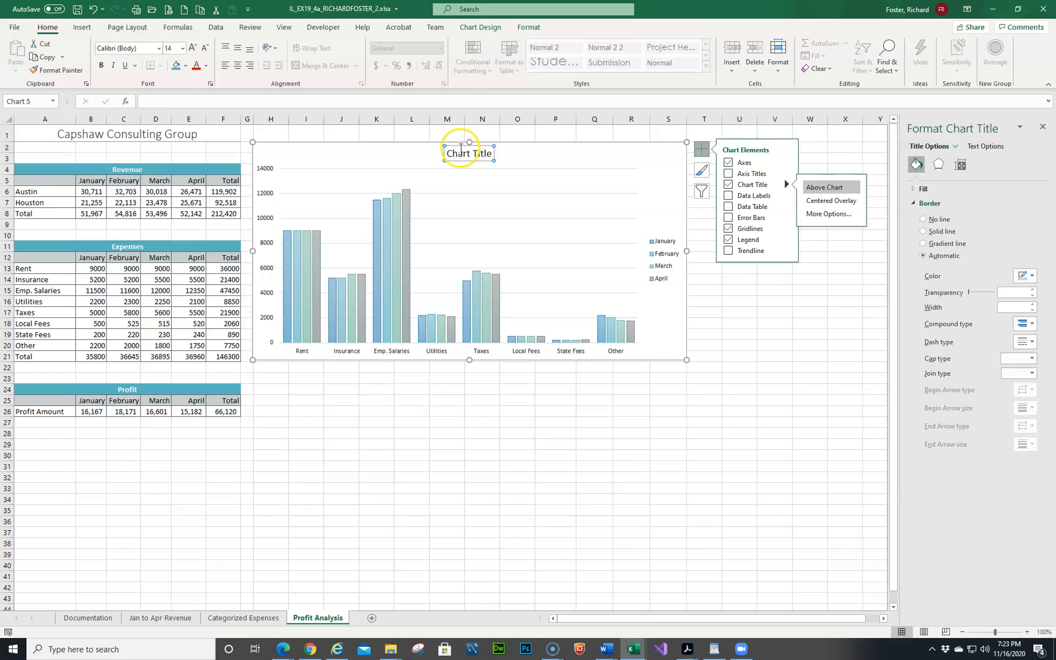
{"action": "mouse_move", "coordinate": [451, 154]}
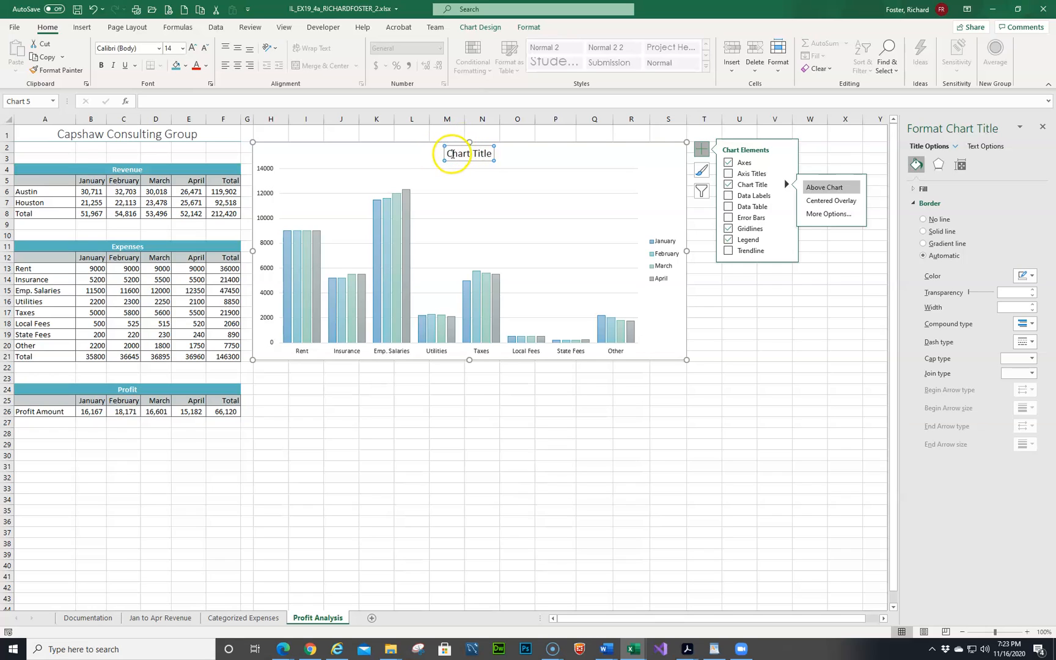
{"action": "left_click", "coordinate": [468, 153]}
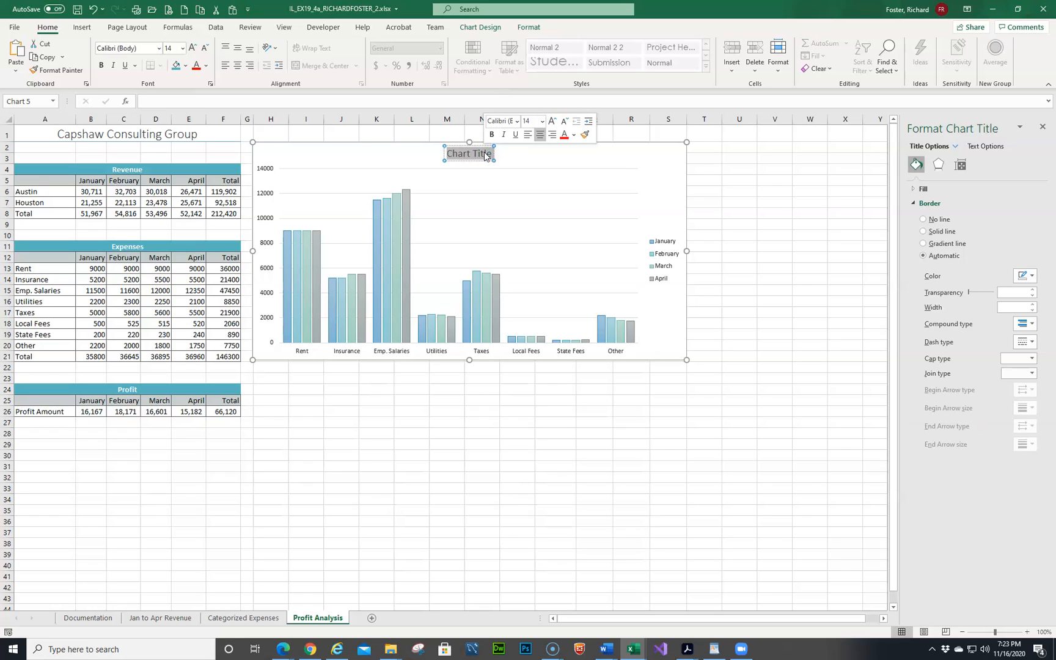
{"action": "type", "text": "January to"}
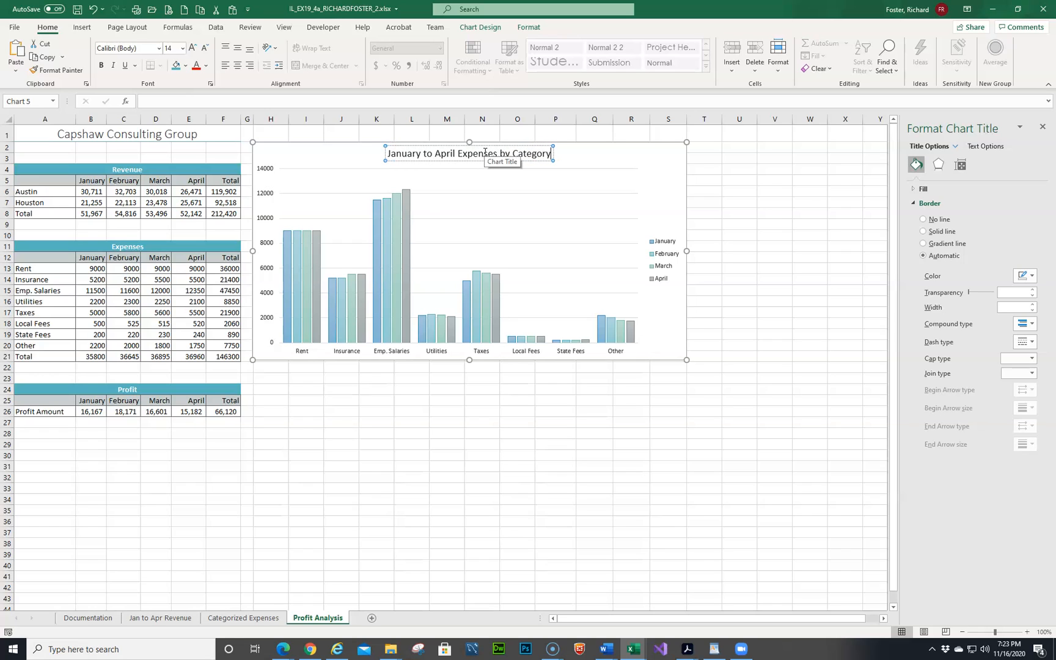
{"action": "left_click", "coordinate": [508, 189]}
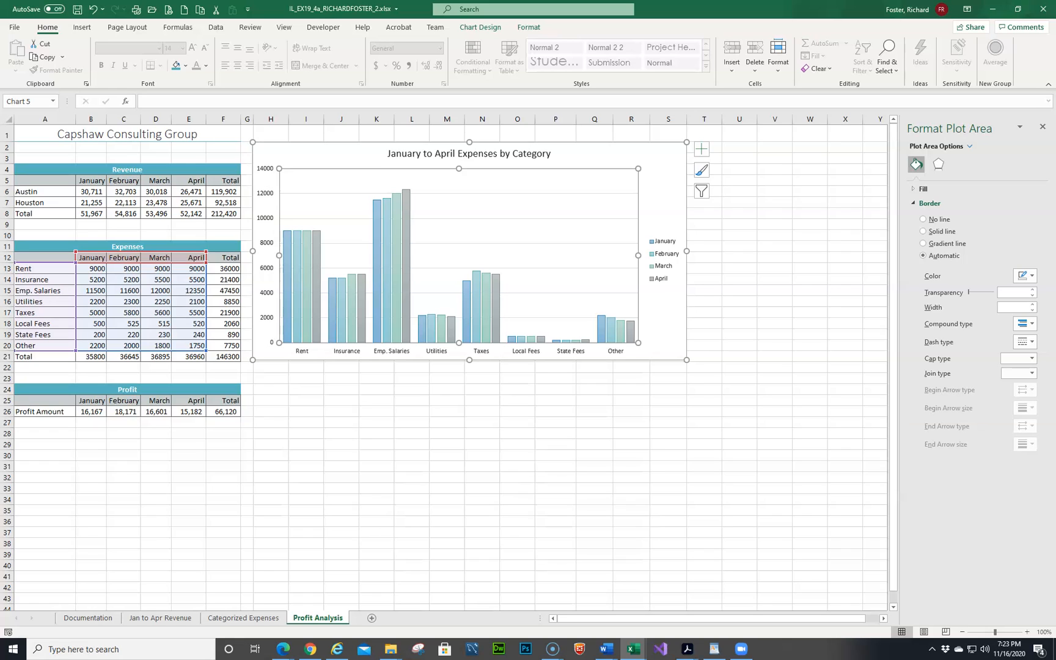
{"action": "mouse_move", "coordinate": [567, 154]}
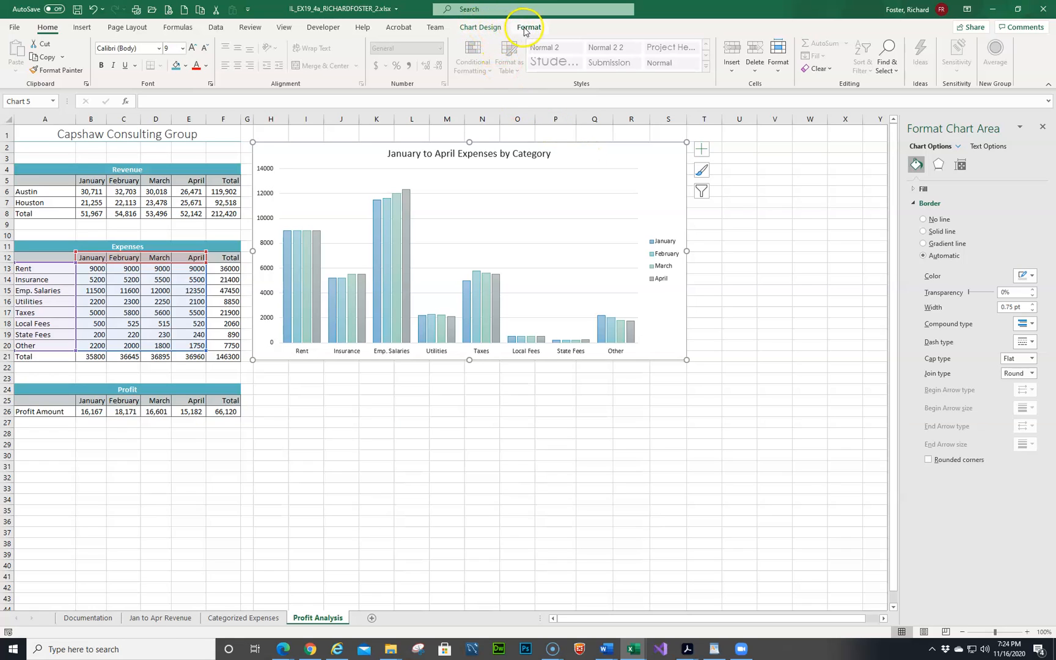
{"action": "mouse_move", "coordinate": [534, 28]}
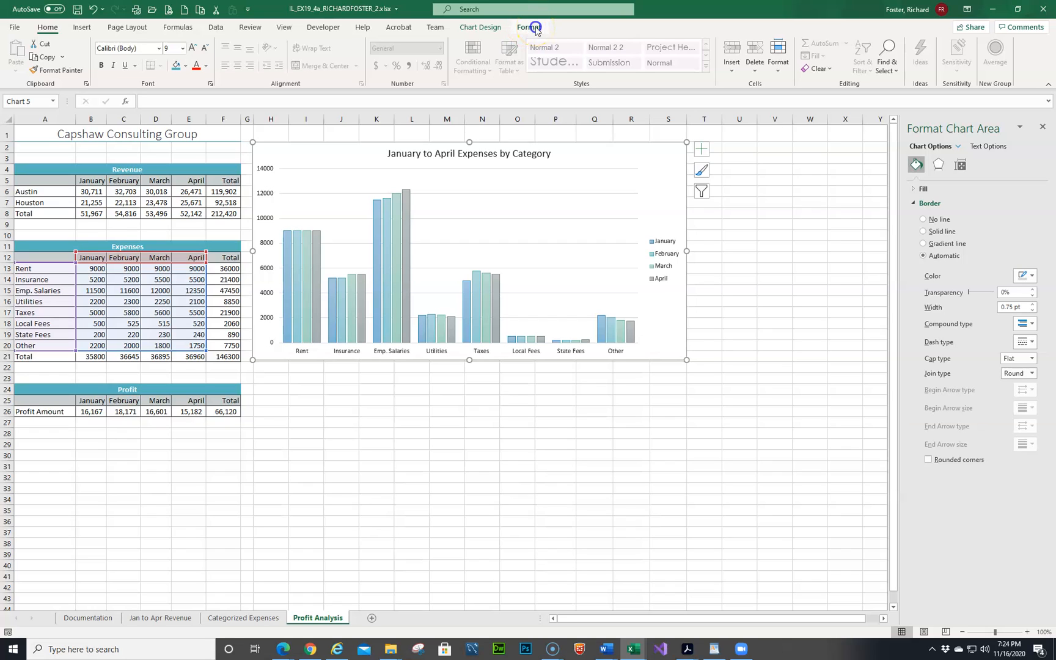
Show the chart colour palettes from Chart Design to preview the aqua monochromatic palette.
{"action": "left_click", "coordinate": [530, 27]}
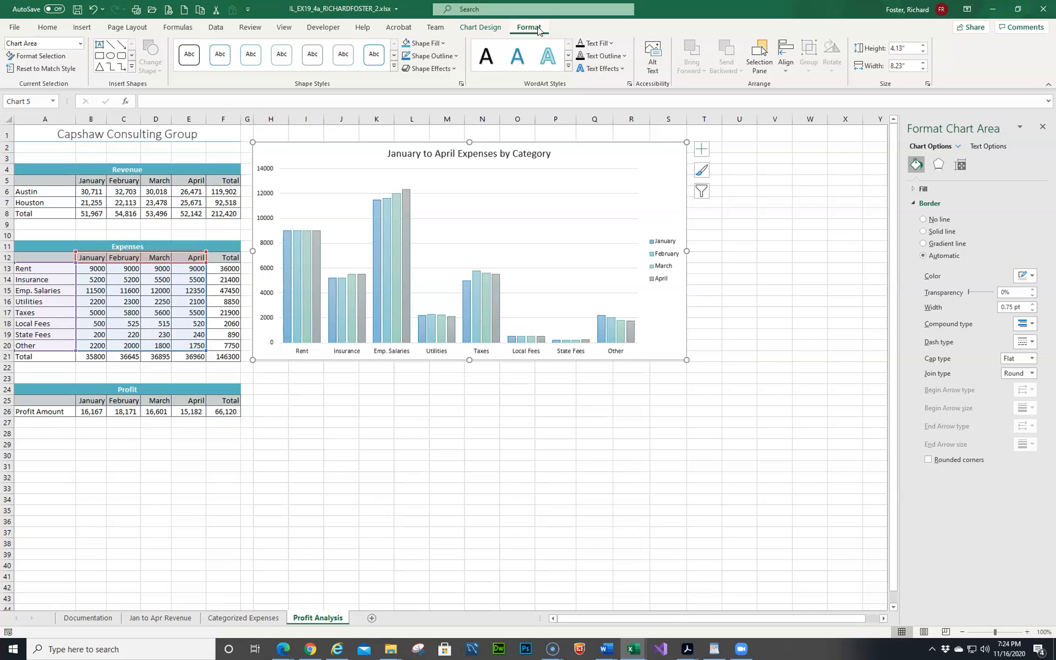
{"action": "mouse_move", "coordinate": [242, 609]}
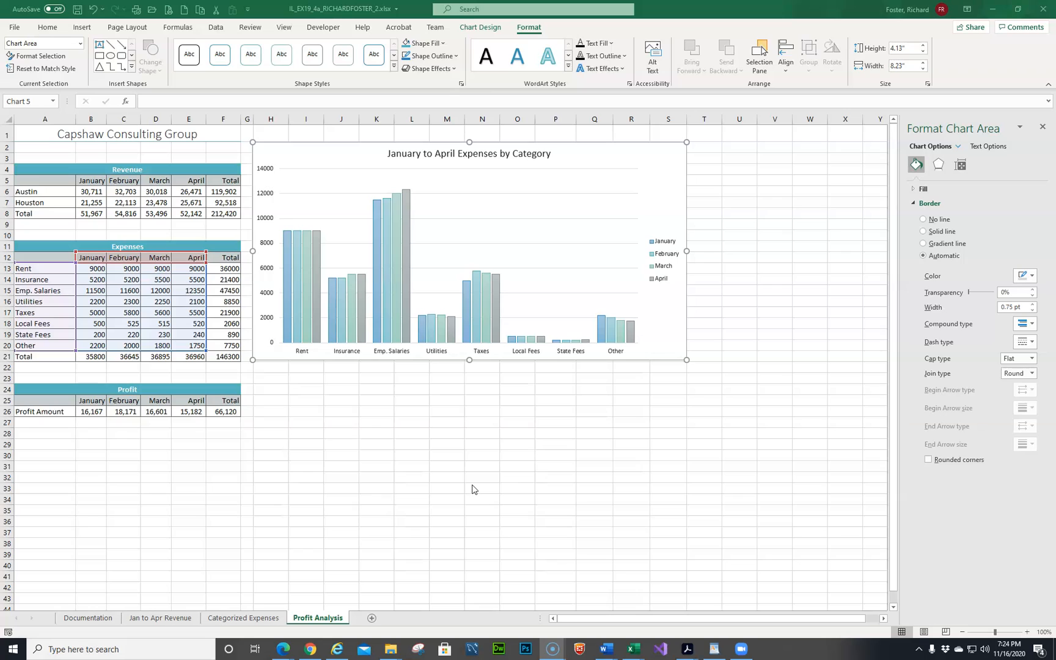
{"action": "mouse_move", "coordinate": [704, 168]}
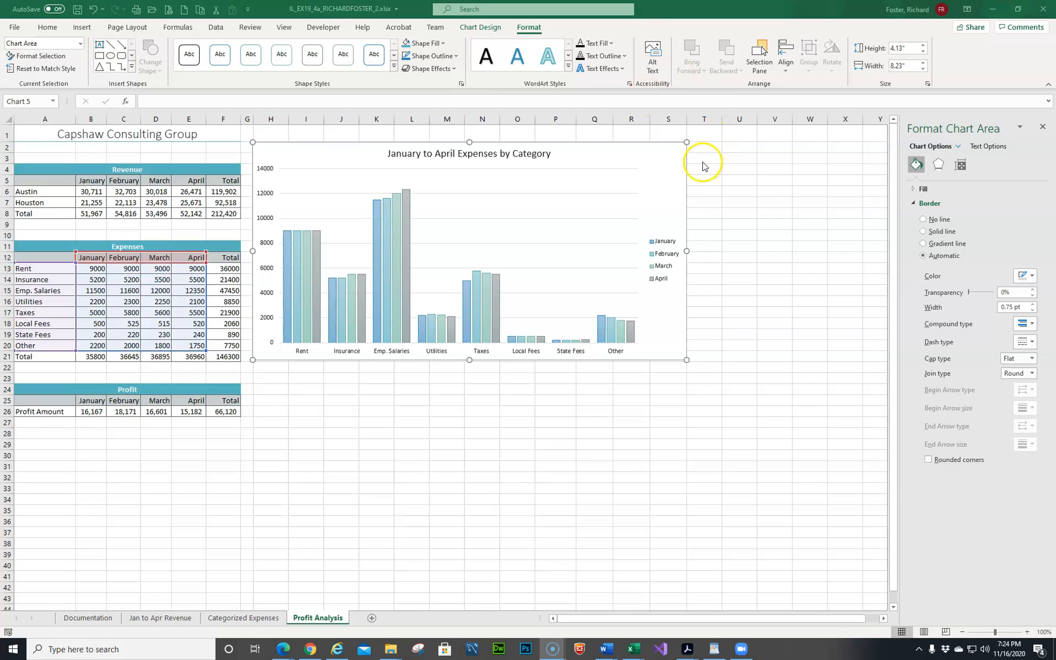
{"action": "mouse_move", "coordinate": [480, 27]}
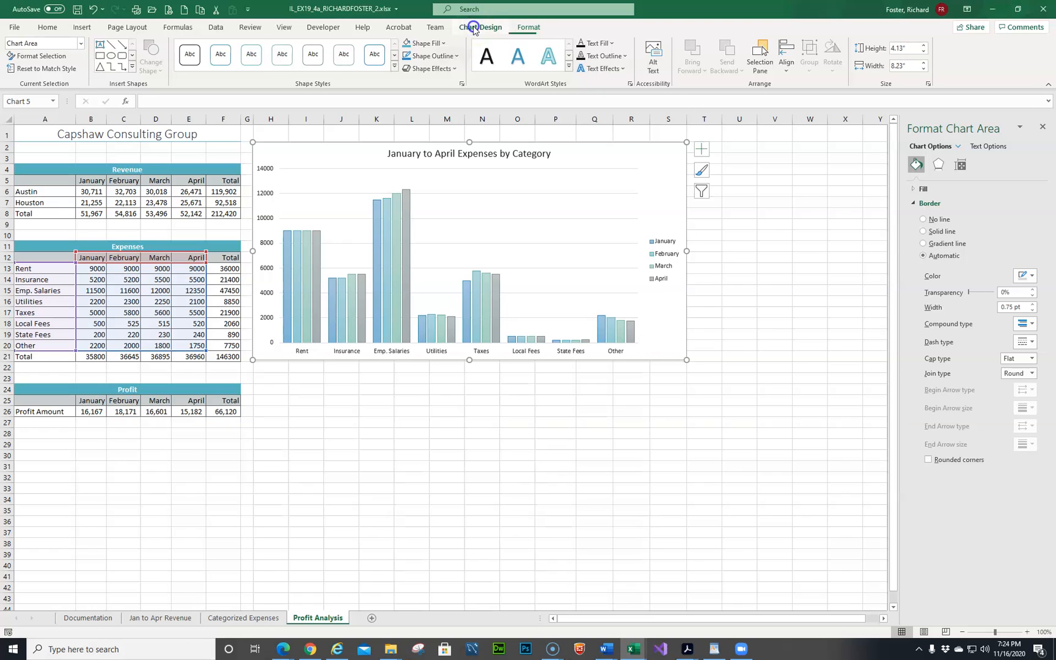
{"action": "left_click", "coordinate": [480, 27]}
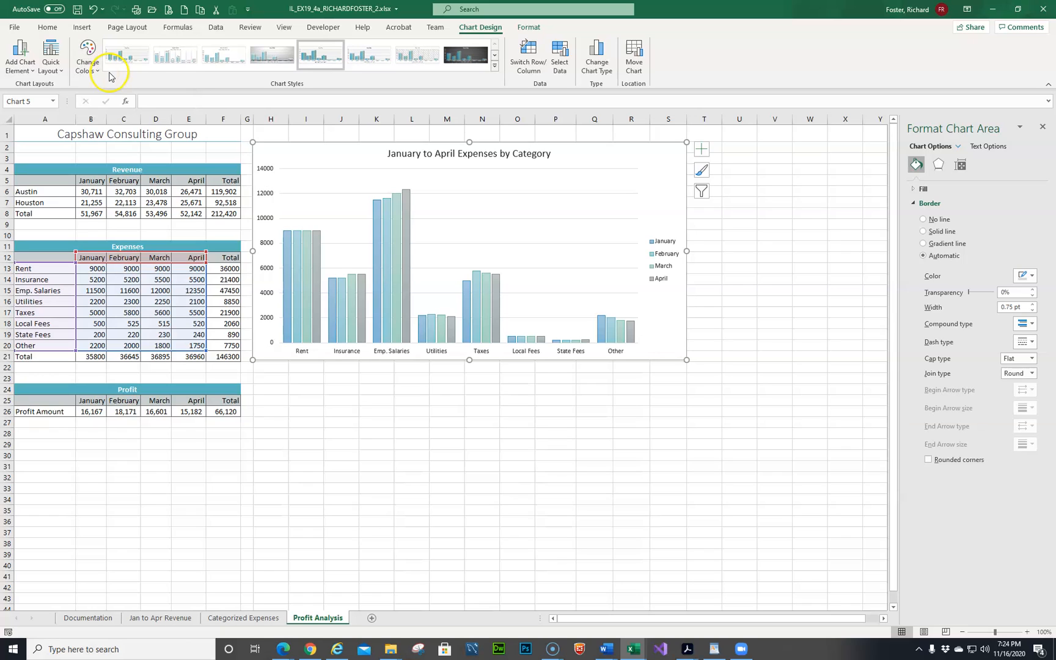
{"action": "left_click", "coordinate": [81, 53]}
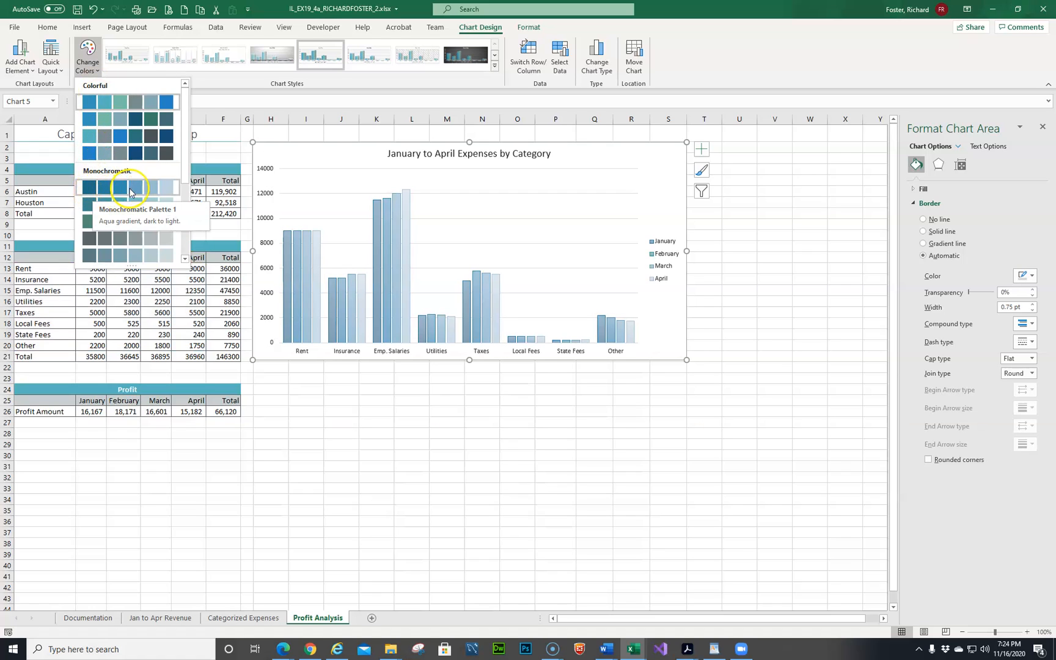
{"action": "mouse_move", "coordinate": [113, 189]}
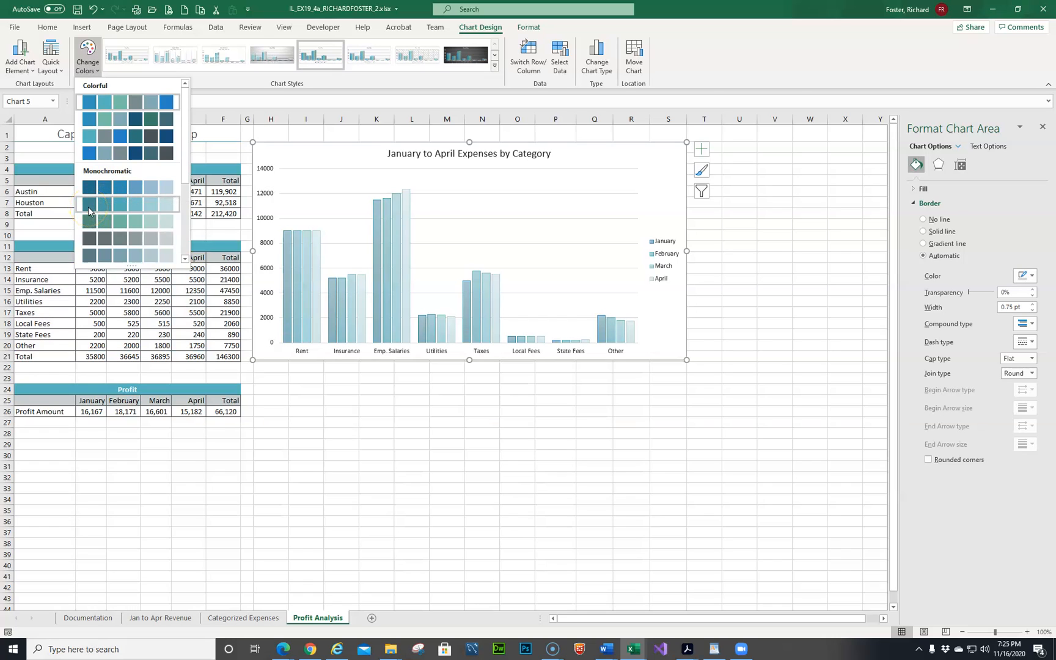
{"action": "mouse_move", "coordinate": [90, 203]}
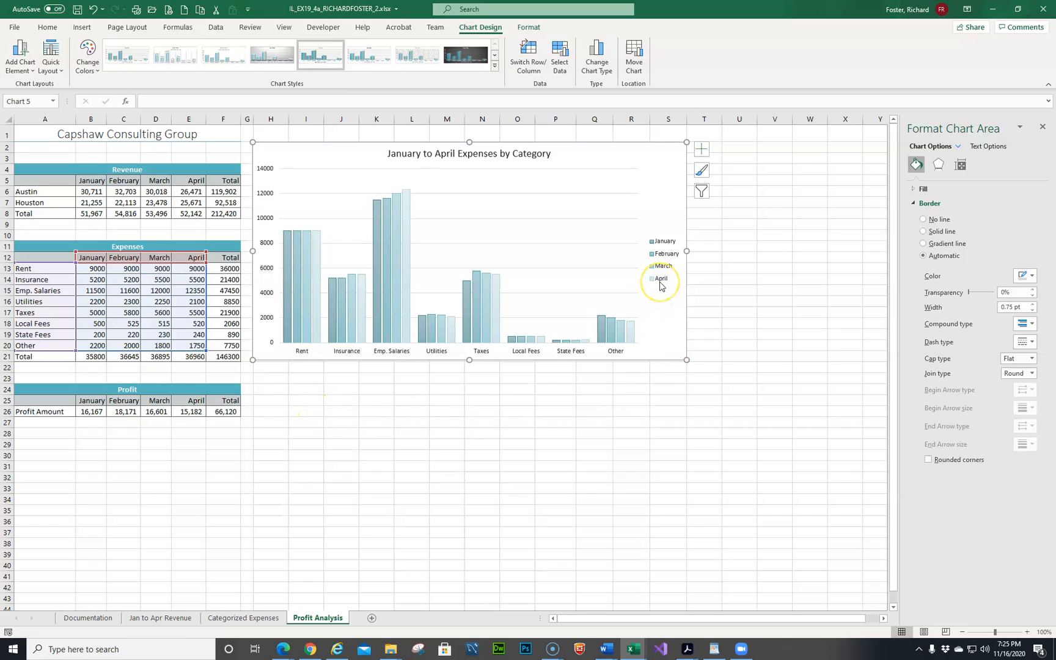
{"action": "mouse_move", "coordinate": [500, 313]}
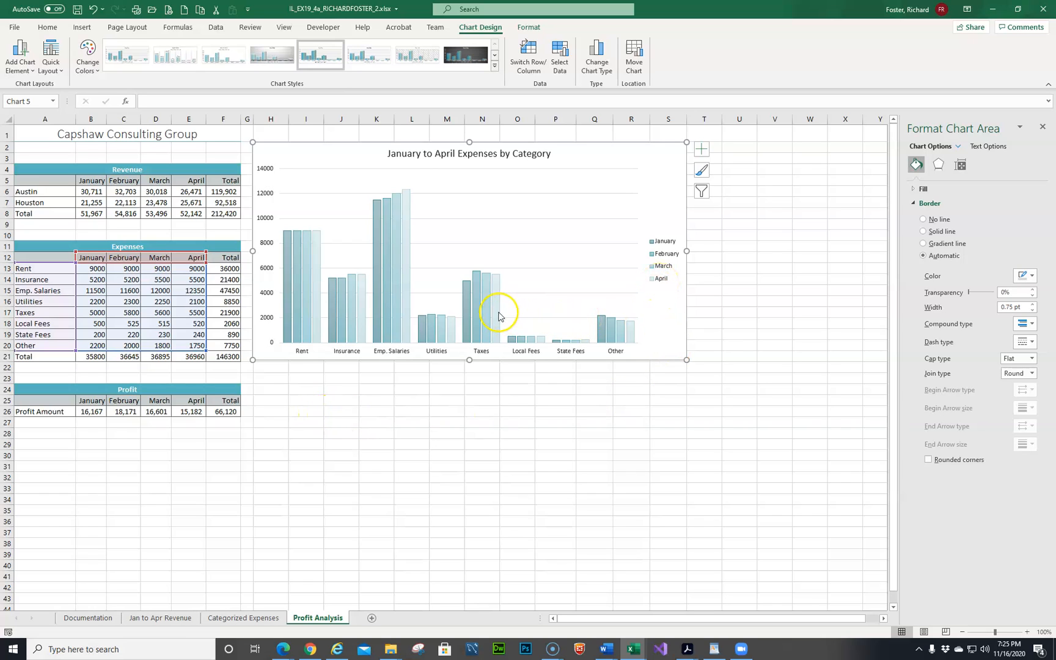
{"action": "mouse_move", "coordinate": [497, 321]}
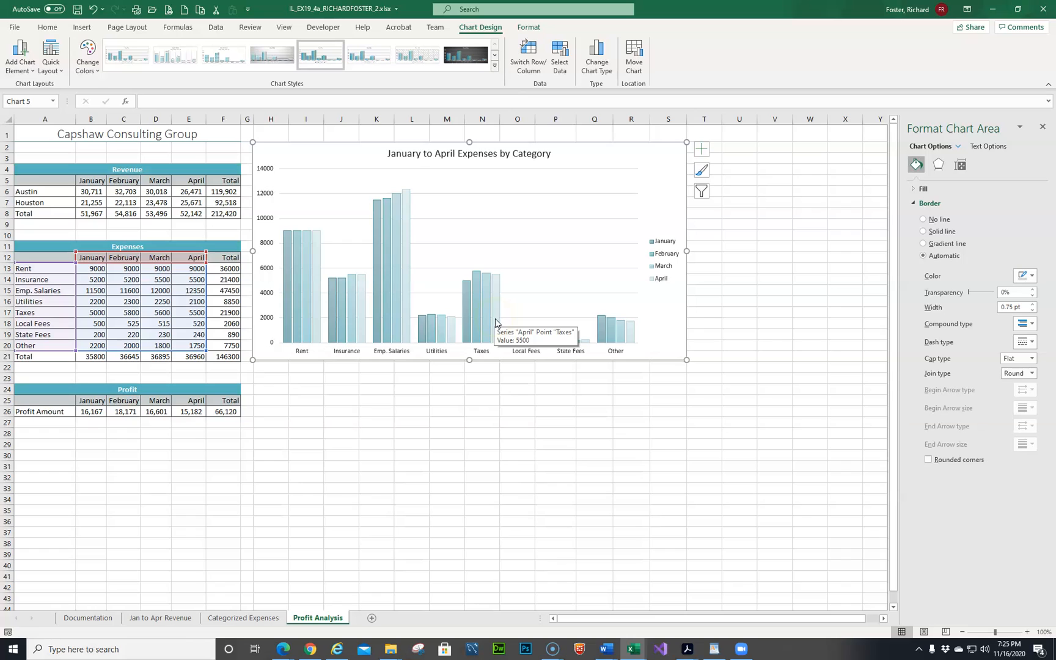
Give the April data series a solid border coloured Aqua, Accent 2.
{"action": "left_click", "coordinate": [497, 289]}
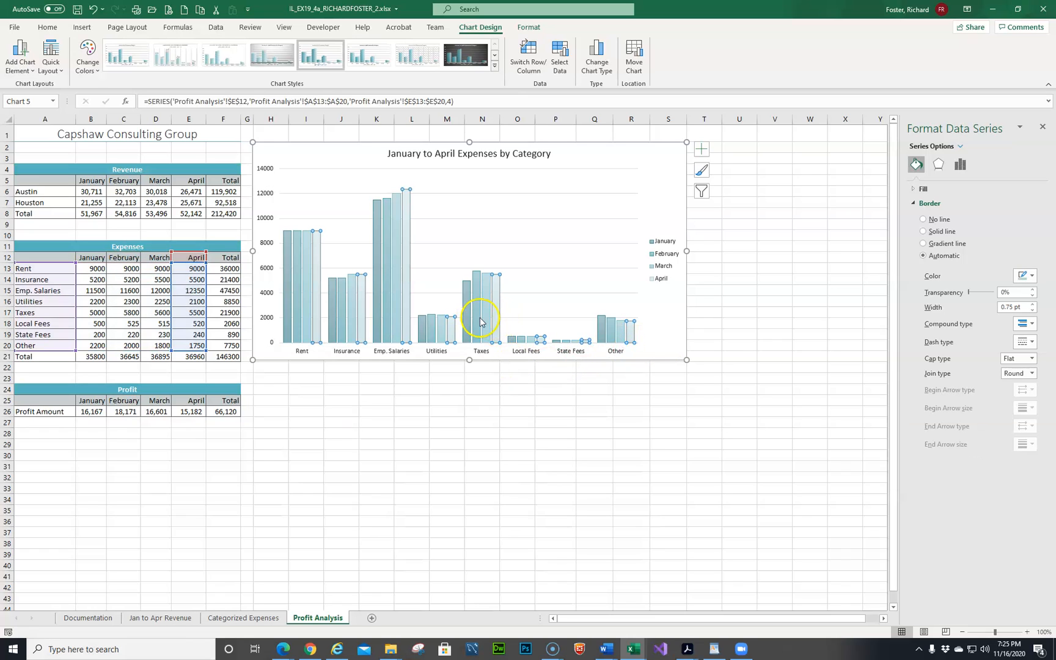
{"action": "mouse_move", "coordinate": [360, 244]}
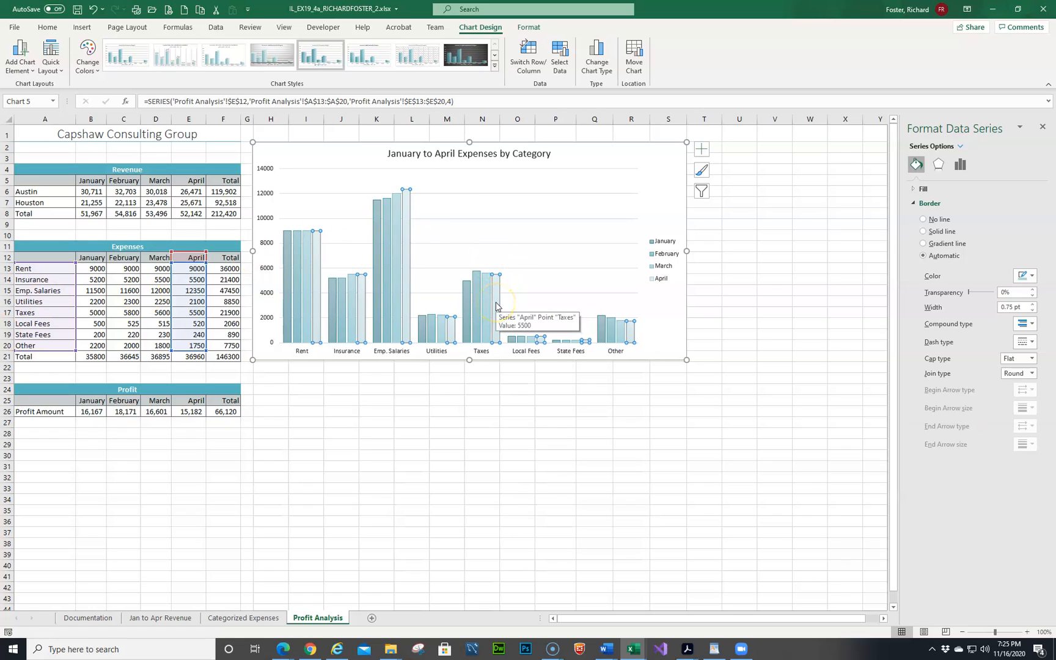
{"action": "right_click", "coordinate": [497, 304]}
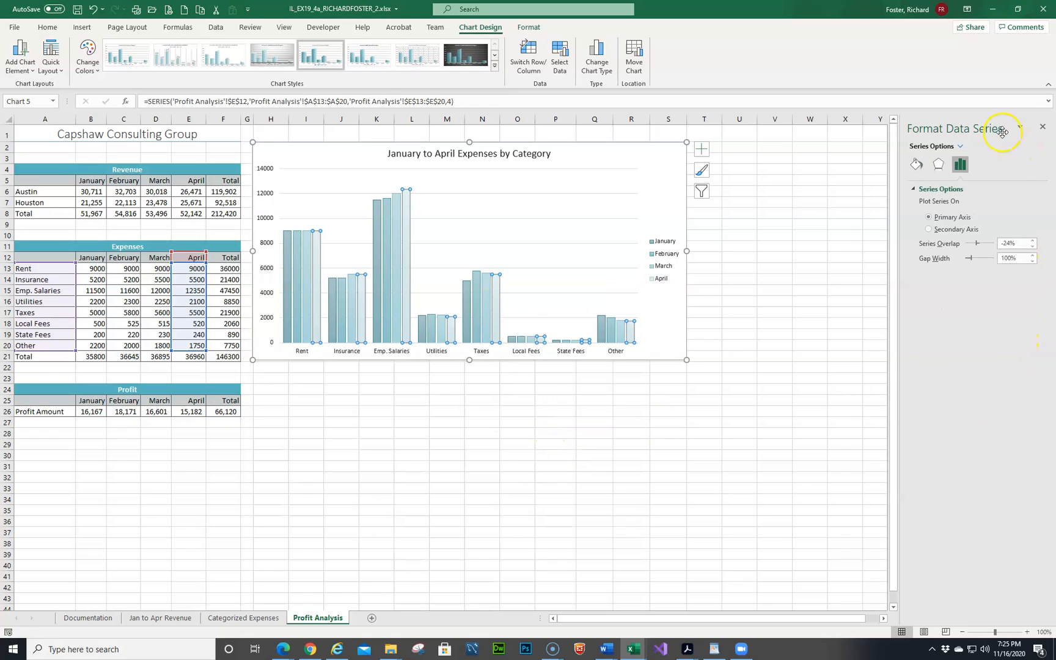
{"action": "left_click", "coordinate": [917, 164]}
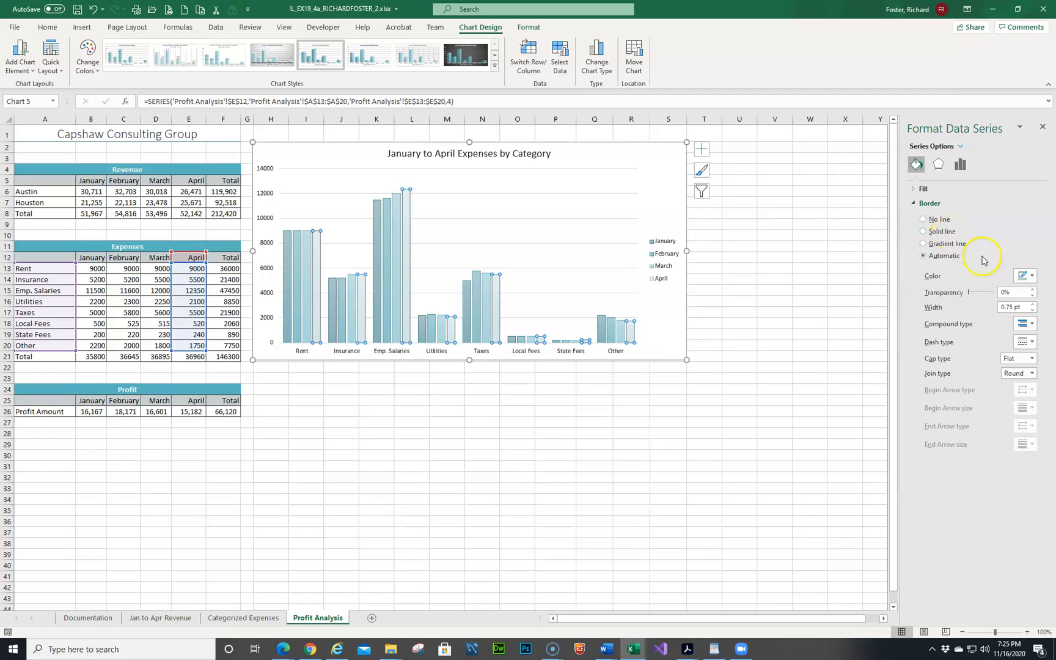
{"action": "left_click", "coordinate": [1033, 276]}
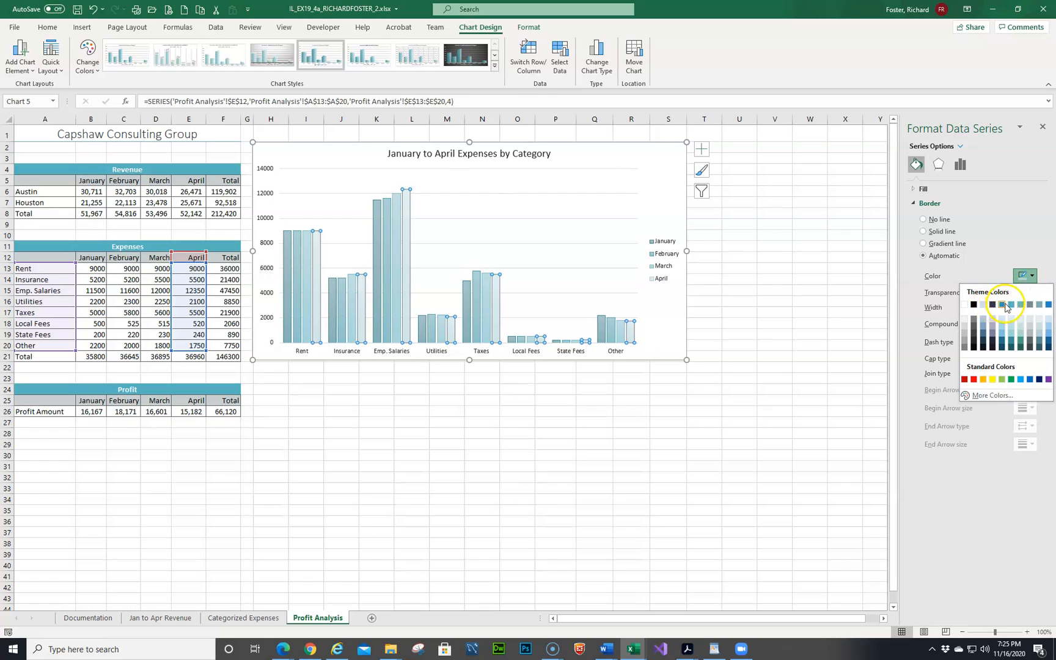
{"action": "mouse_move", "coordinate": [1004, 304]}
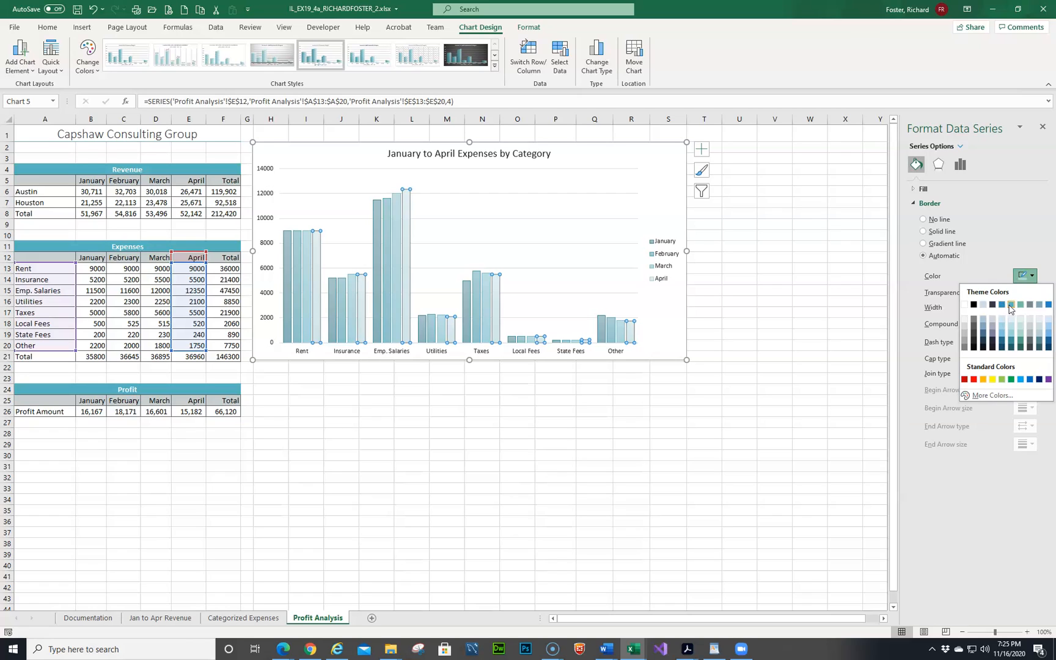
{"action": "mouse_move", "coordinate": [1011, 306]}
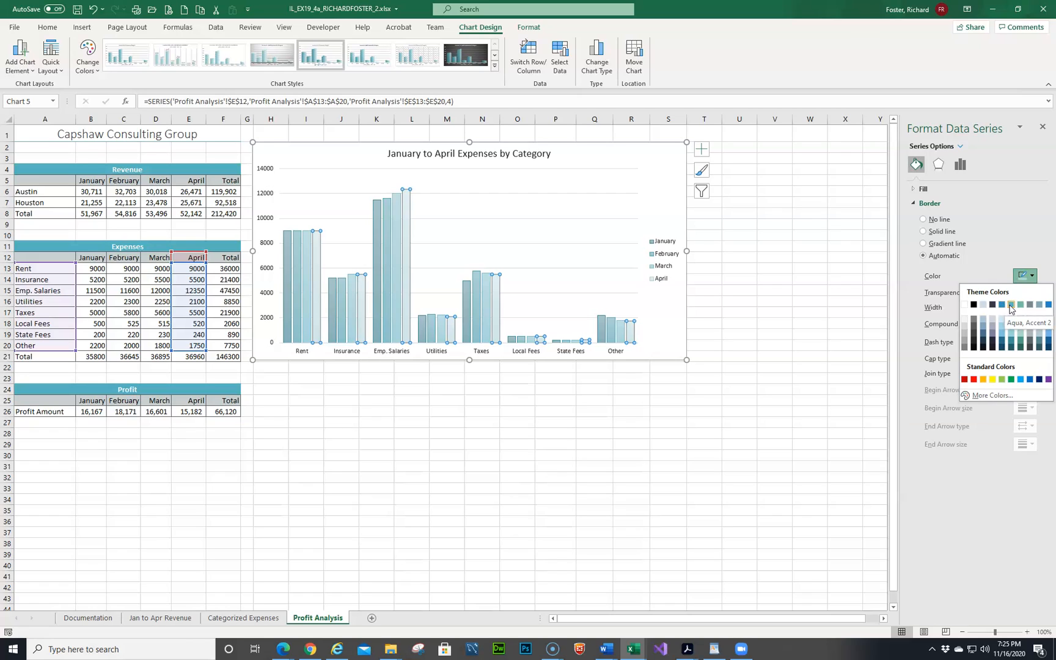
{"action": "left_click", "coordinate": [1011, 304]}
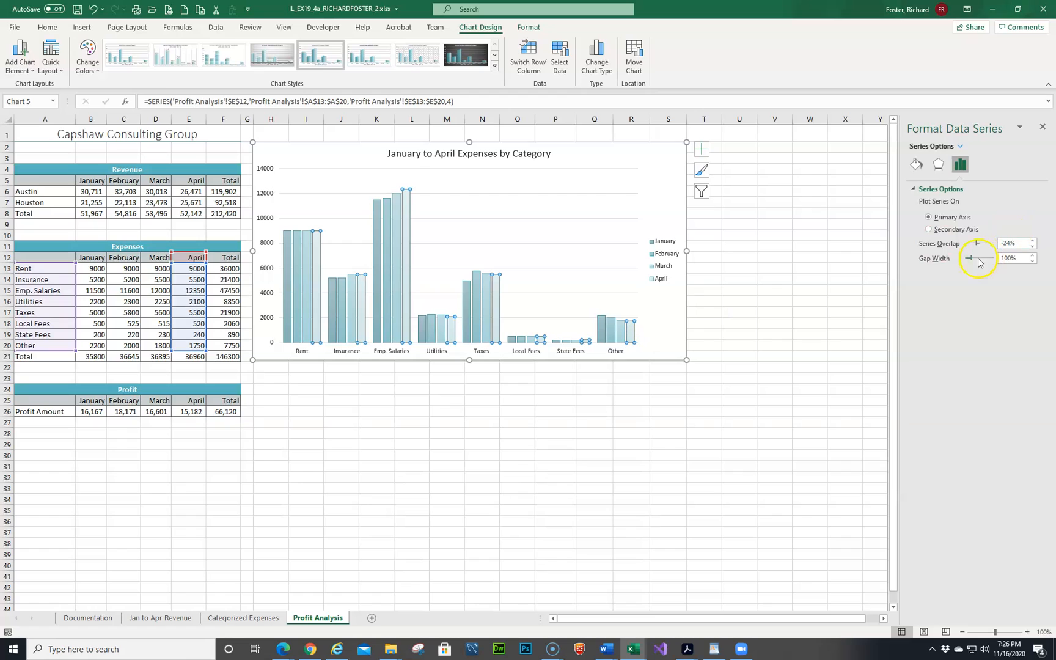
Reopen the April border colour choices and settle on a theme colour.
{"action": "left_click", "coordinate": [917, 163]}
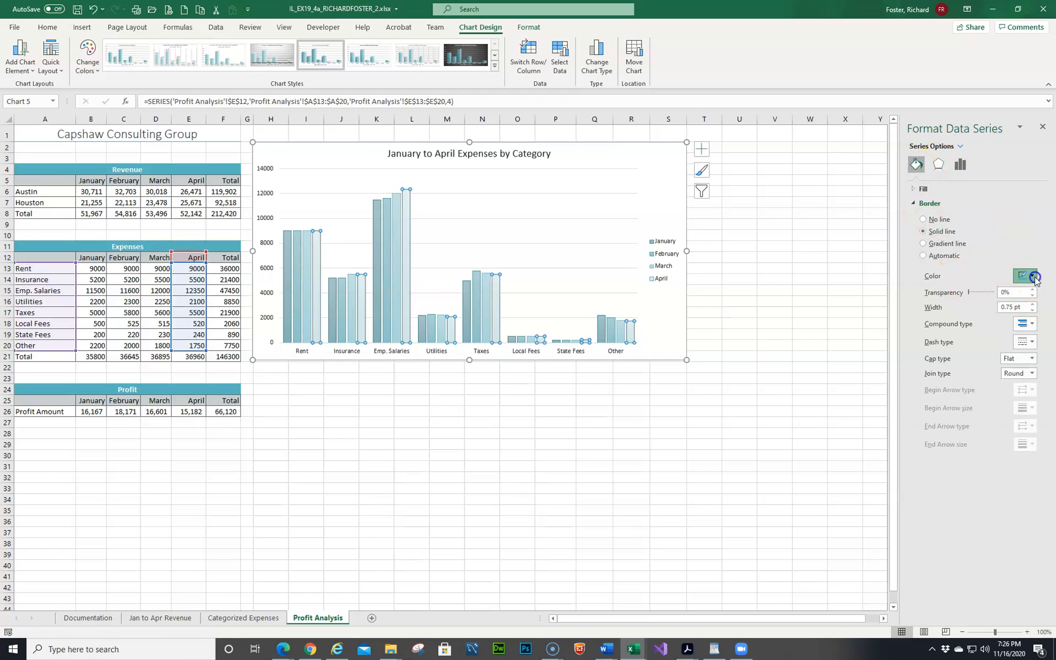
{"action": "left_click", "coordinate": [1033, 275]}
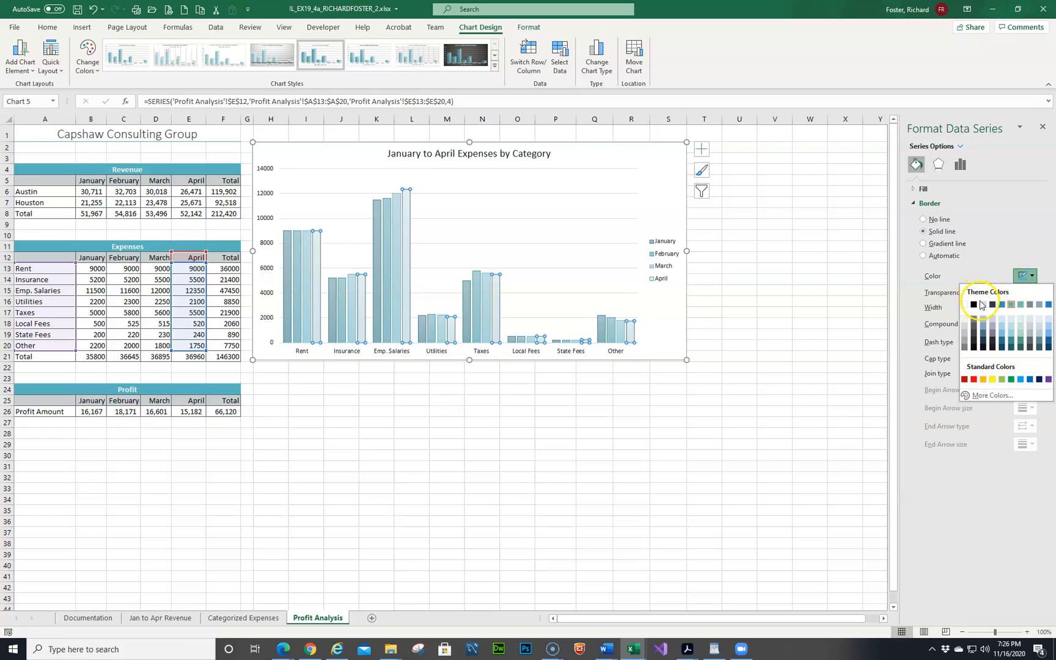
{"action": "left_click", "coordinate": [973, 304]}
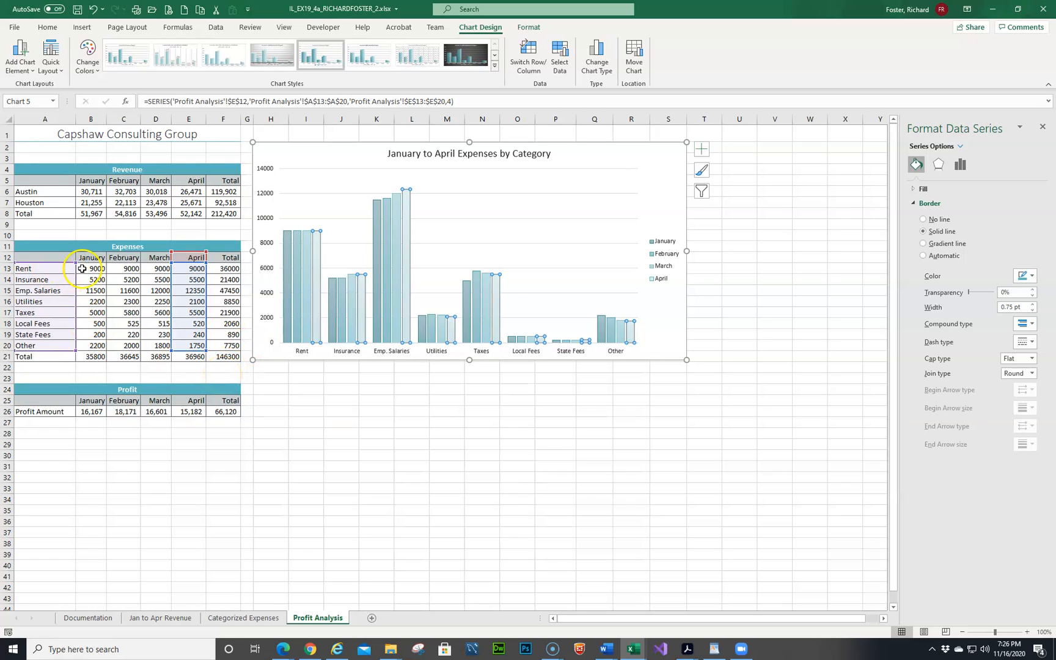
Format the Rent-through-Total expense figures B13:F21 as Accounting with 0 decimal places.
{"action": "left_click_drag", "start_coordinate": [90, 267], "coordinate": [160, 268]}
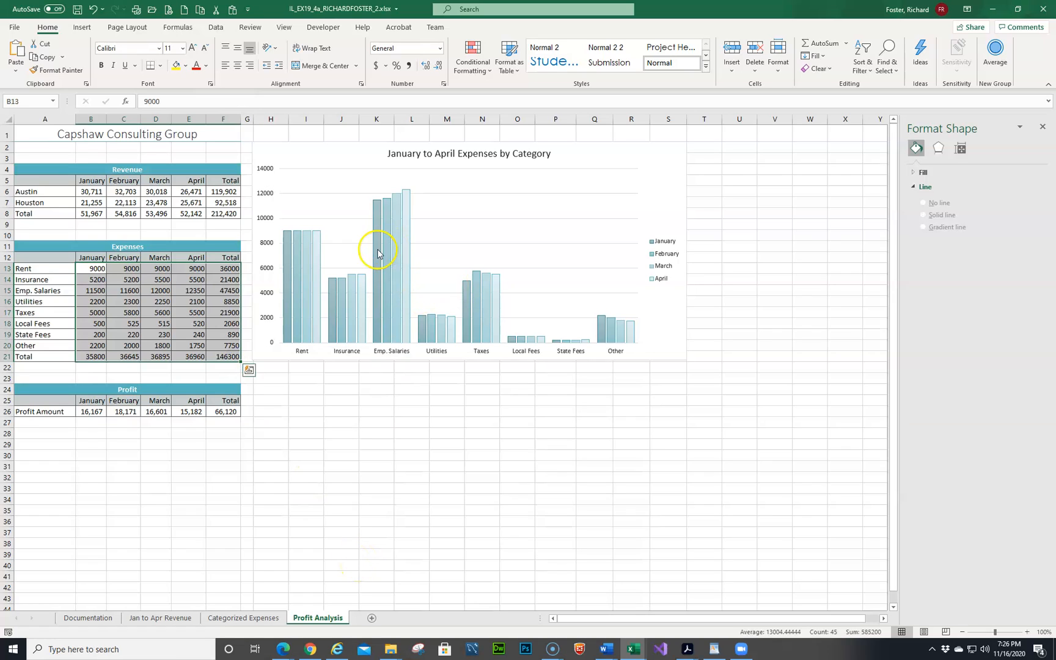
{"action": "mouse_move", "coordinate": [374, 66]}
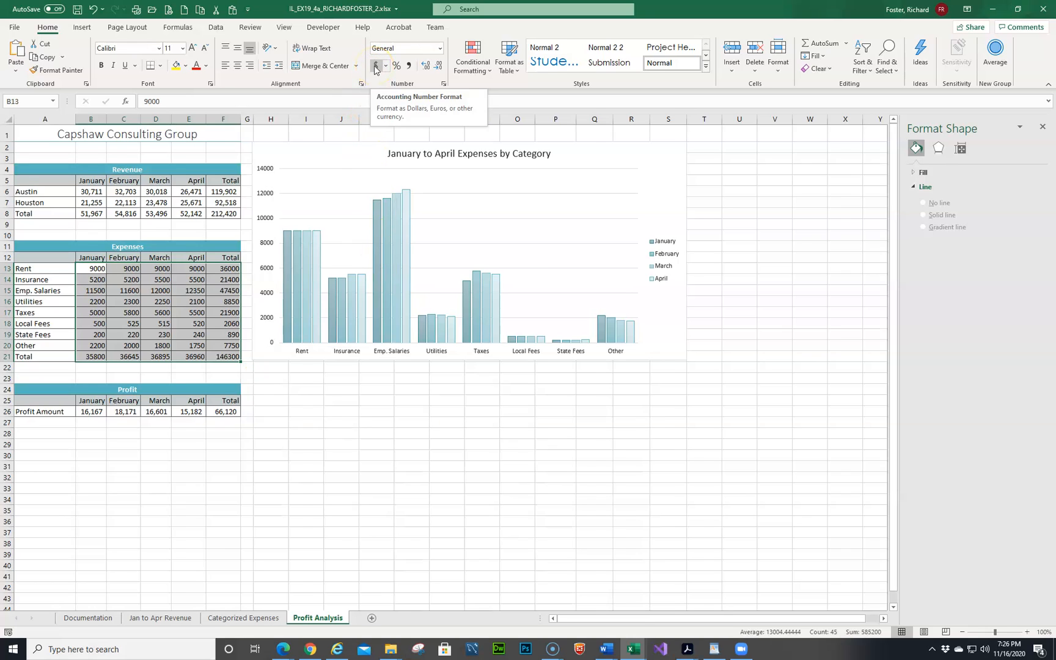
{"action": "left_click", "coordinate": [376, 66]}
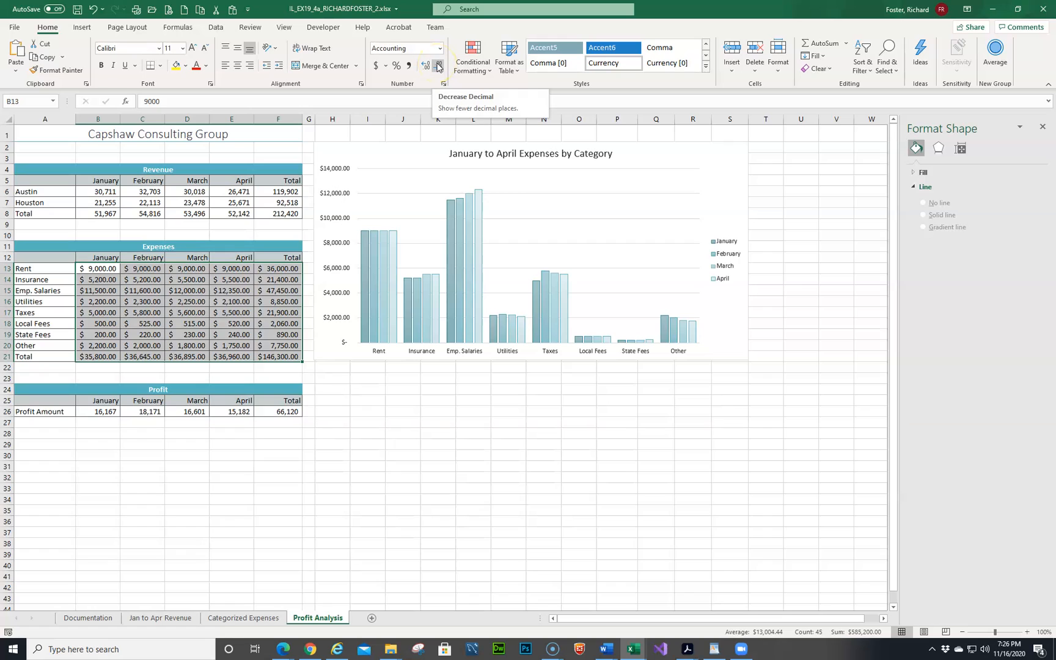
{"action": "left_click", "coordinate": [438, 64]}
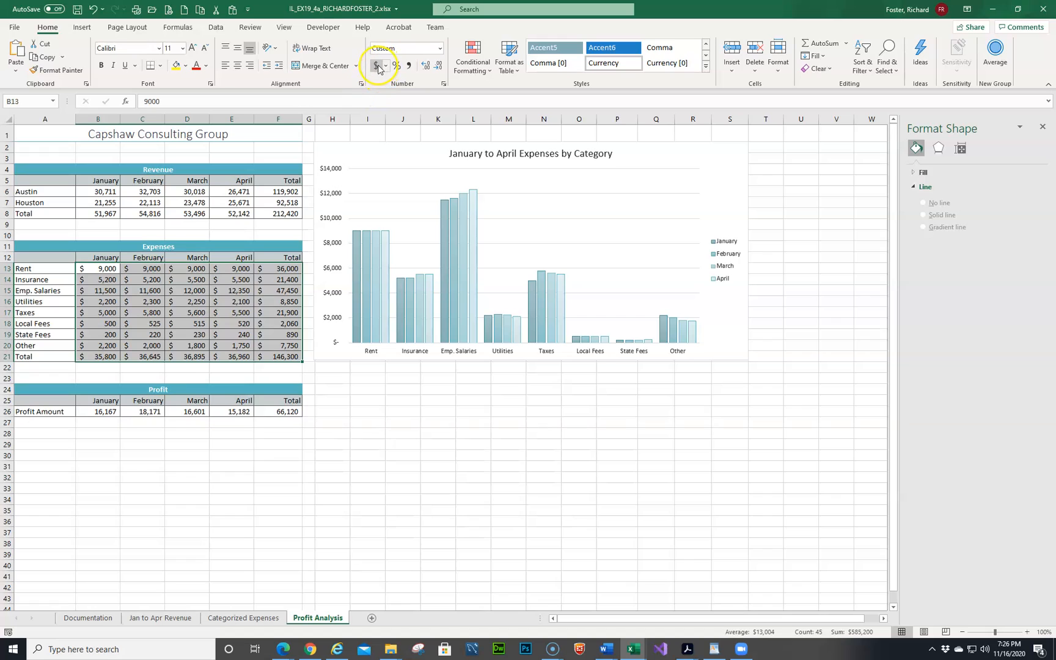
{"action": "left_click", "coordinate": [374, 66]}
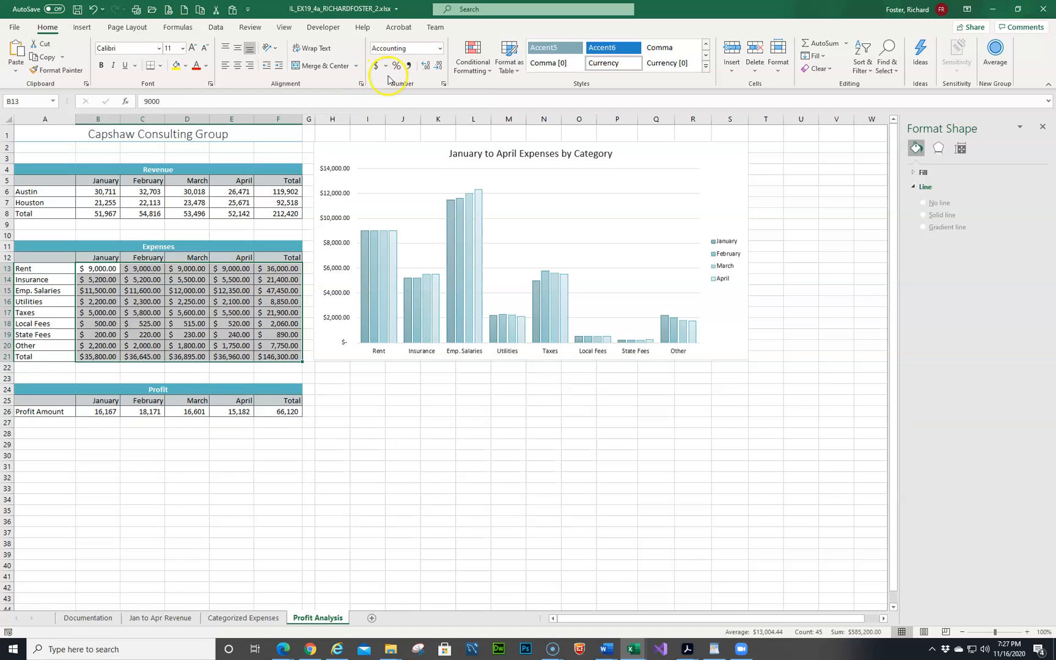
{"action": "left_click", "coordinate": [442, 83]}
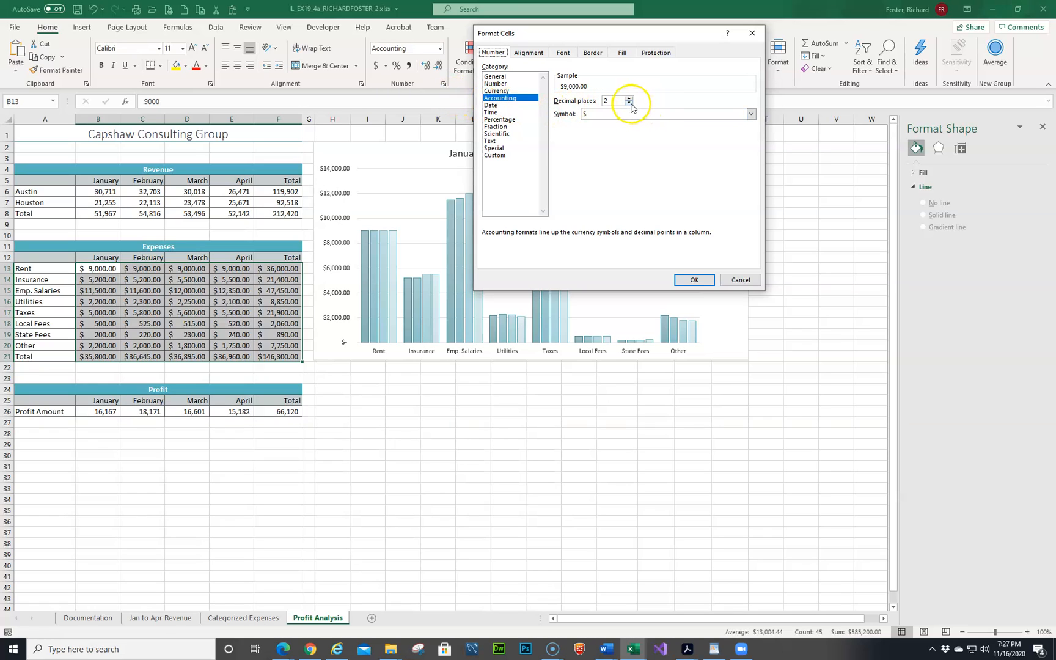
{"action": "left_click", "coordinate": [630, 104]}
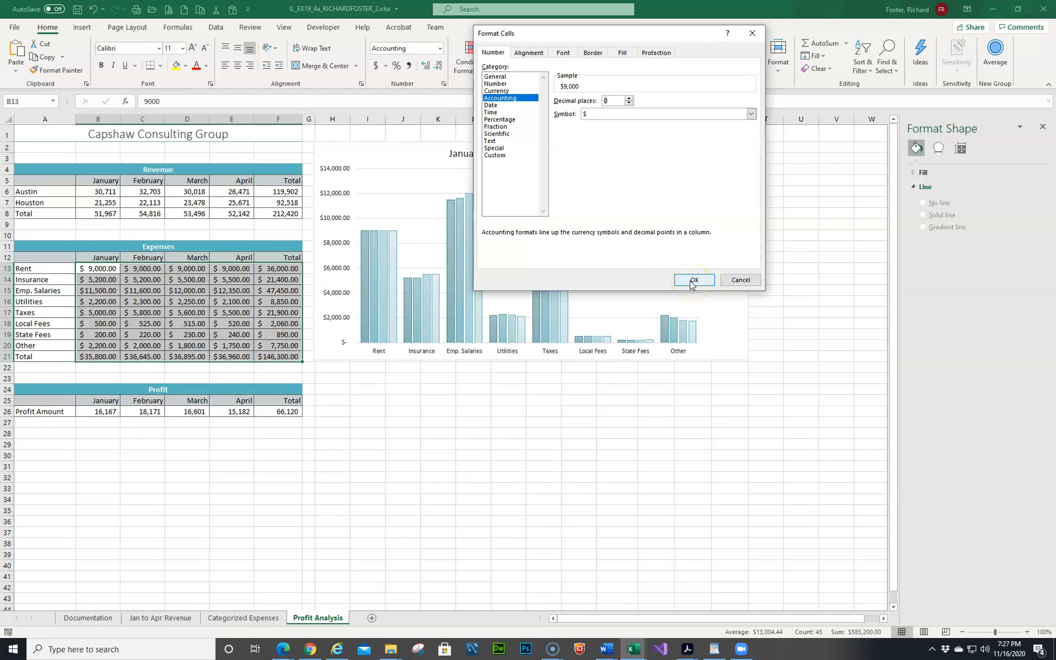
{"action": "left_click", "coordinate": [694, 279]}
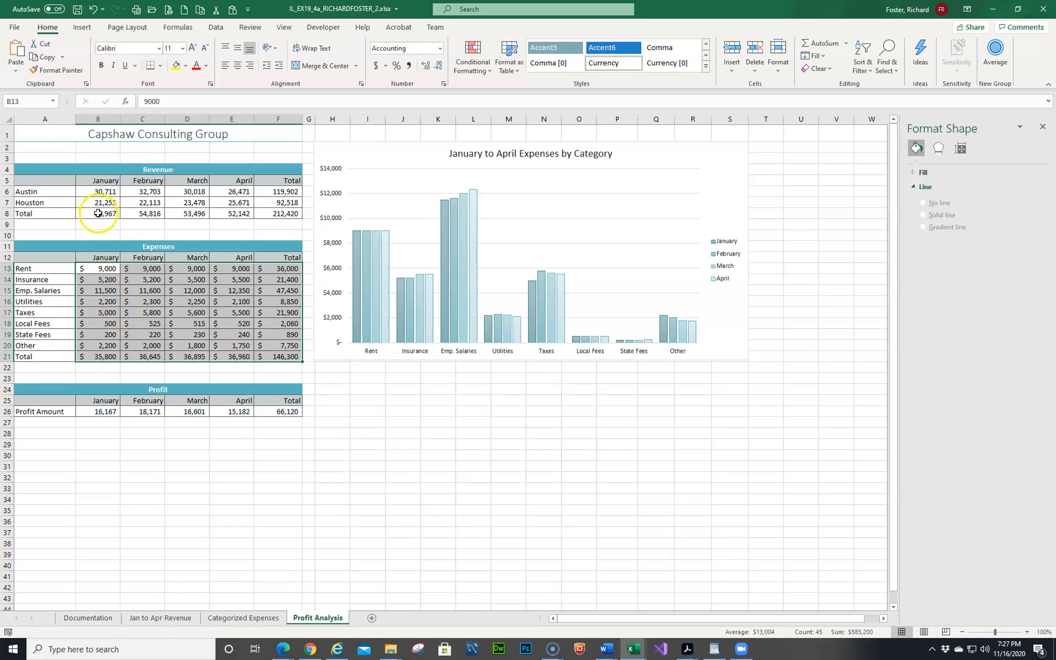
{"action": "mouse_move", "coordinate": [98, 401]}
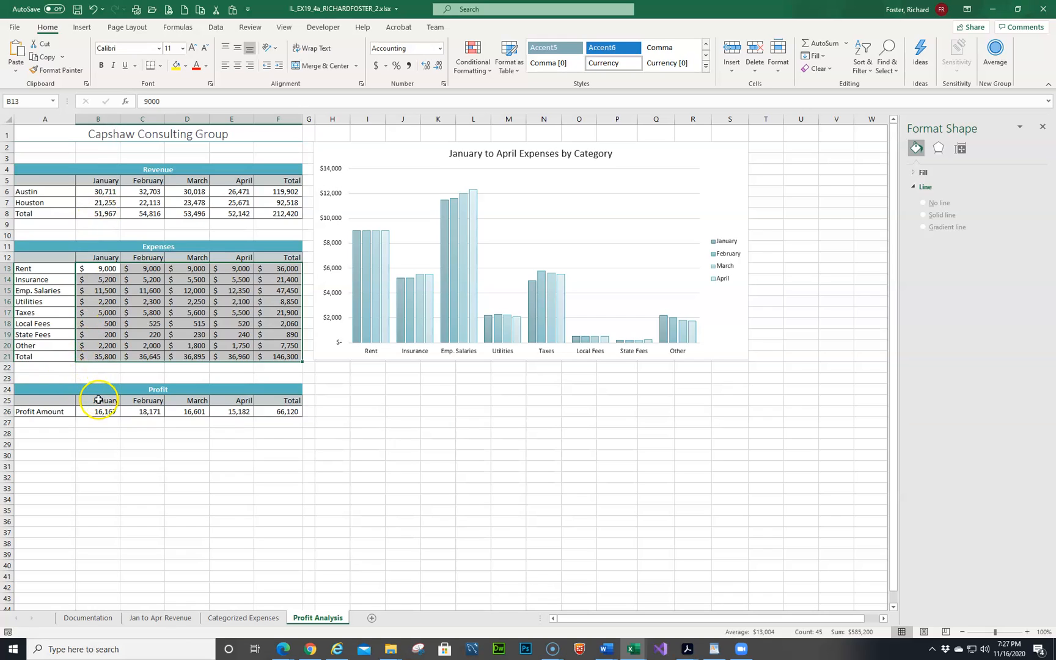
Insert a doughnut chart from the monthly profit range B25:E26.
{"action": "left_click_drag", "start_coordinate": [98, 400], "coordinate": [187, 412]}
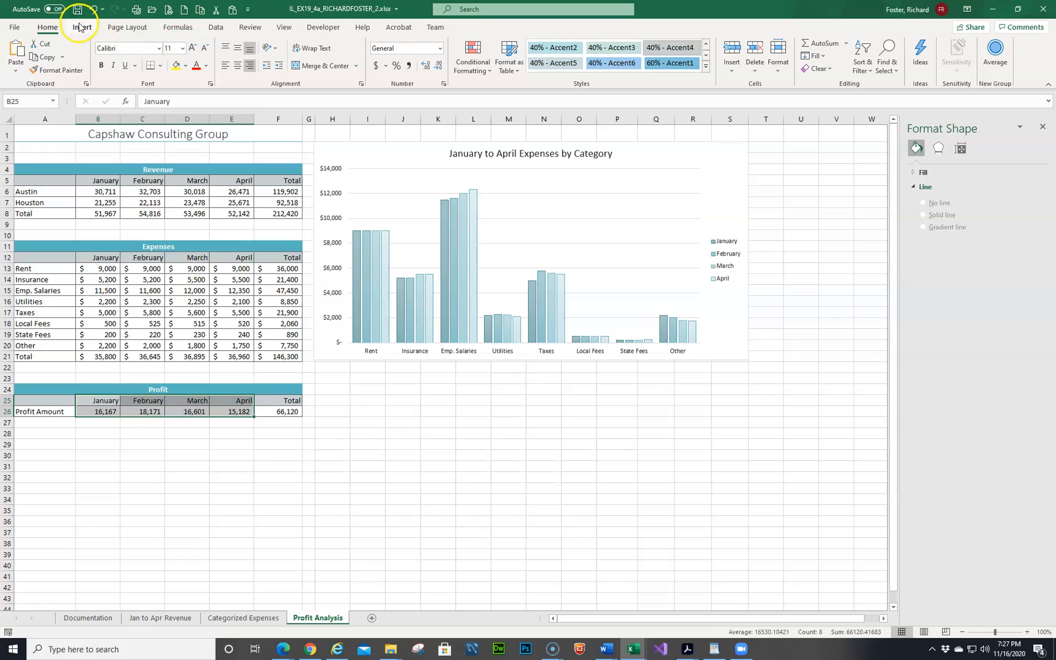
{"action": "left_click", "coordinate": [82, 26]}
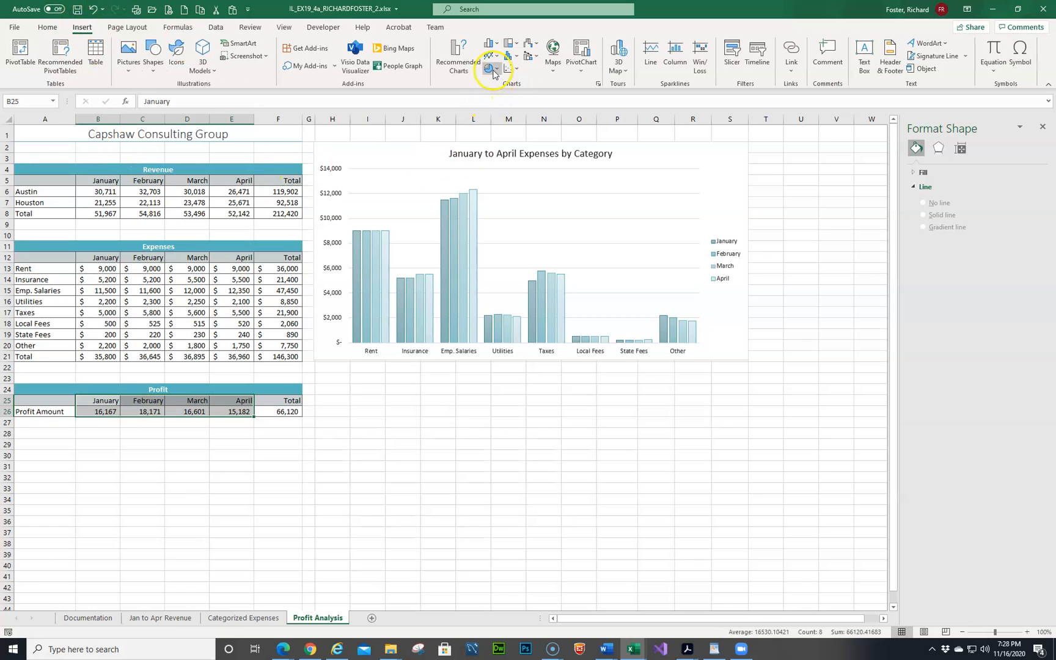
{"action": "left_click", "coordinate": [489, 68]}
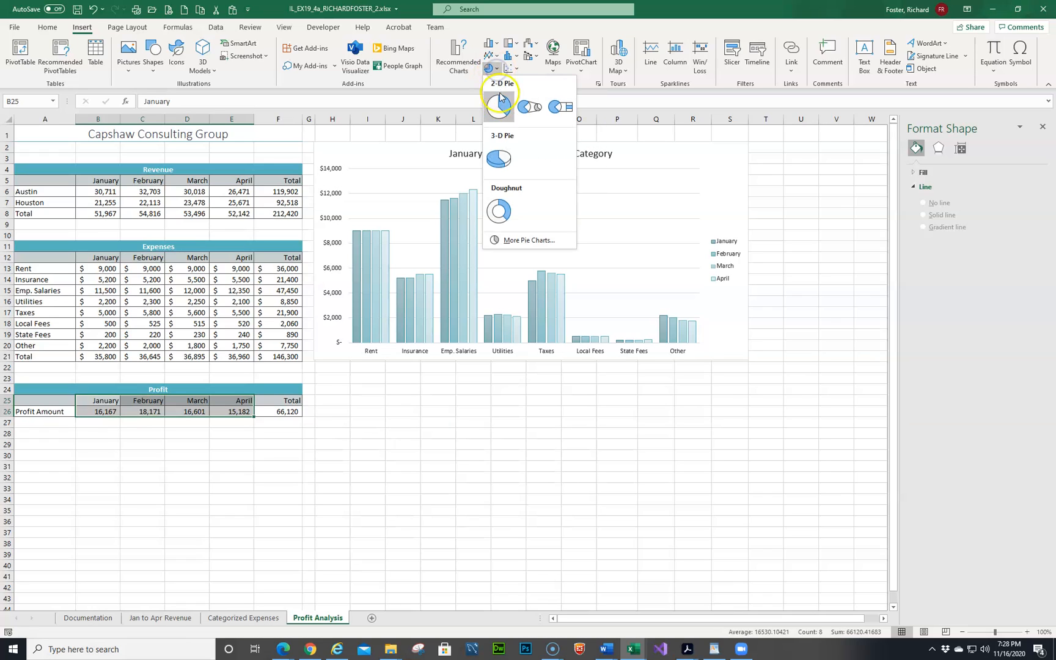
{"action": "left_click", "coordinate": [499, 211]}
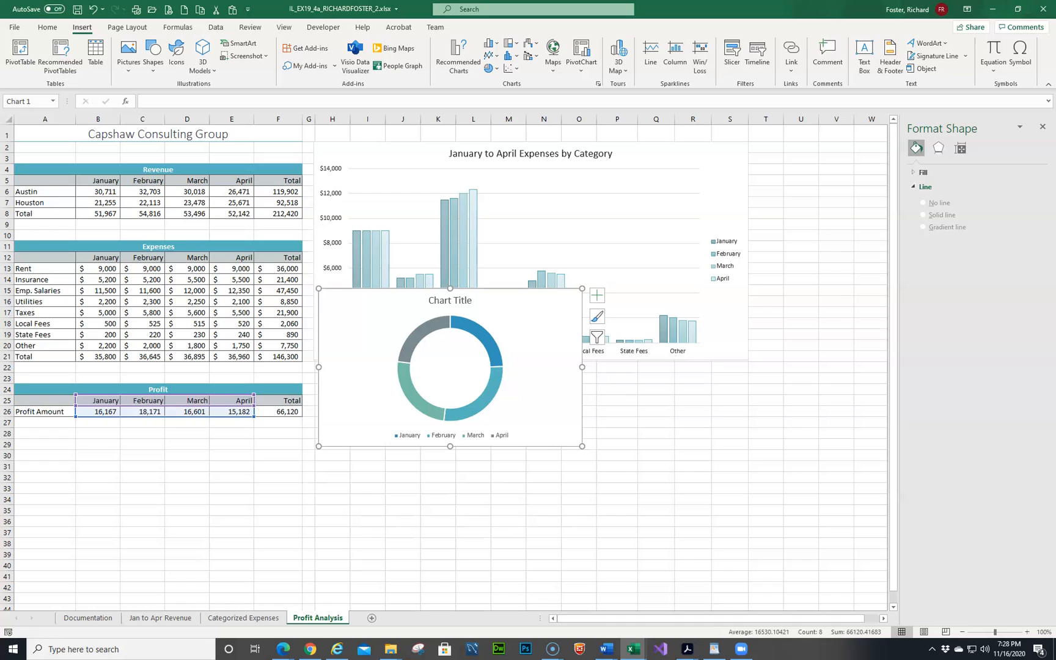
{"action": "mouse_move", "coordinate": [516, 312]}
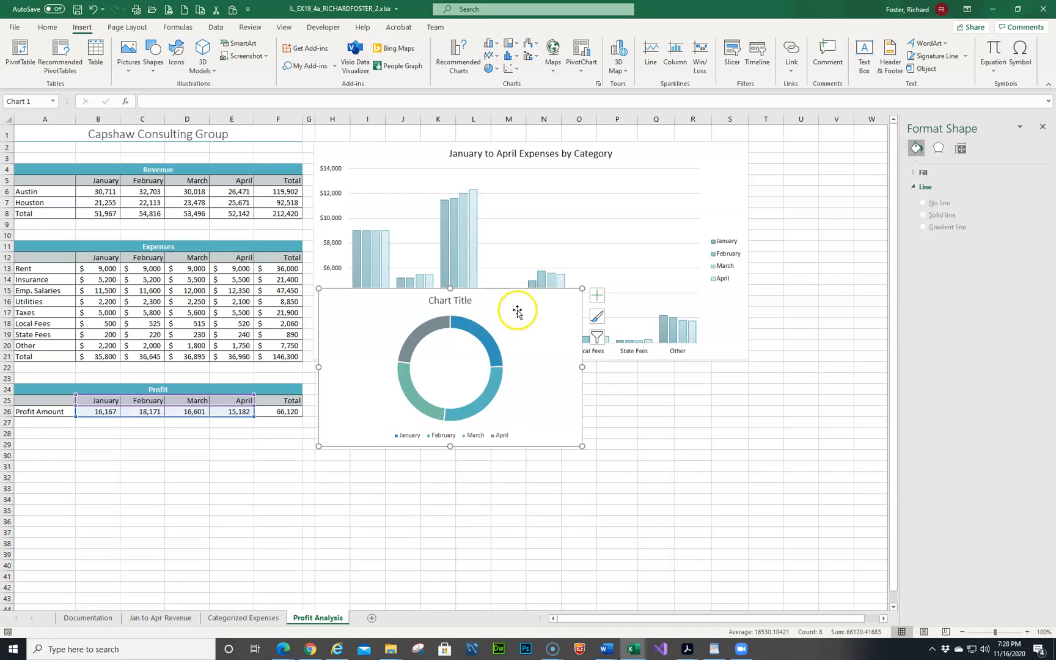
Replace the doughnut chart's placeholder title with 'January to April Profit'.
{"action": "left_click", "coordinate": [597, 295]}
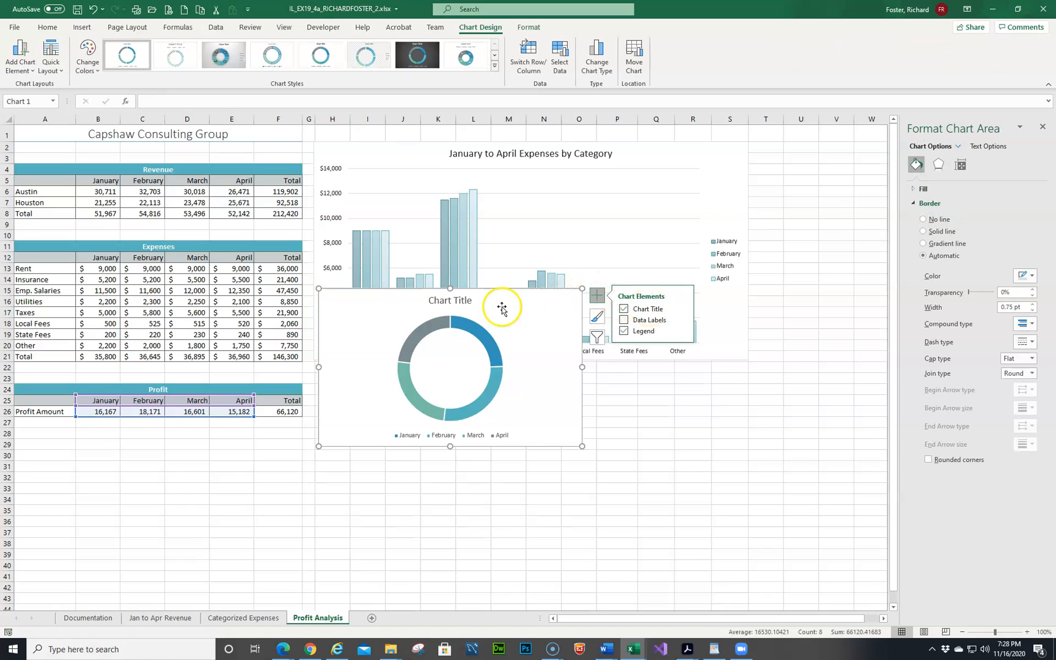
{"action": "left_click", "coordinate": [450, 301]}
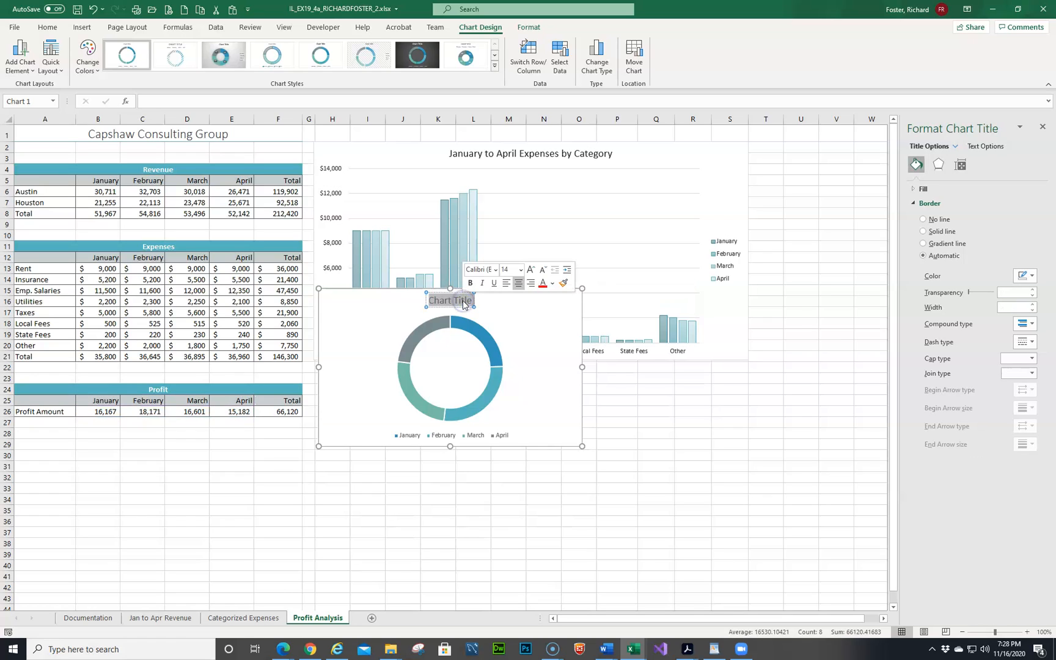
{"action": "type", "text": "January to"}
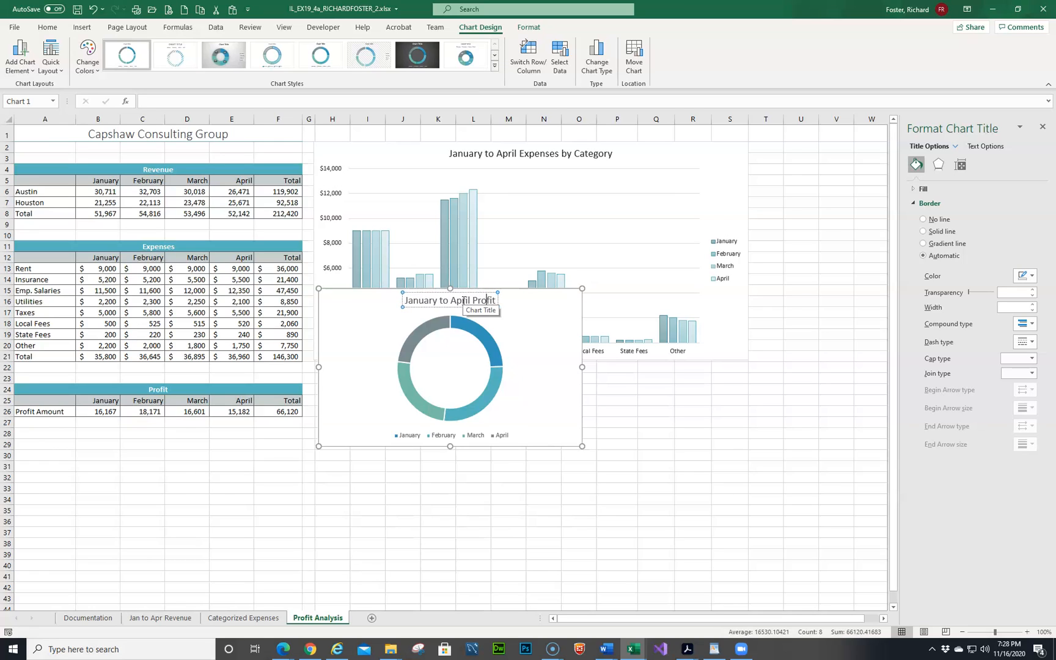
{"action": "mouse_move", "coordinate": [654, 526]}
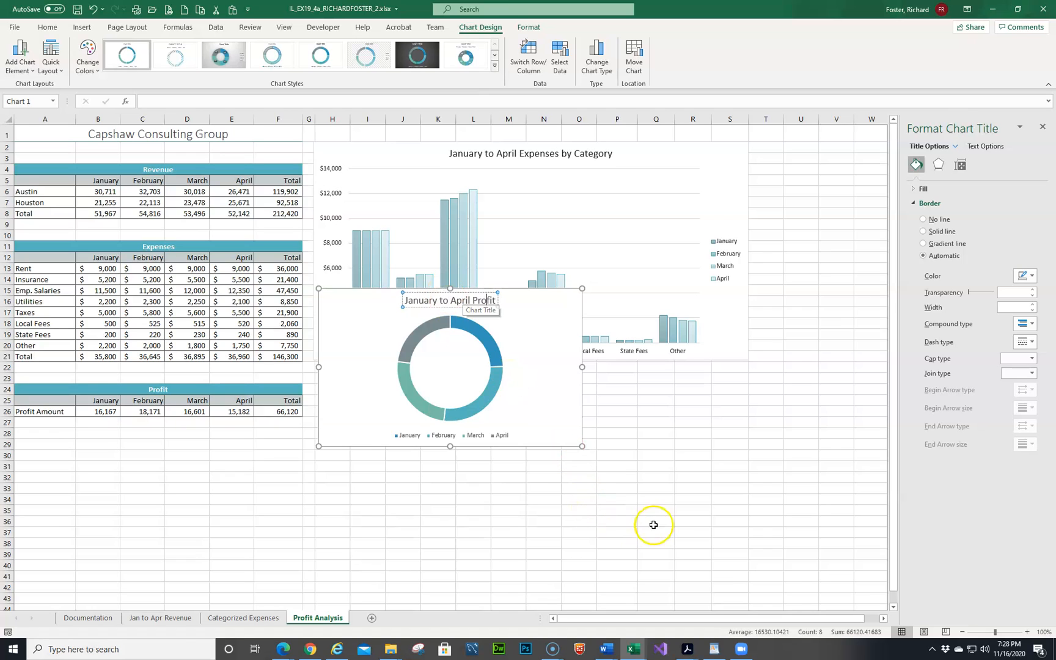
{"action": "left_click", "coordinate": [653, 526]}
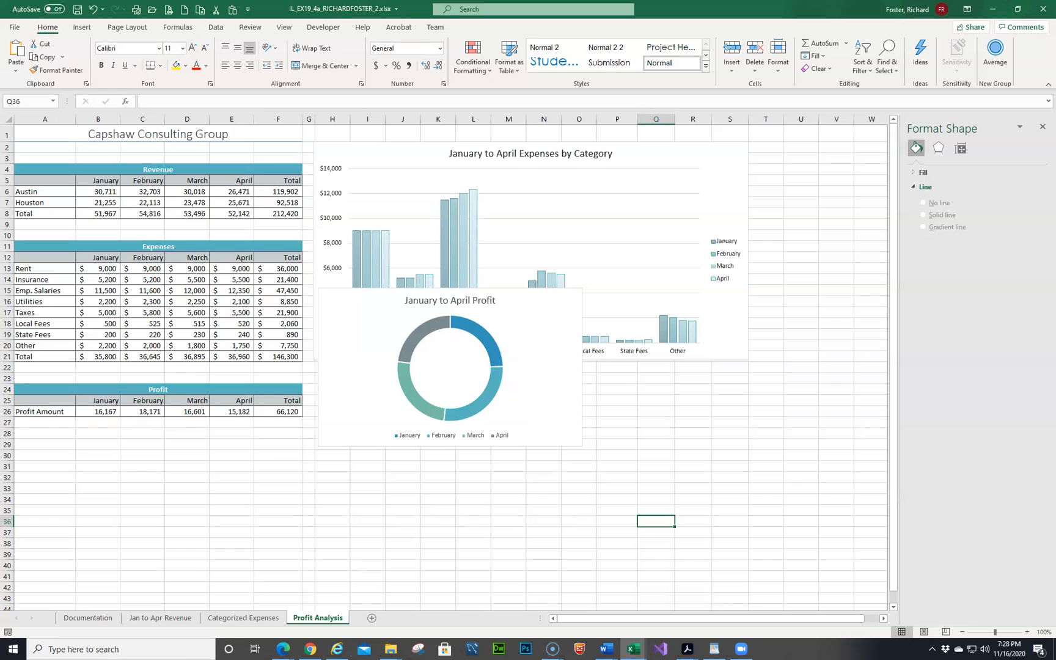
Drag the doughnut chart directly beneath the column chart and shrink it slightly to align.
{"action": "scroll", "scroll_direction": "down", "scroll_amount": 3}
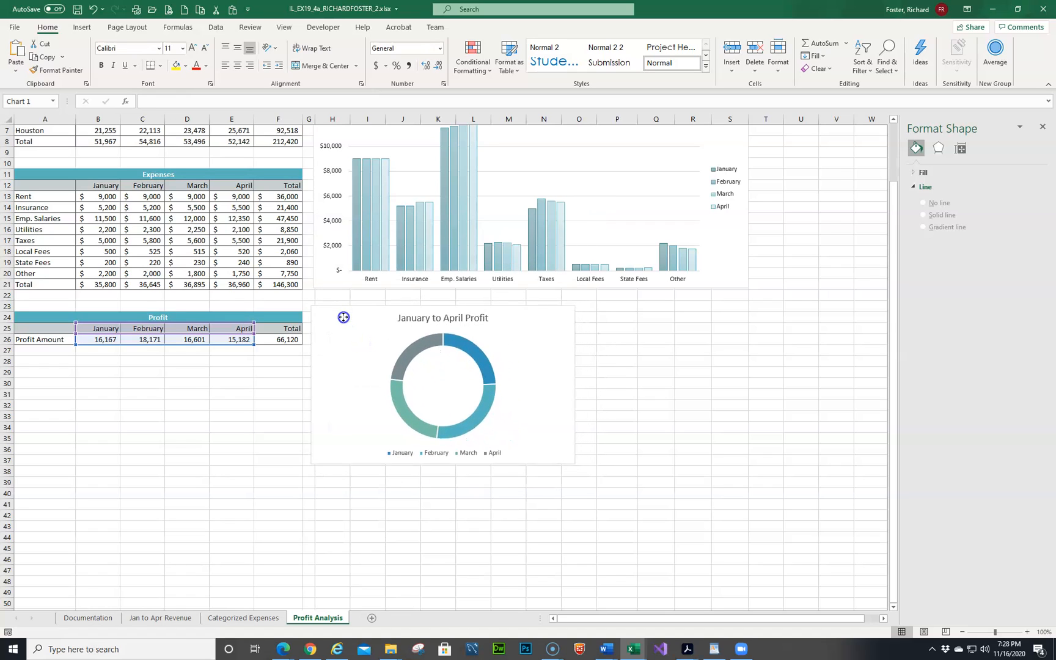
{"action": "left_click_drag", "start_coordinate": [342, 318], "coordinate": [347, 301]}
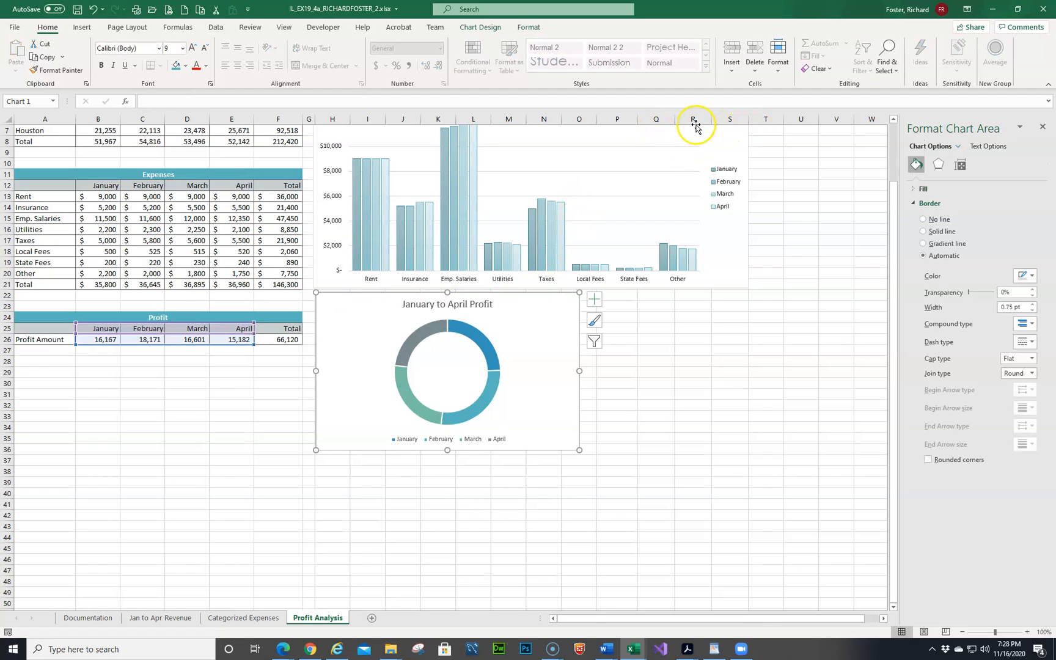
{"action": "mouse_move", "coordinate": [578, 450]}
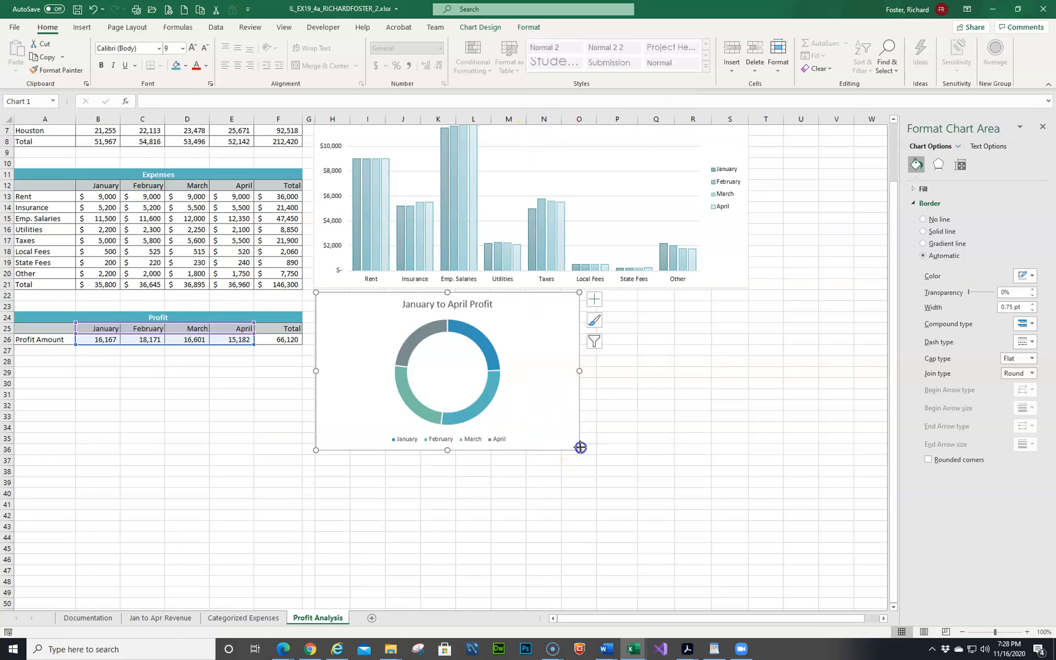
{"action": "left_click_drag", "start_coordinate": [579, 448], "coordinate": [559, 442]}
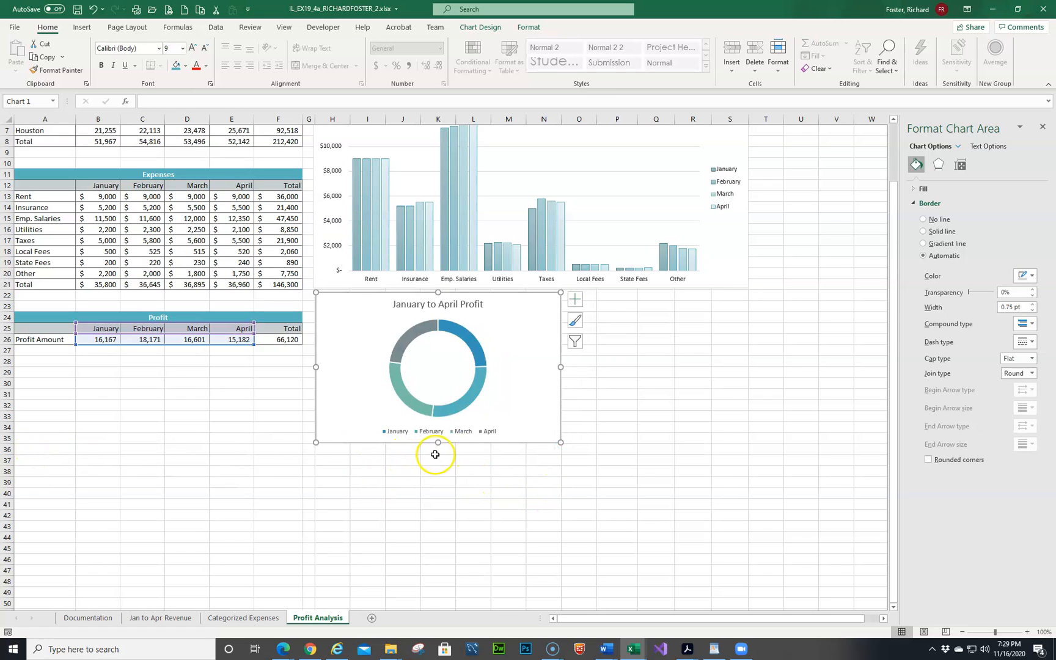
{"action": "mouse_move", "coordinate": [479, 563]}
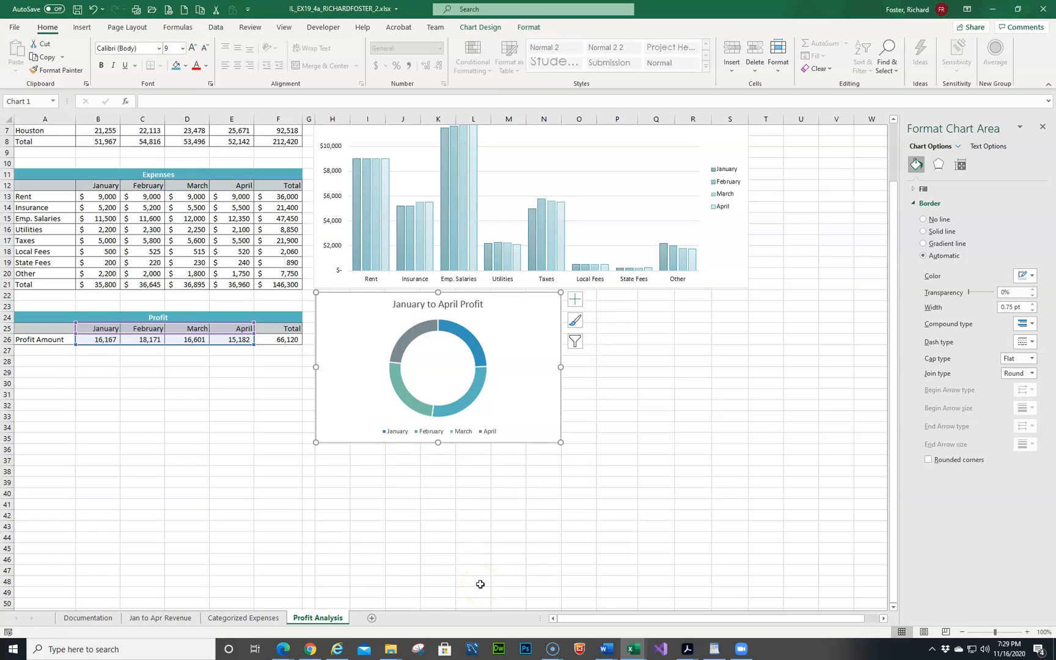
{"action": "left_click", "coordinate": [640, 413]}
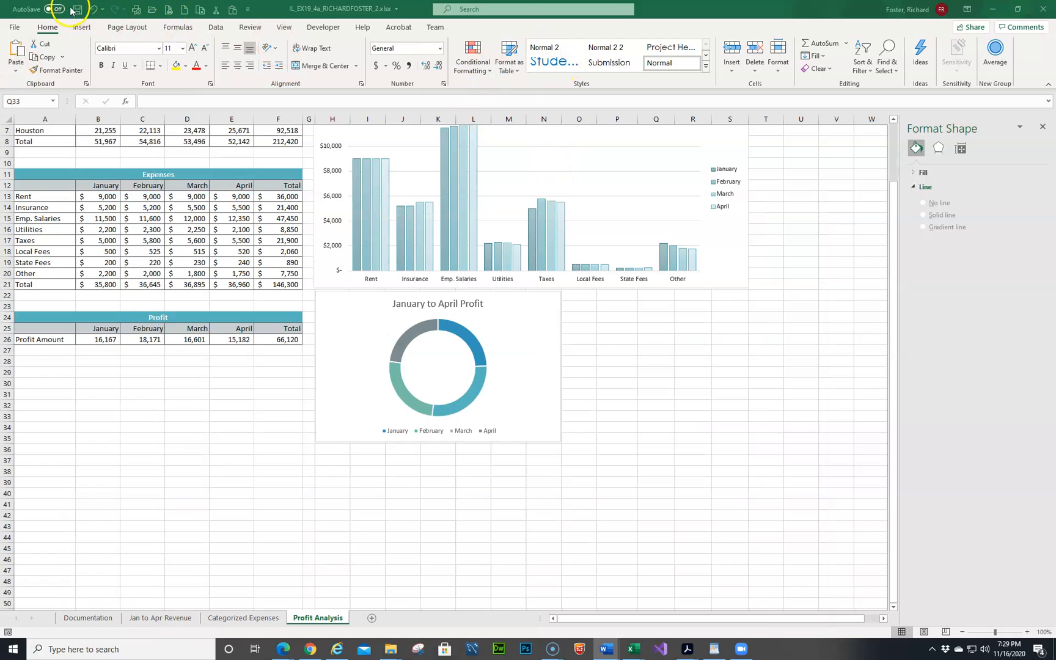
Save the workbook with both finished charts.
{"action": "left_click", "coordinate": [656, 415]}
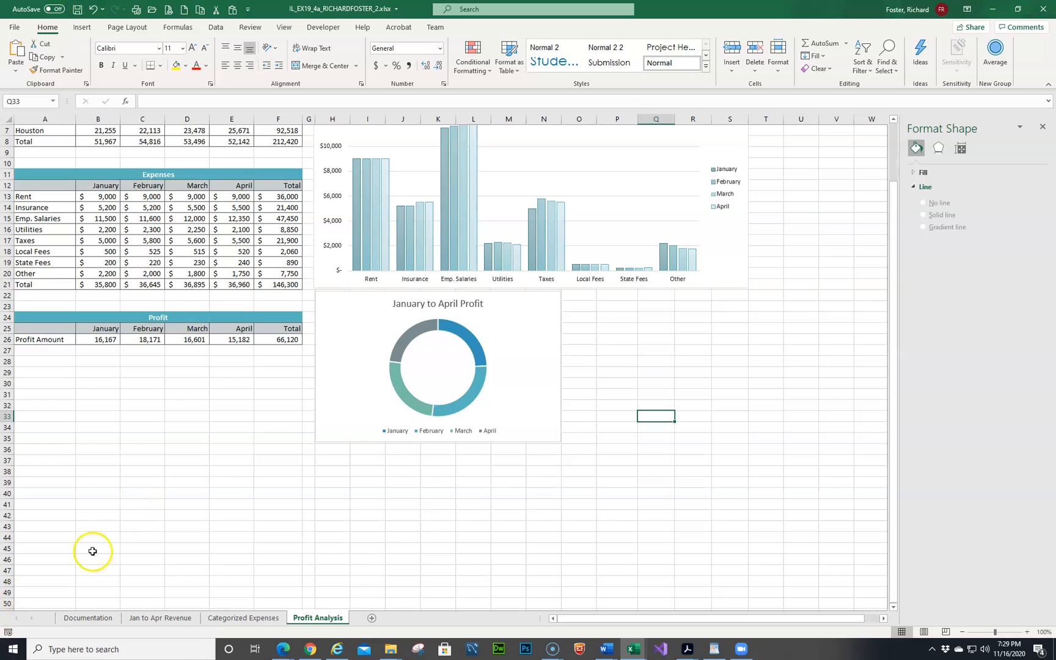
{"action": "mouse_move", "coordinate": [12, 633]}
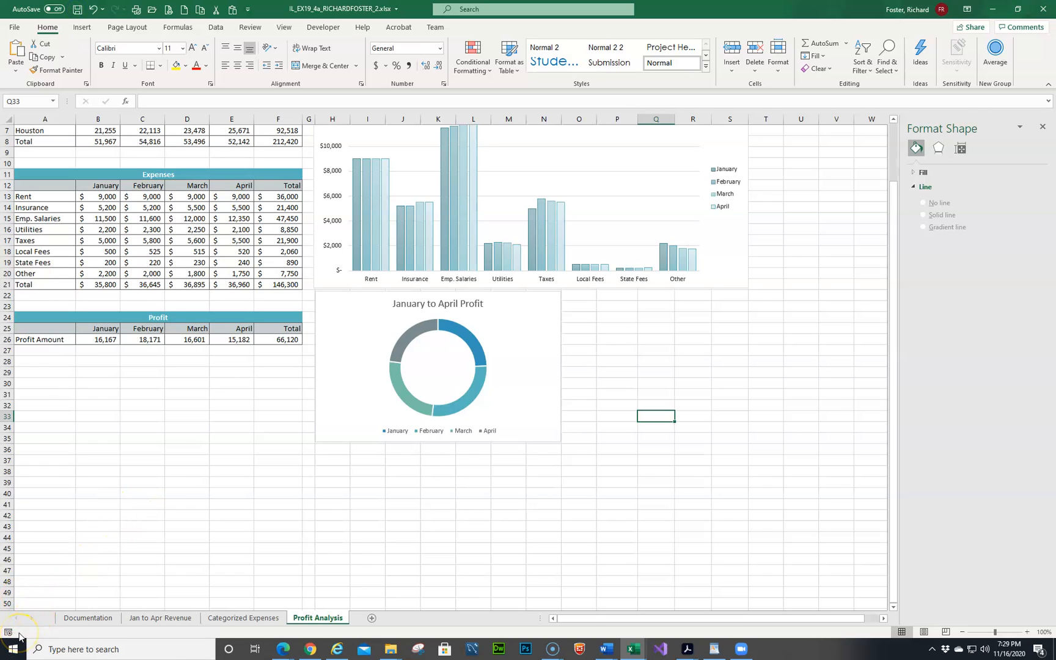